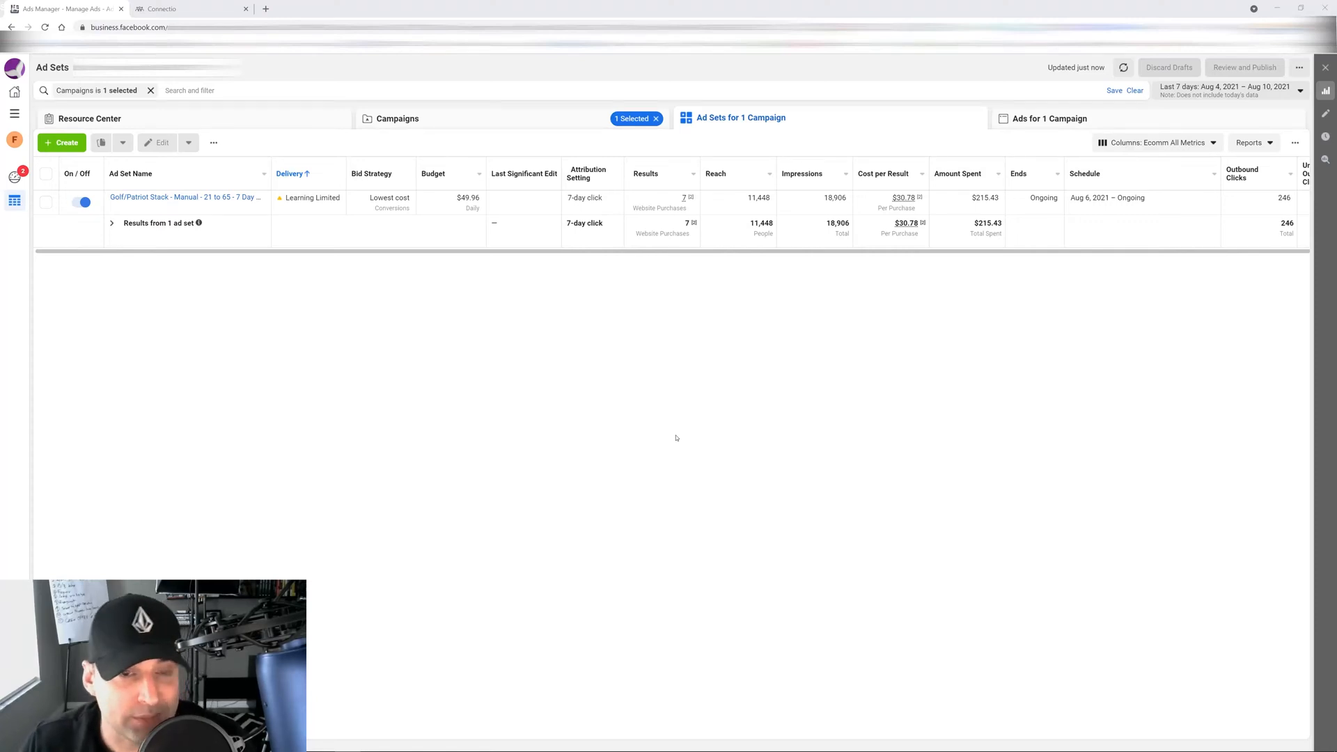
{"action": "mouse_move", "coordinate": [612, 404]}
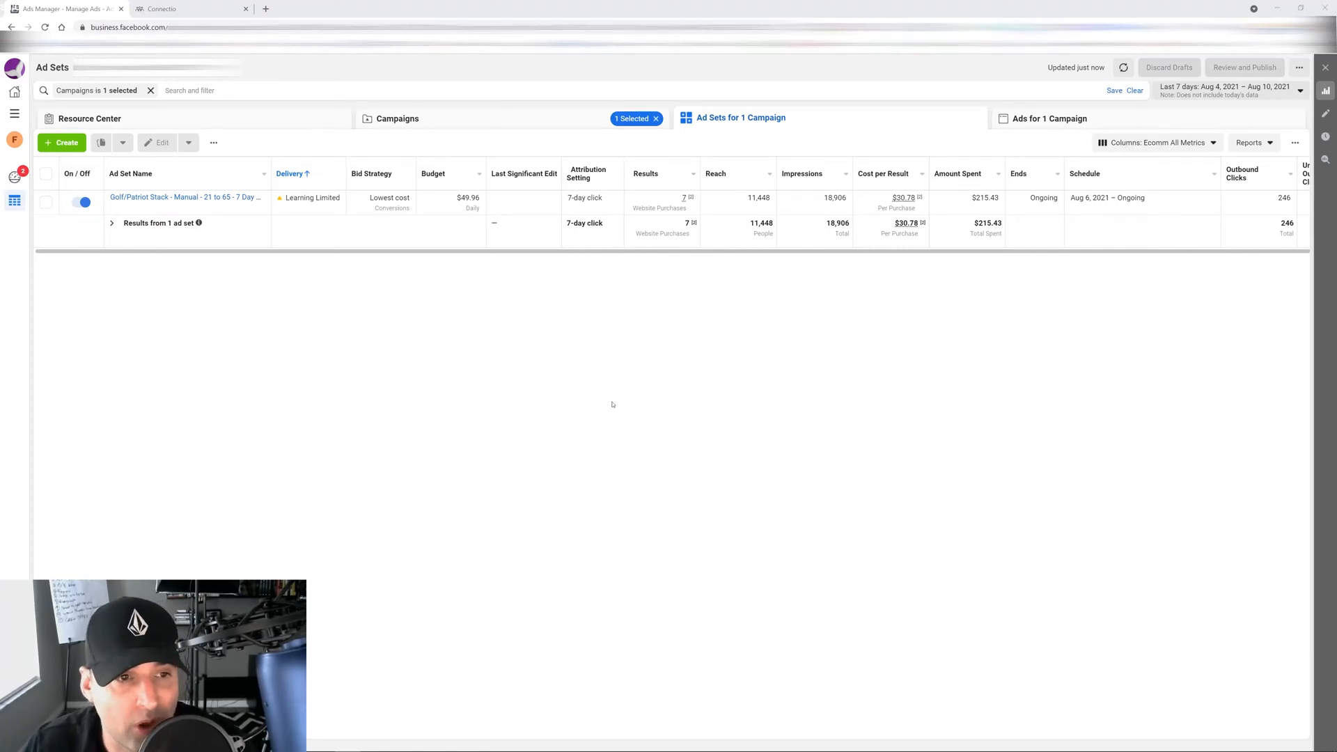
- Start a draft ad set named 3 in the existing 8.6 Prospecting campaign
{"action": "left_click", "coordinate": [62, 142]}
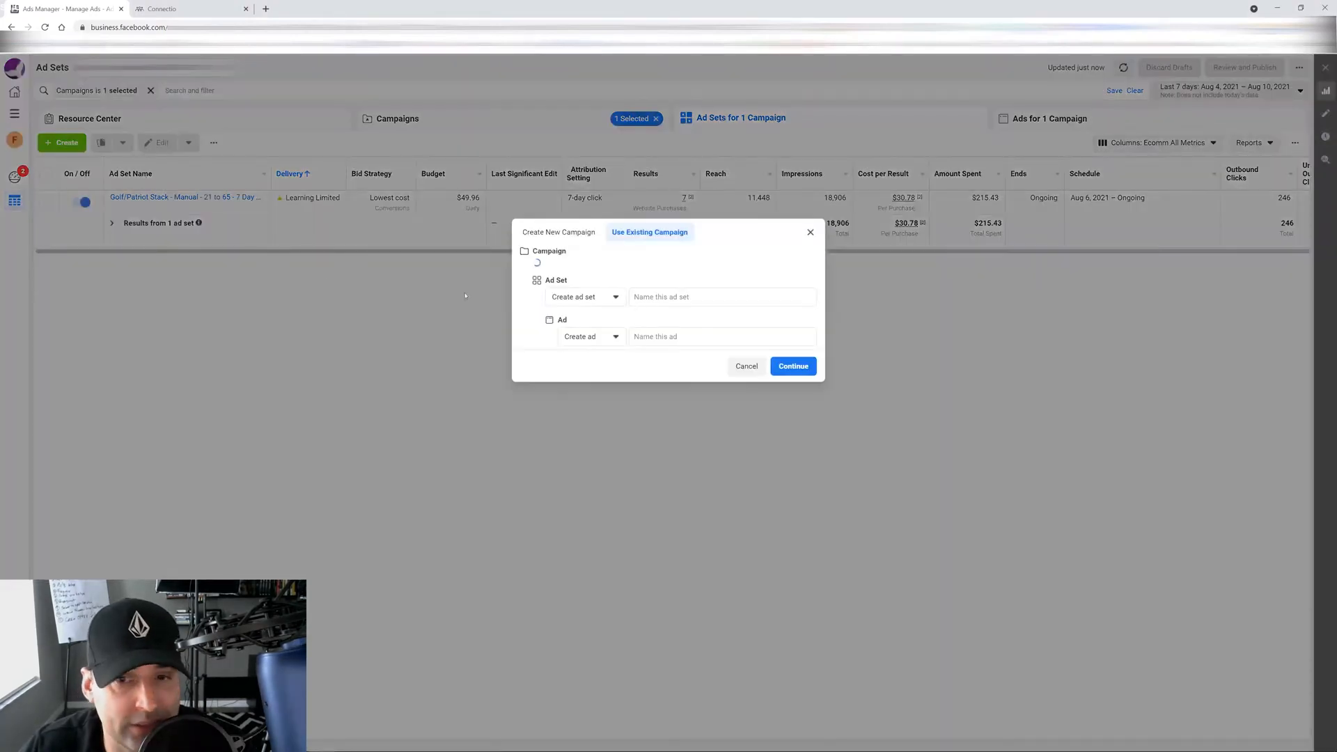
{"action": "type", "text": "3"}
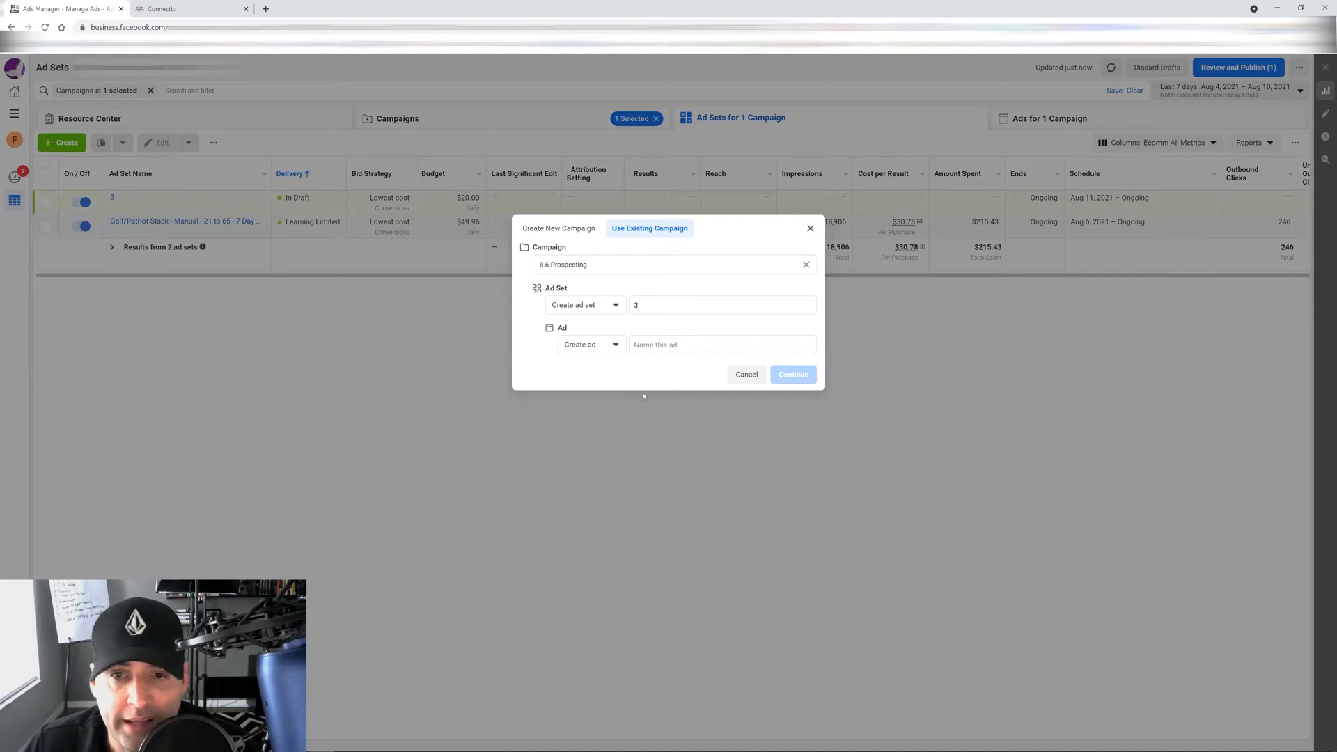
- Confirm draft ad set 3 and add the Cats interest to its detailed targeting
{"action": "left_click", "coordinate": [791, 374]}
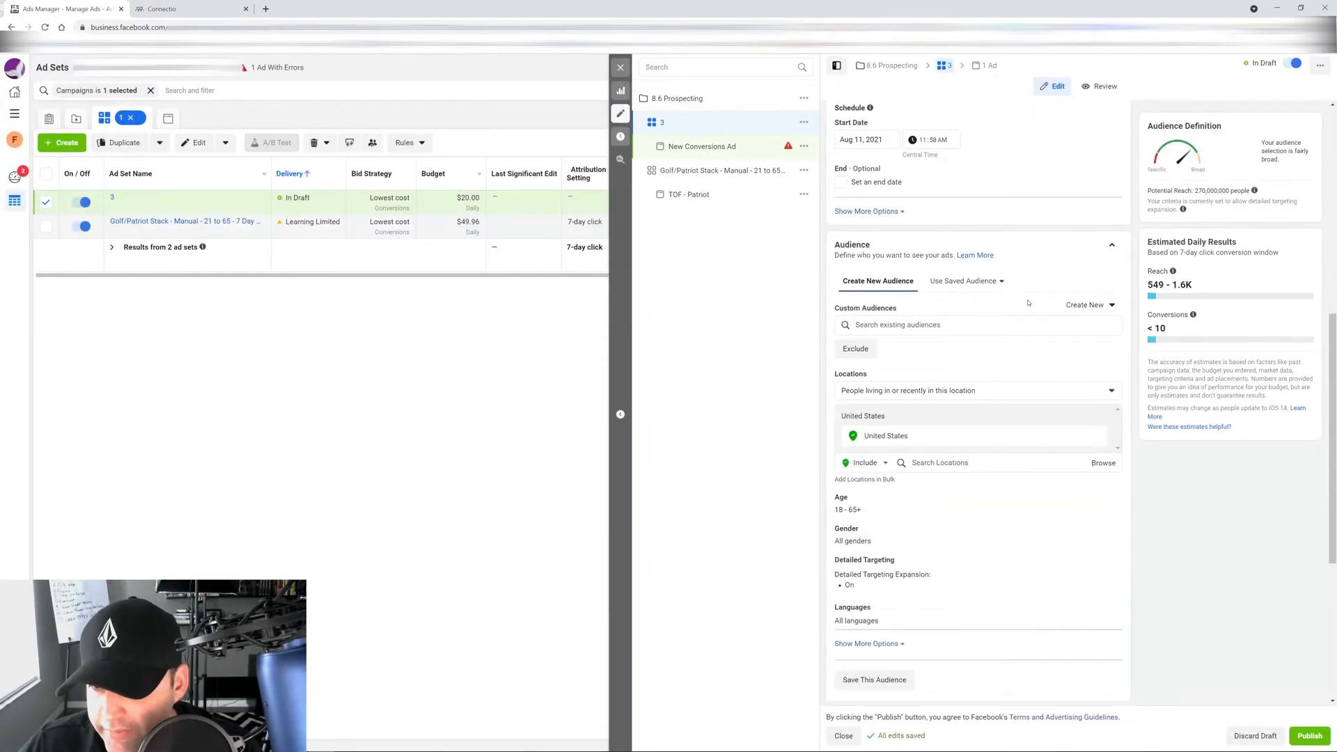
{"action": "scroll", "scroll_direction": "down", "scroll_amount": 3}
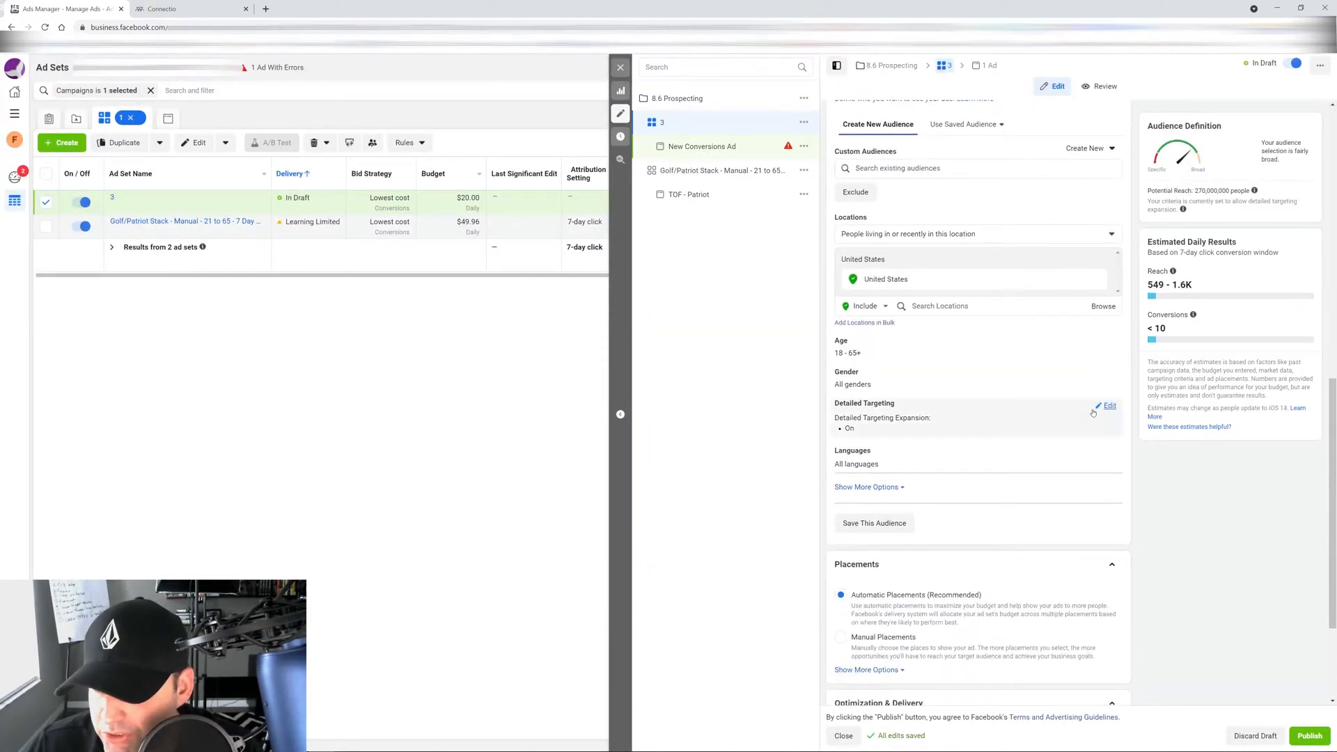
{"action": "left_click", "coordinate": [1109, 405]}
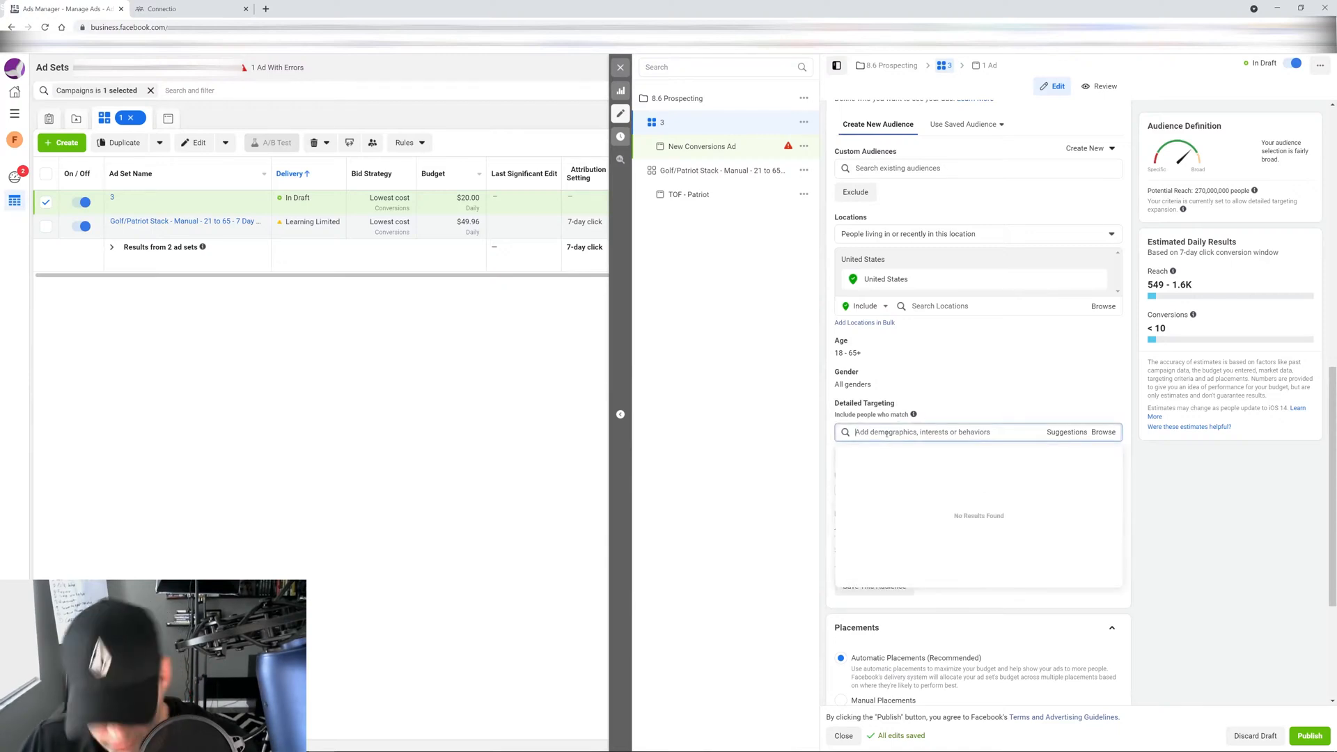
{"action": "type", "text": "cat"}
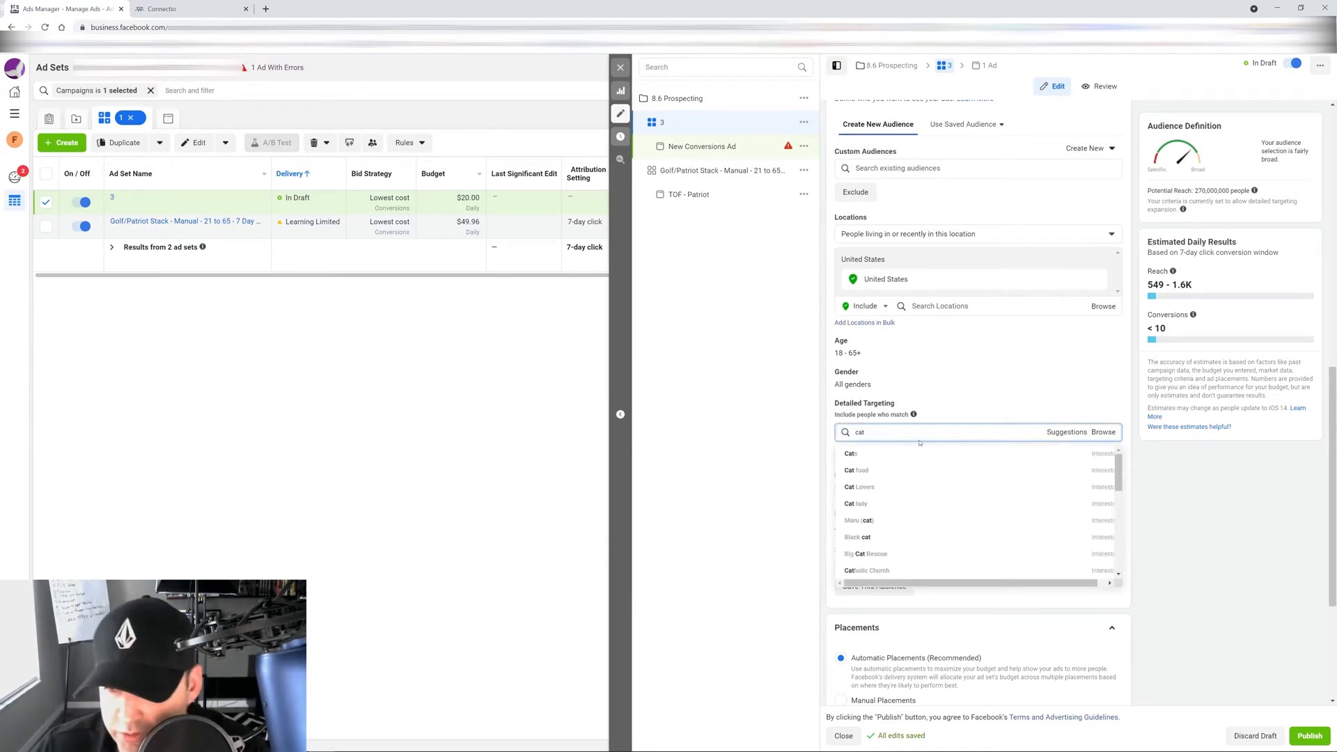
{"action": "left_click", "coordinate": [850, 453]}
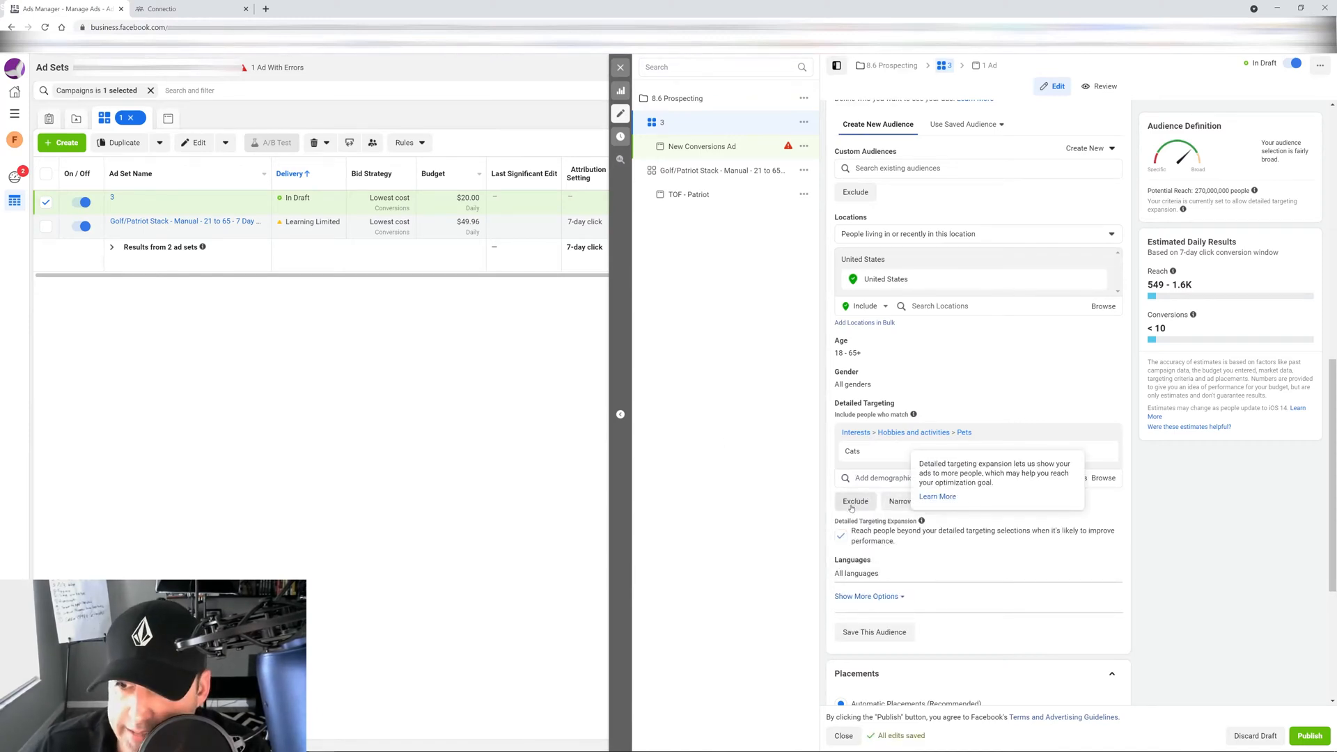
{"action": "left_click", "coordinate": [899, 500]}
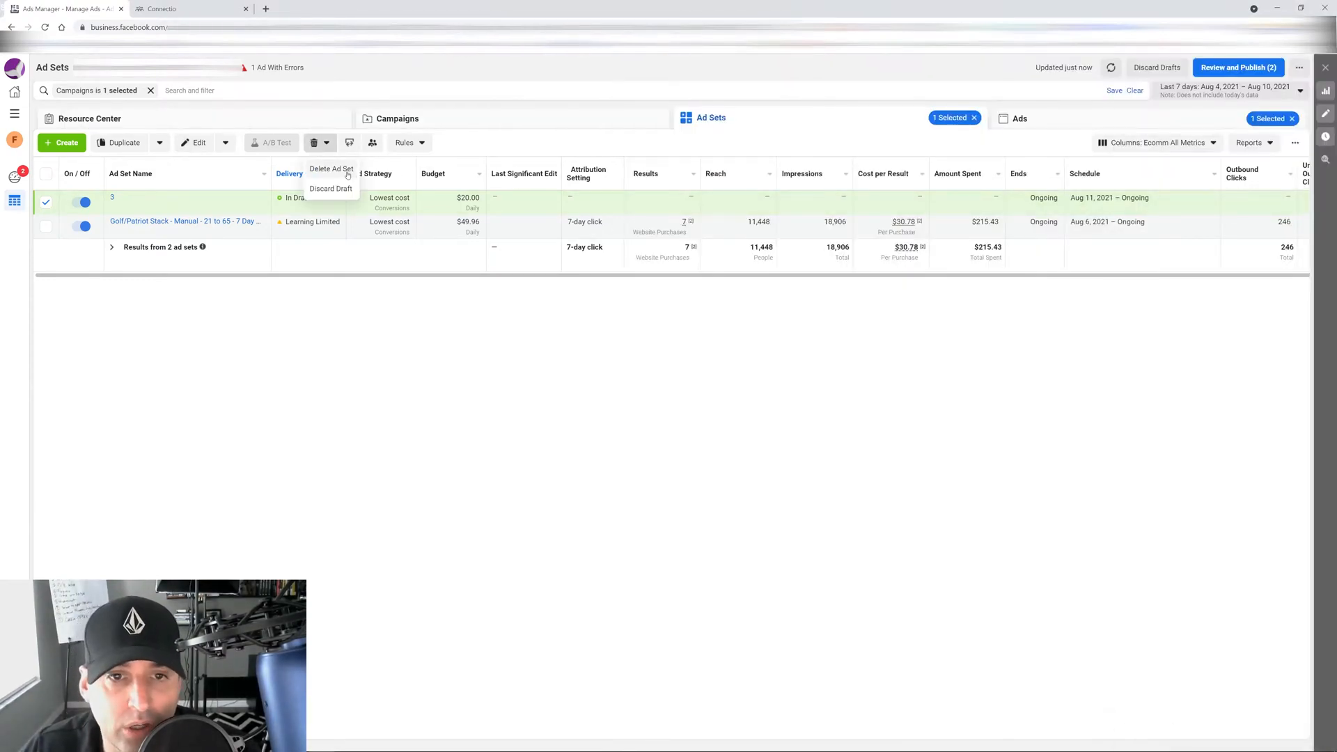
- Delete draft ad set 3, leaving only the Golf/Patriot Stack ad set
{"action": "left_click", "coordinate": [332, 188]}
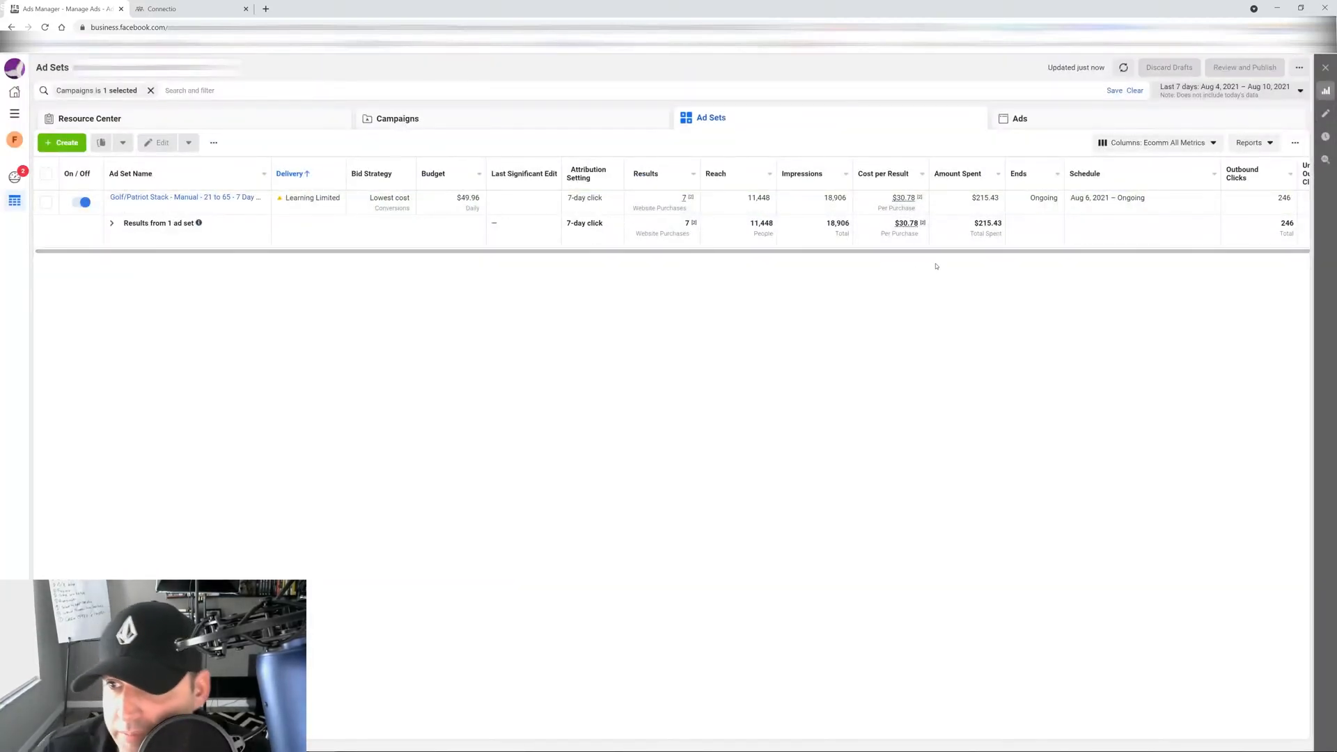
{"action": "mouse_move", "coordinate": [371, 582]}
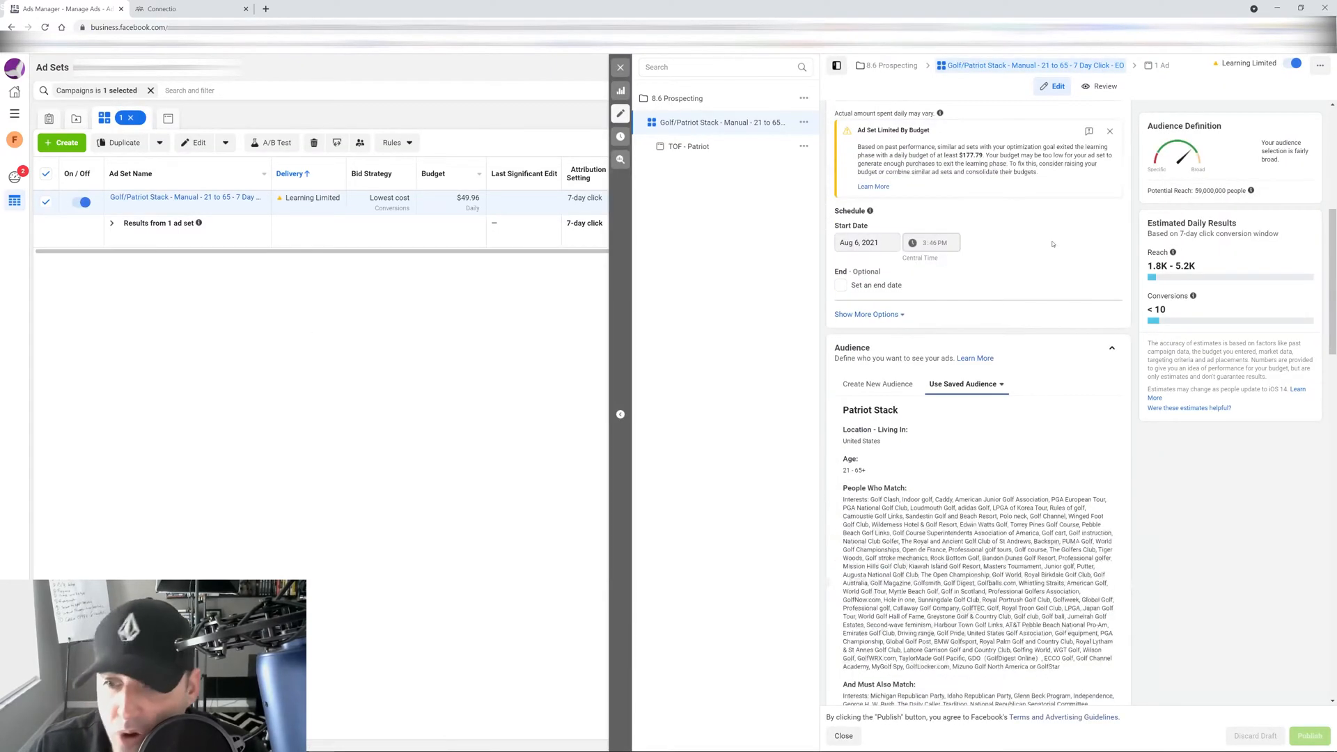
- Scroll through the Patriot Stack audience's saved interest lists
{"action": "scroll", "scroll_direction": "down", "scroll_amount": 3}
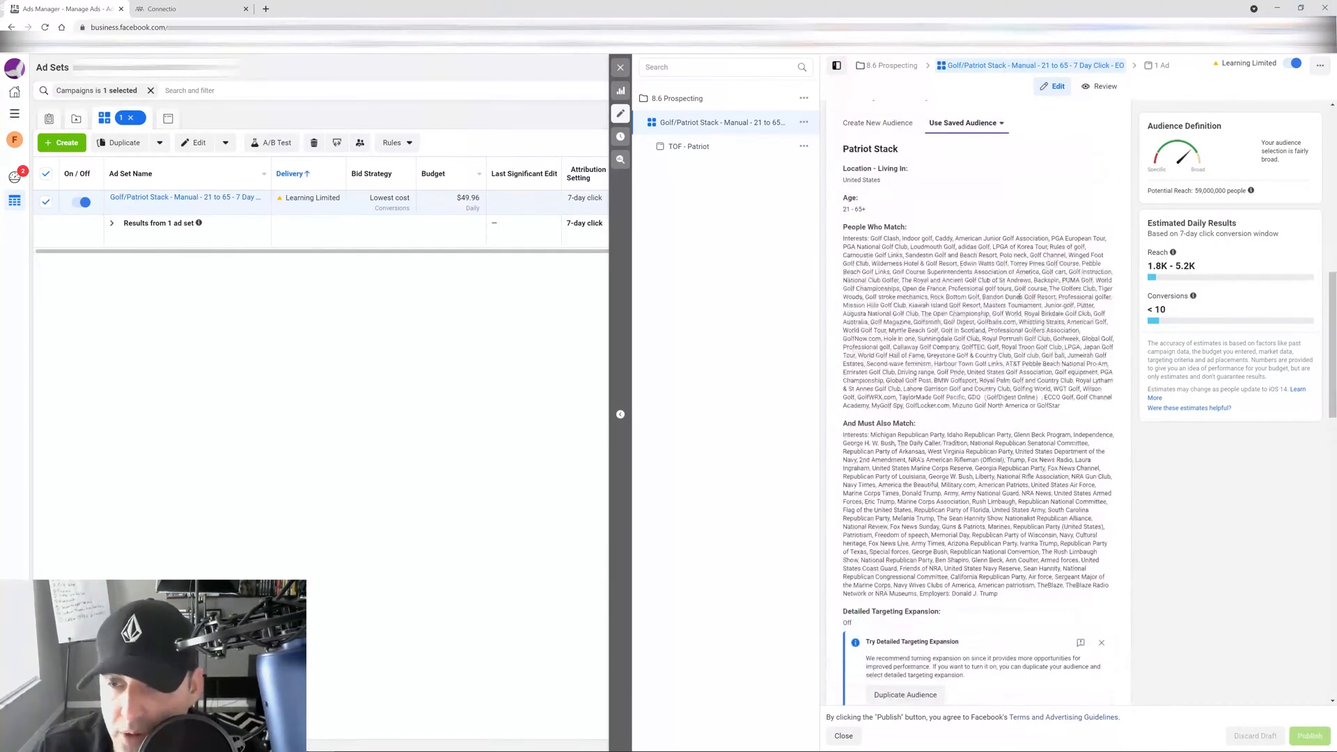
{"action": "scroll", "scroll_direction": "down", "scroll_amount": 3}
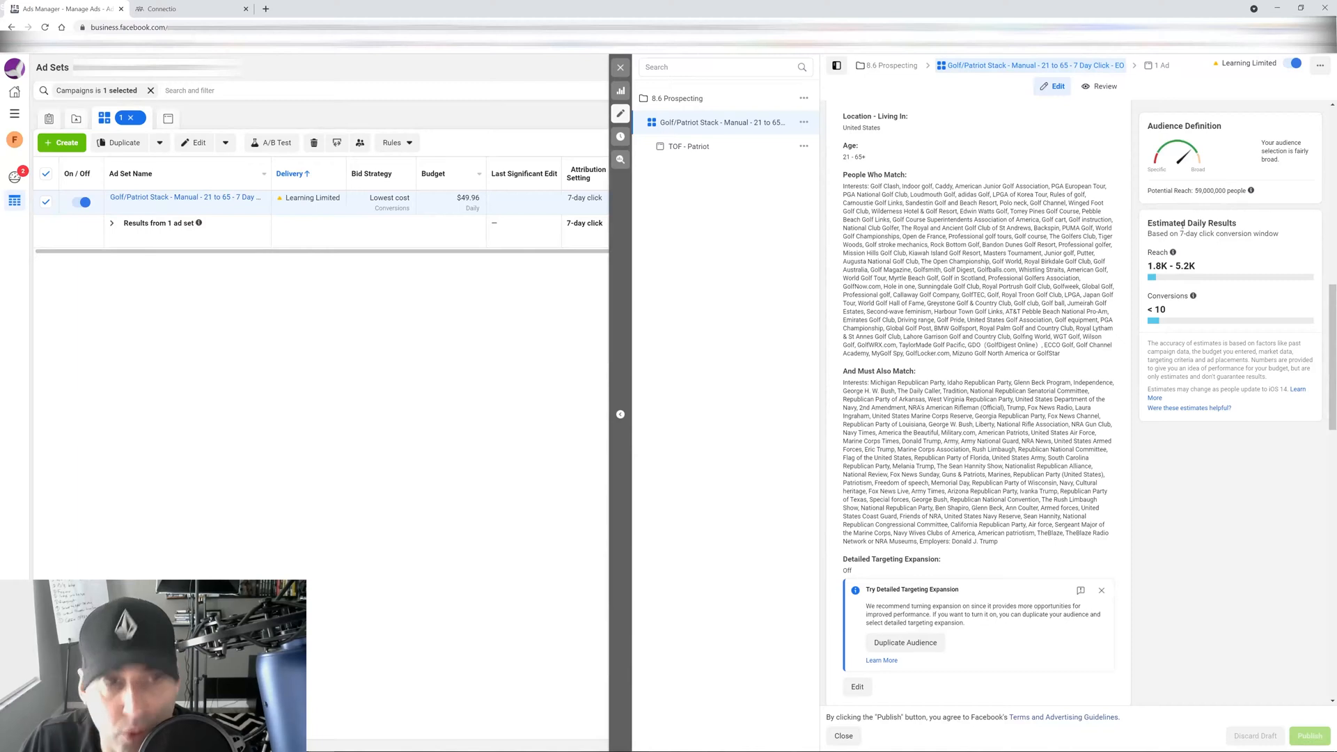
{"action": "mouse_move", "coordinate": [1210, 216]}
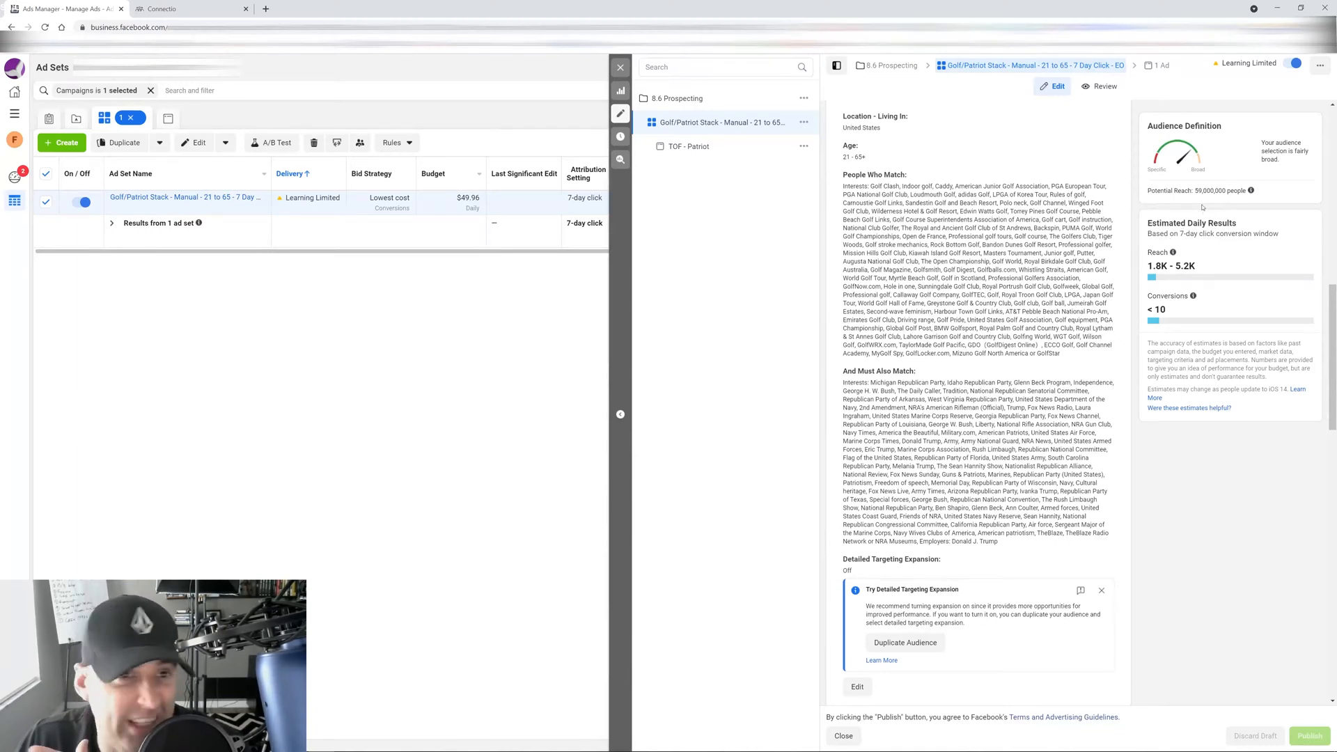
{"action": "mouse_move", "coordinate": [947, 397]}
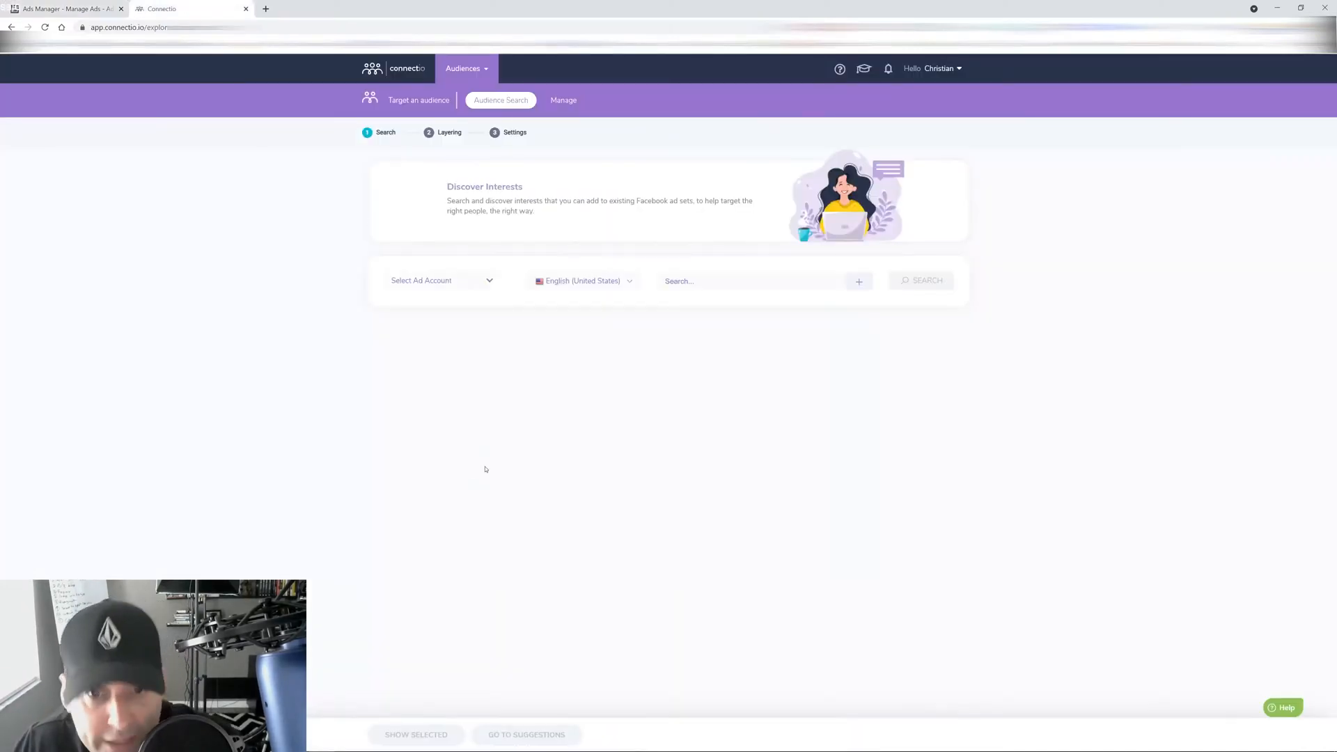
{"action": "mouse_move", "coordinate": [466, 452]}
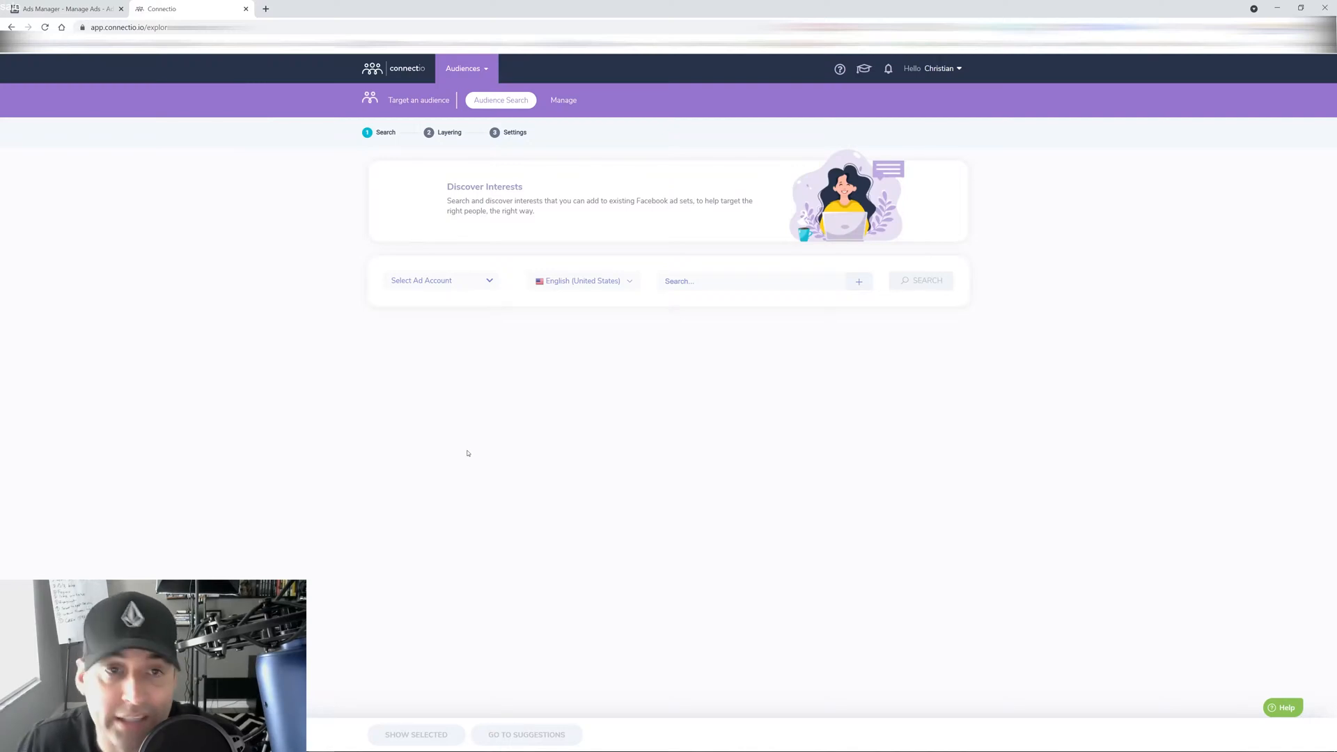
{"action": "mouse_move", "coordinate": [529, 376]}
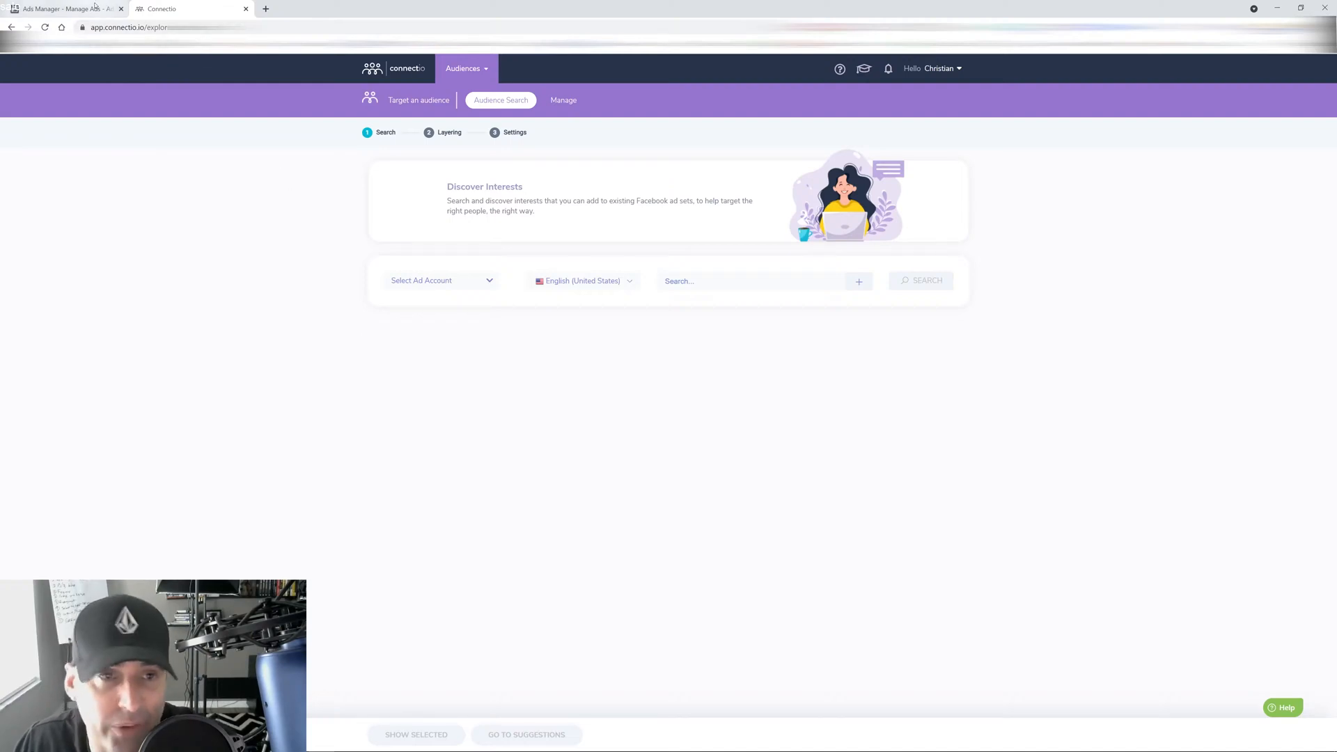
- Return to the Ads Manager tab showing the golf ad set's audience
{"action": "left_click", "coordinate": [64, 8]}
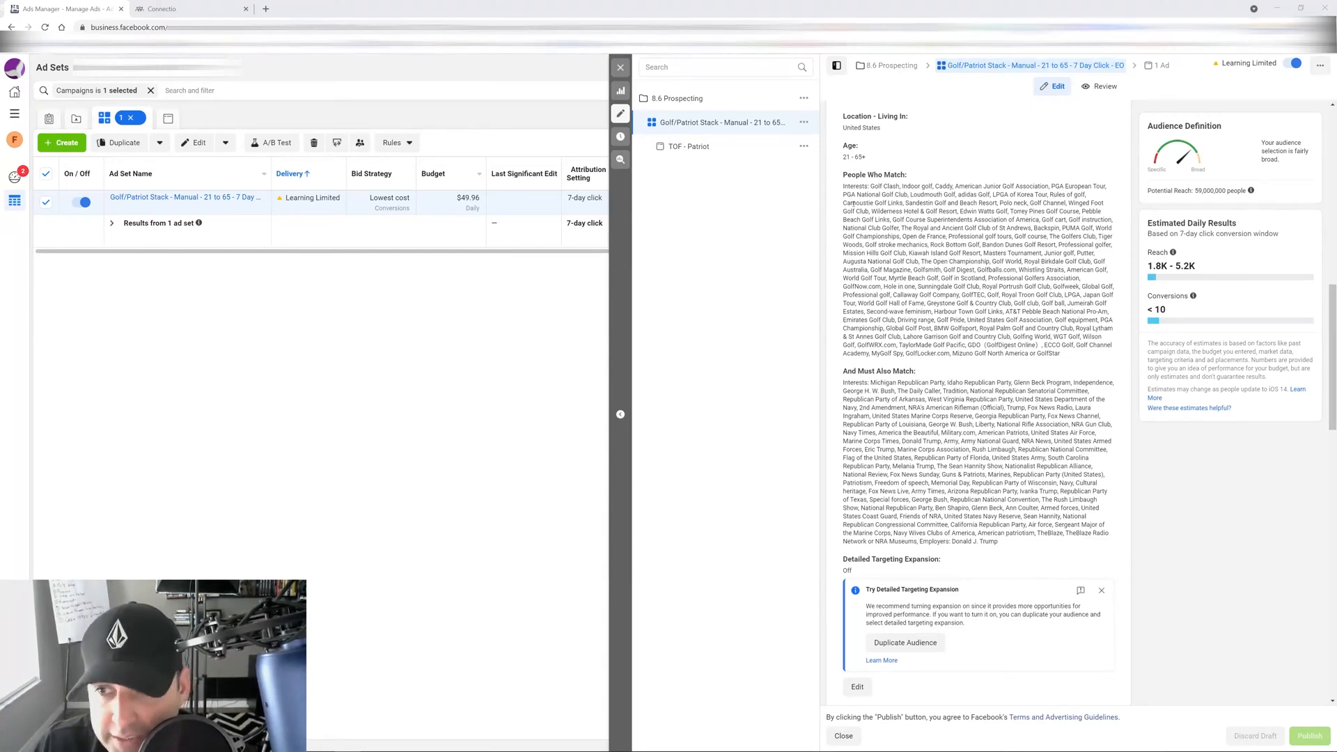
- Scroll the new ad set's panel down to the empty detailed targeting in the Audience section
{"action": "scroll", "scroll_direction": "down", "scroll_amount": 3}
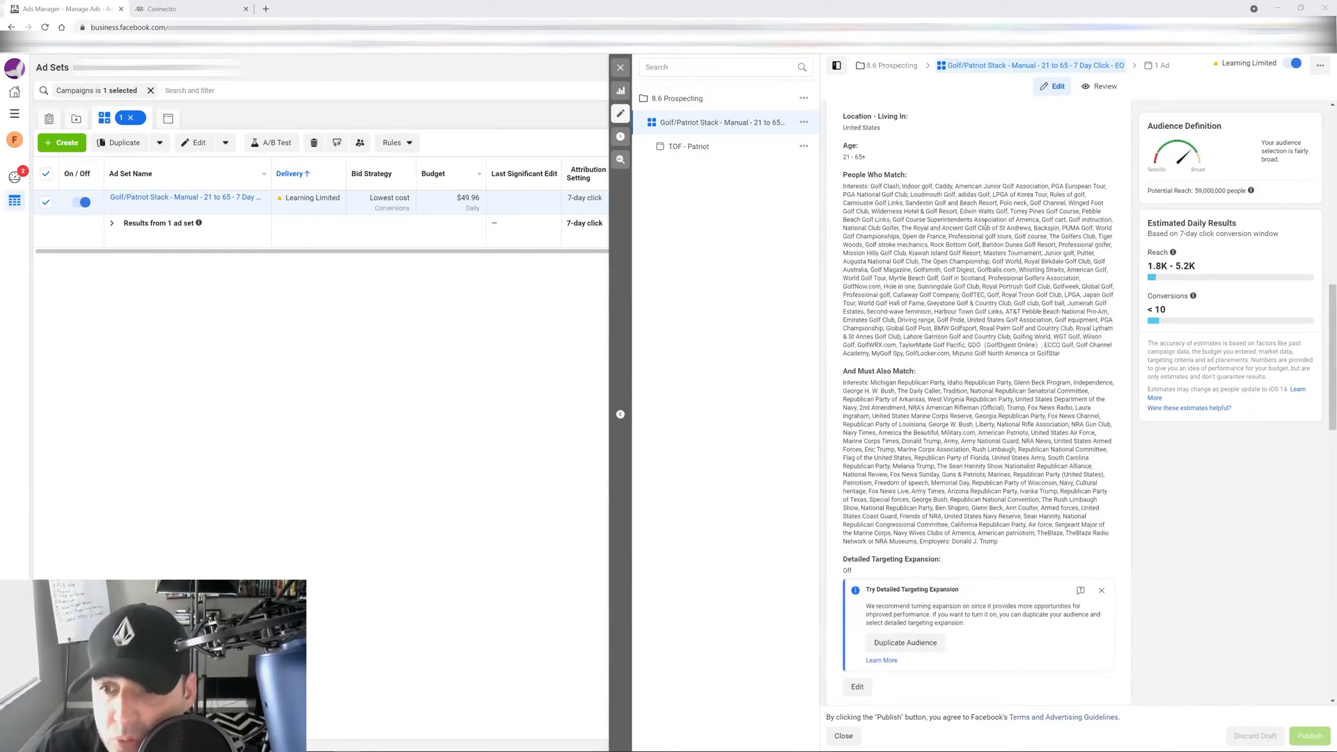
{"action": "scroll", "scroll_direction": "down", "scroll_amount": 3}
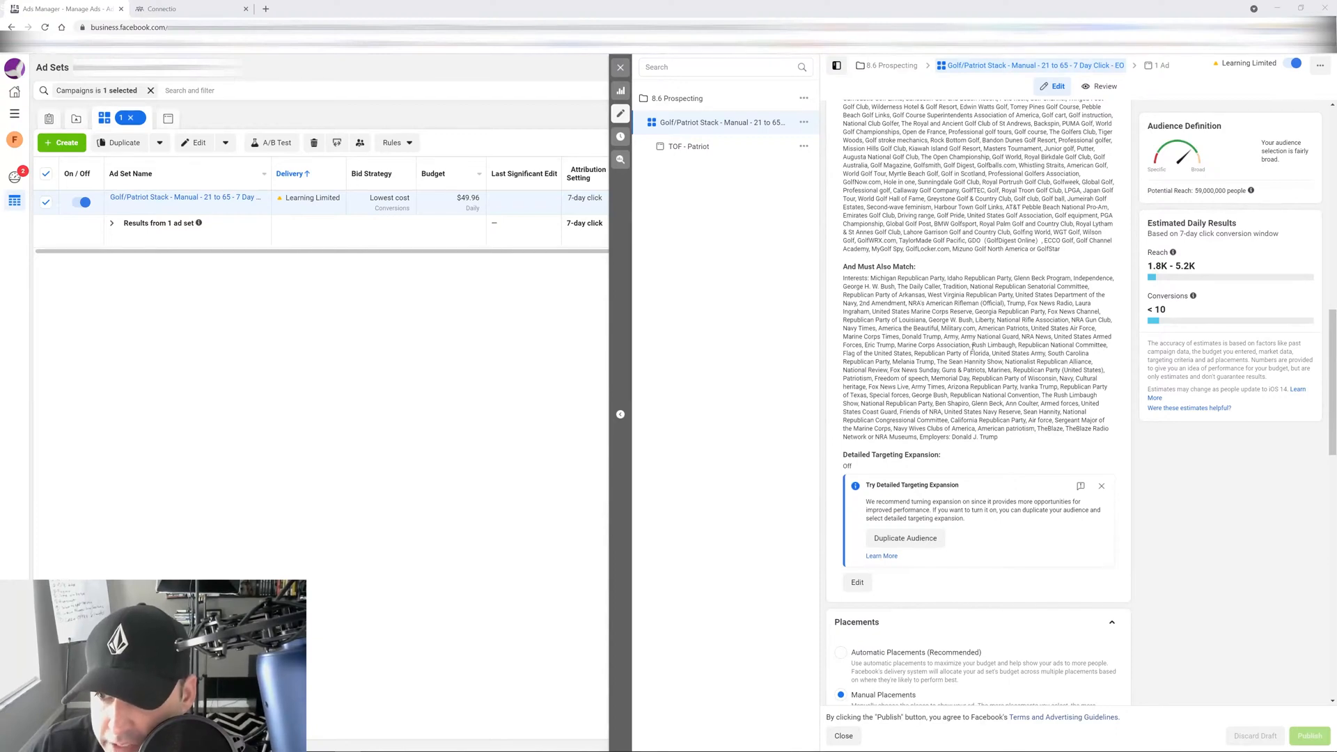
{"action": "left_click_drag", "start_coordinate": [977, 344], "coordinate": [997, 436]}
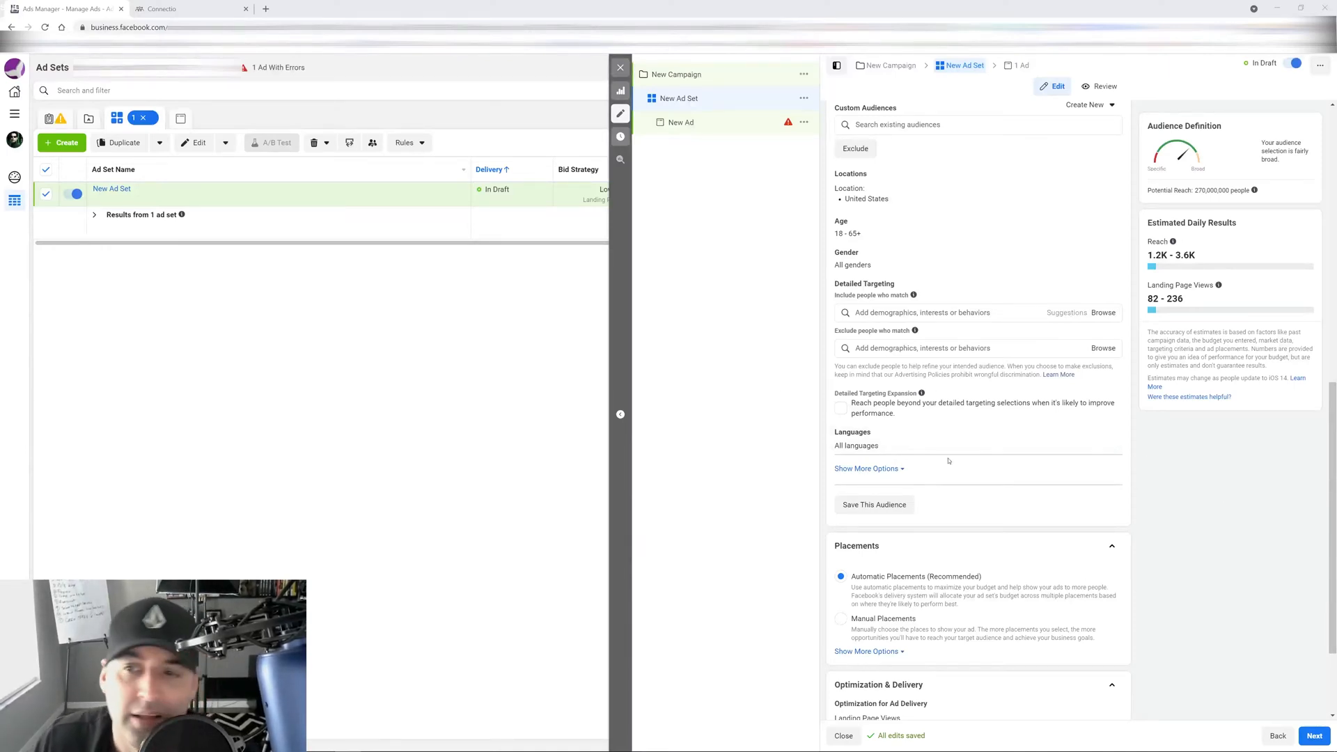
{"action": "mouse_move", "coordinate": [916, 476]}
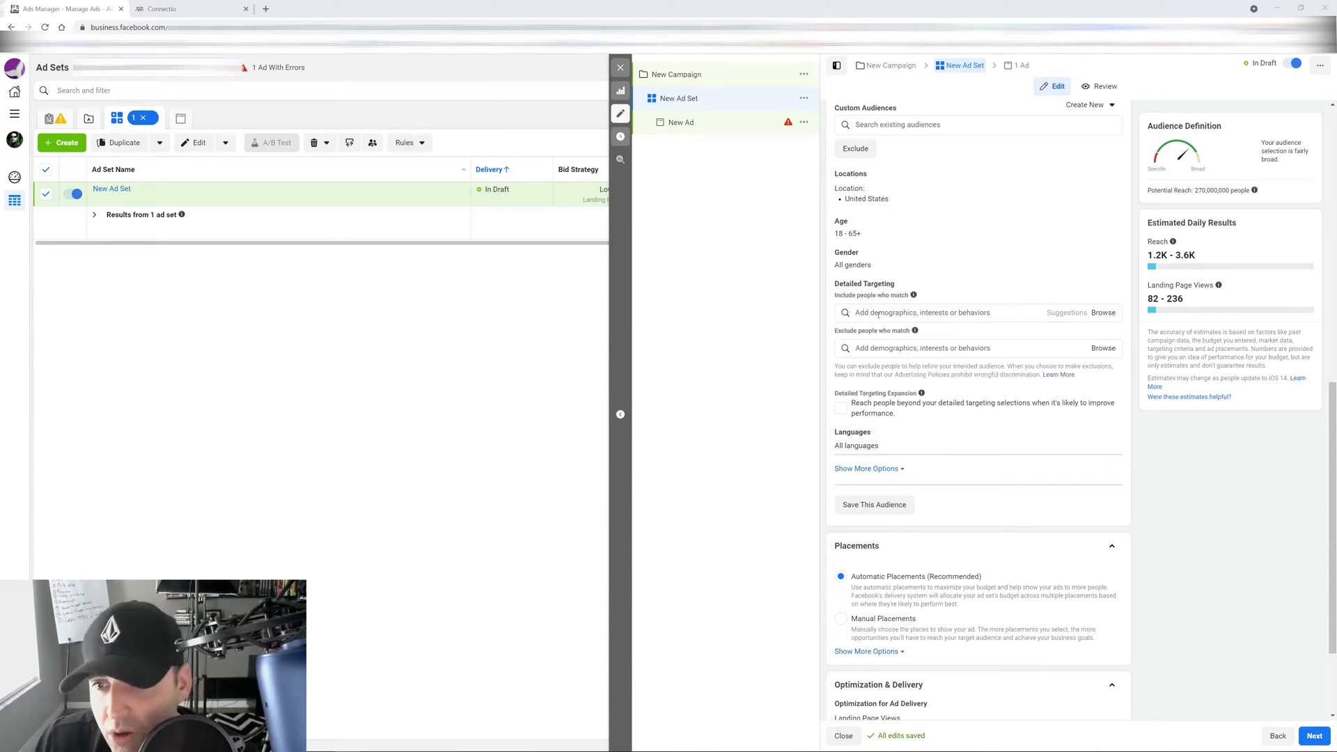
- Add the Dogs interest to detailed targeting, giving 100,000,000 potential reach
{"action": "left_click", "coordinate": [937, 312]}
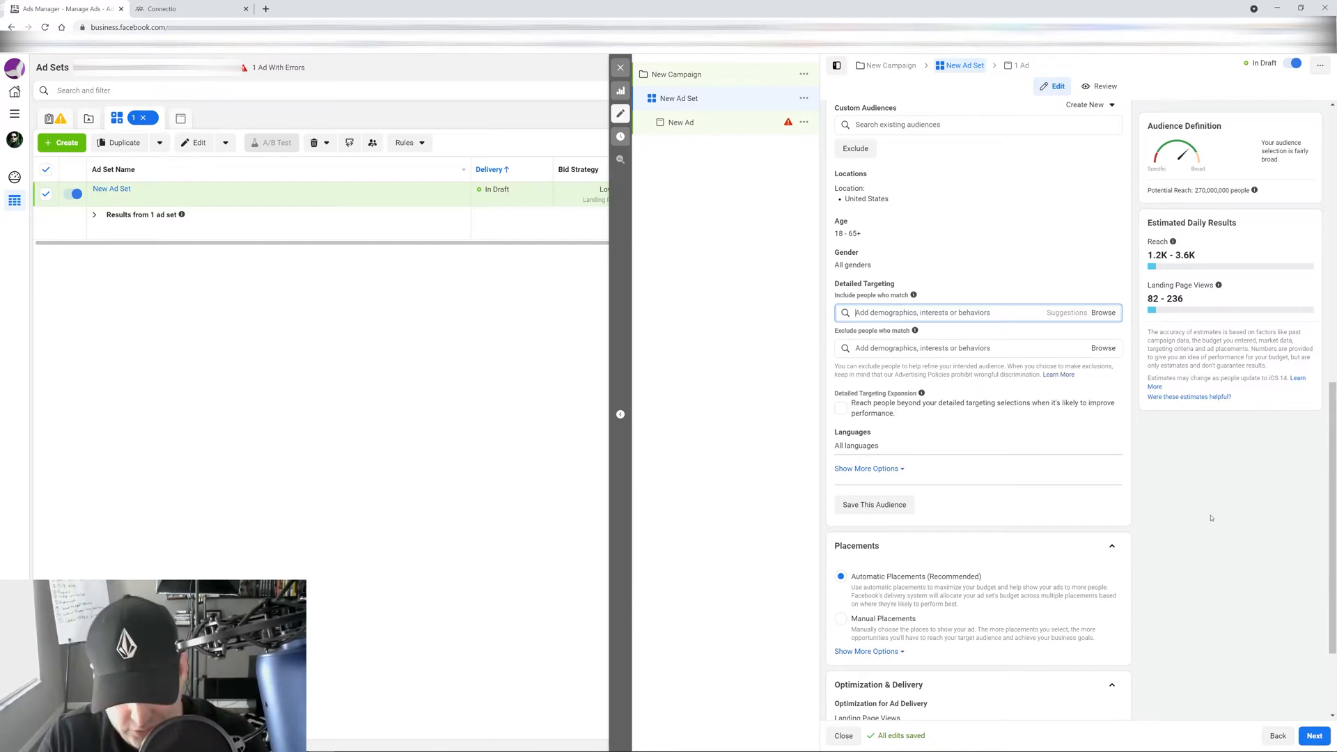
{"action": "type", "text": "dogs"}
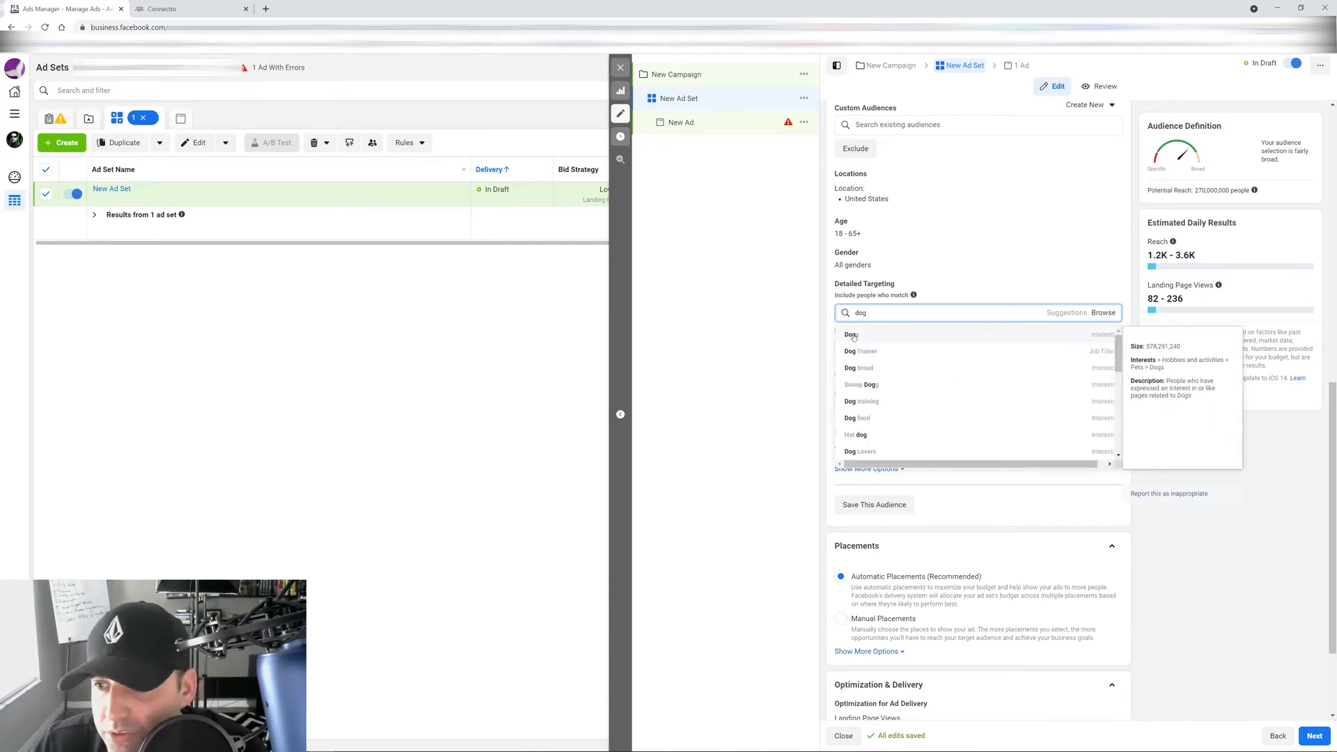
{"action": "left_click", "coordinate": [850, 335]}
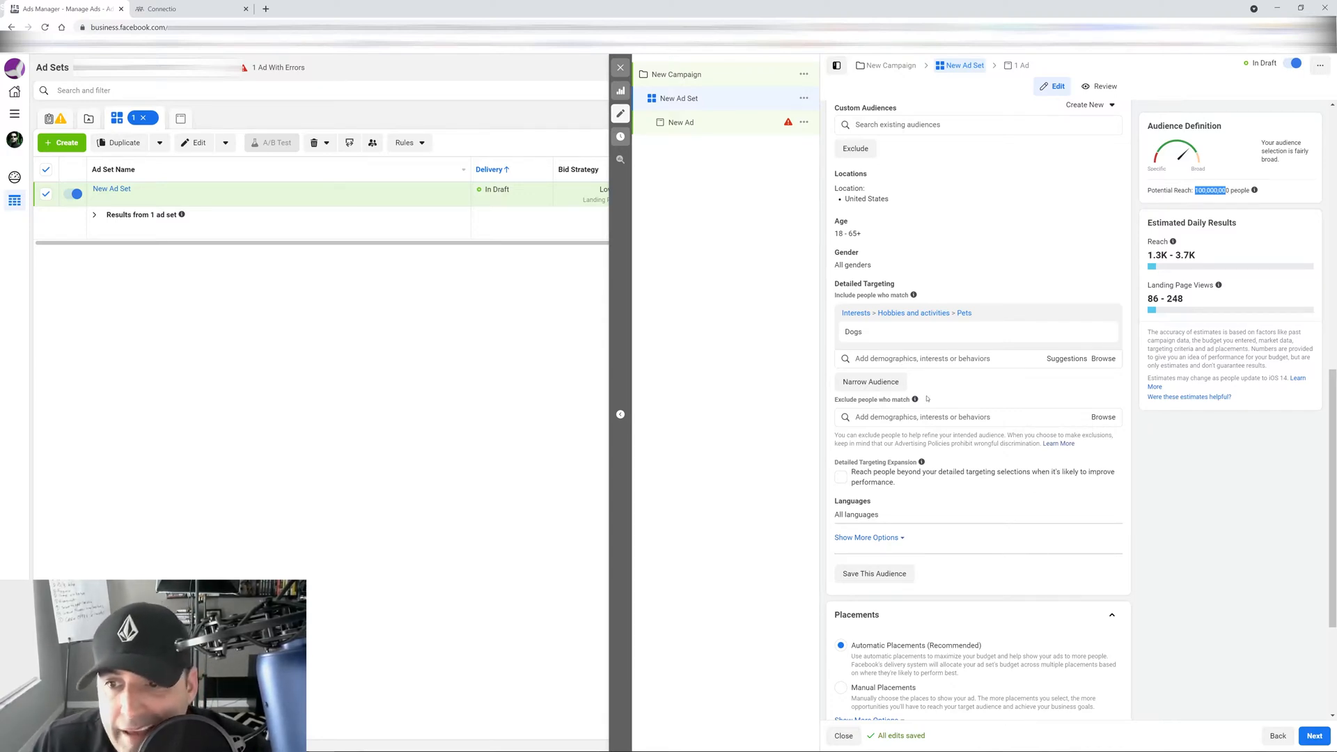
{"action": "left_click", "coordinate": [937, 358]}
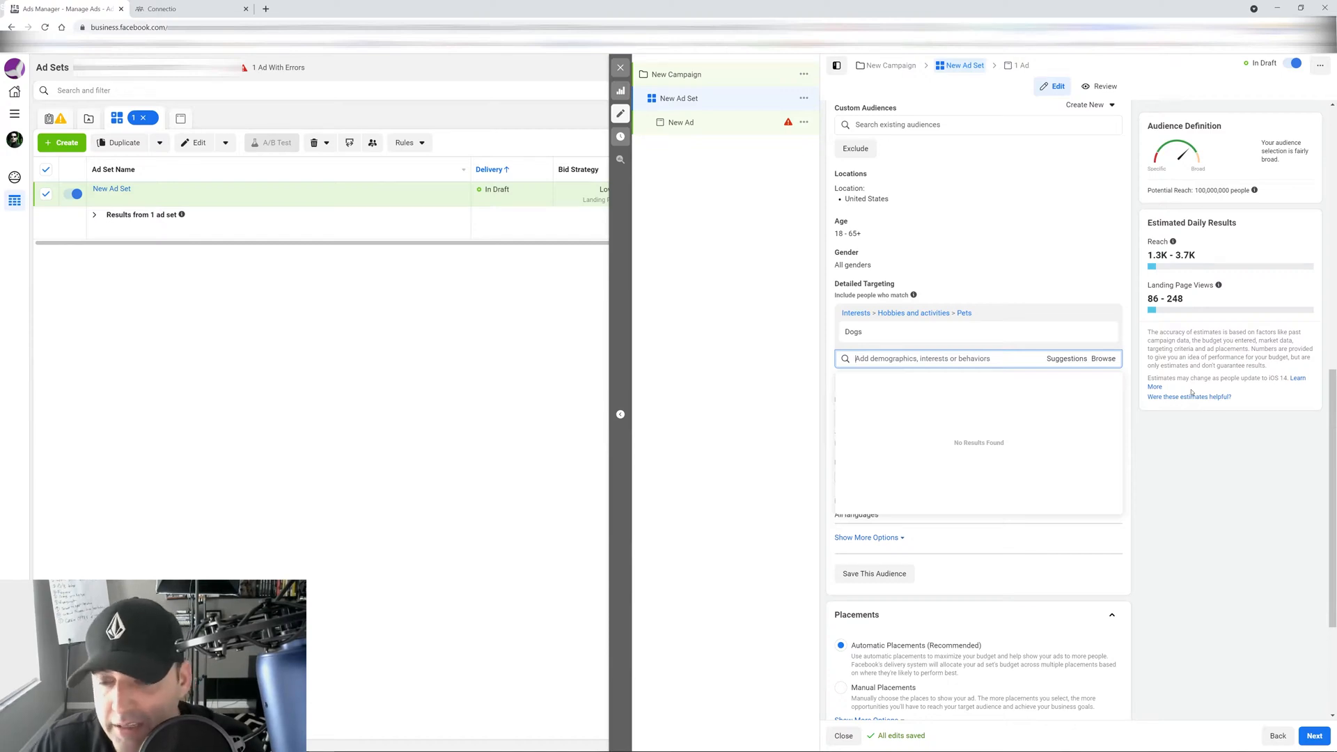
- Add the Dog breed interest alongside Dogs in the detailed targeting
{"action": "type", "text": "d"}
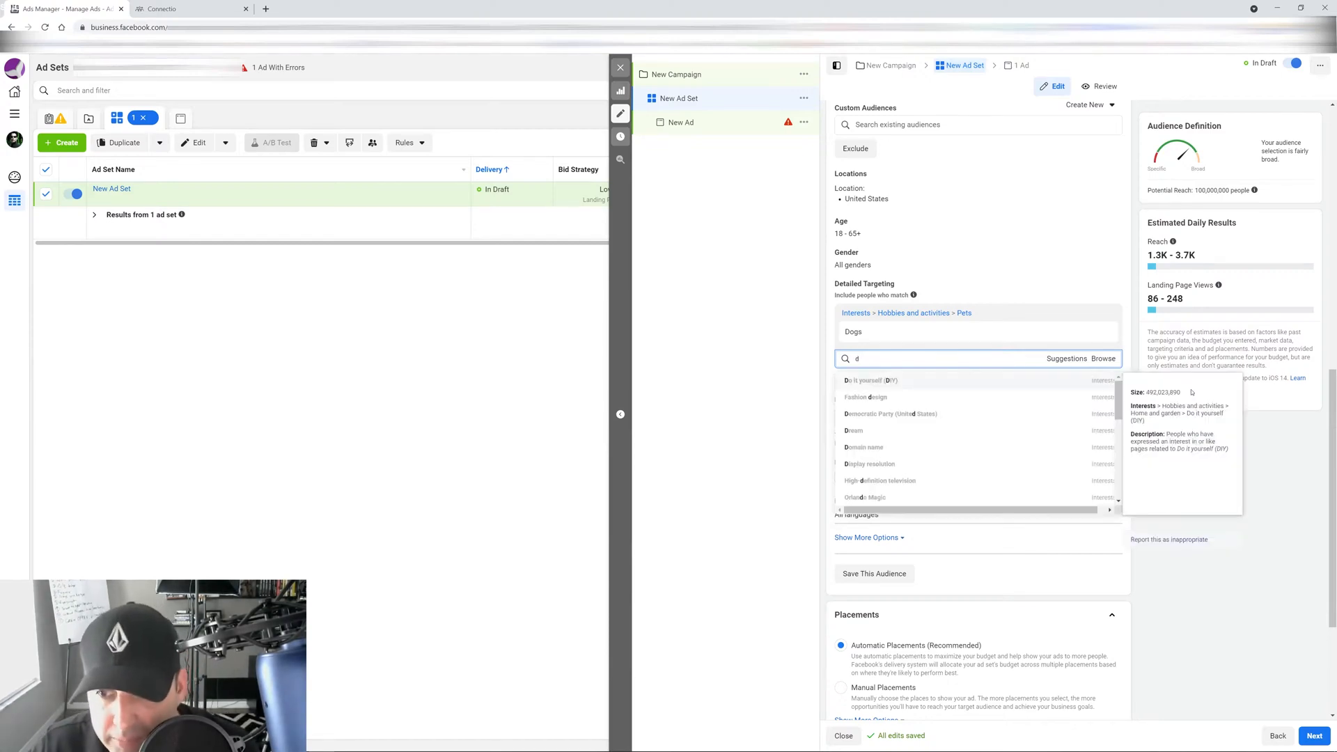
{"action": "type", "text": "og"}
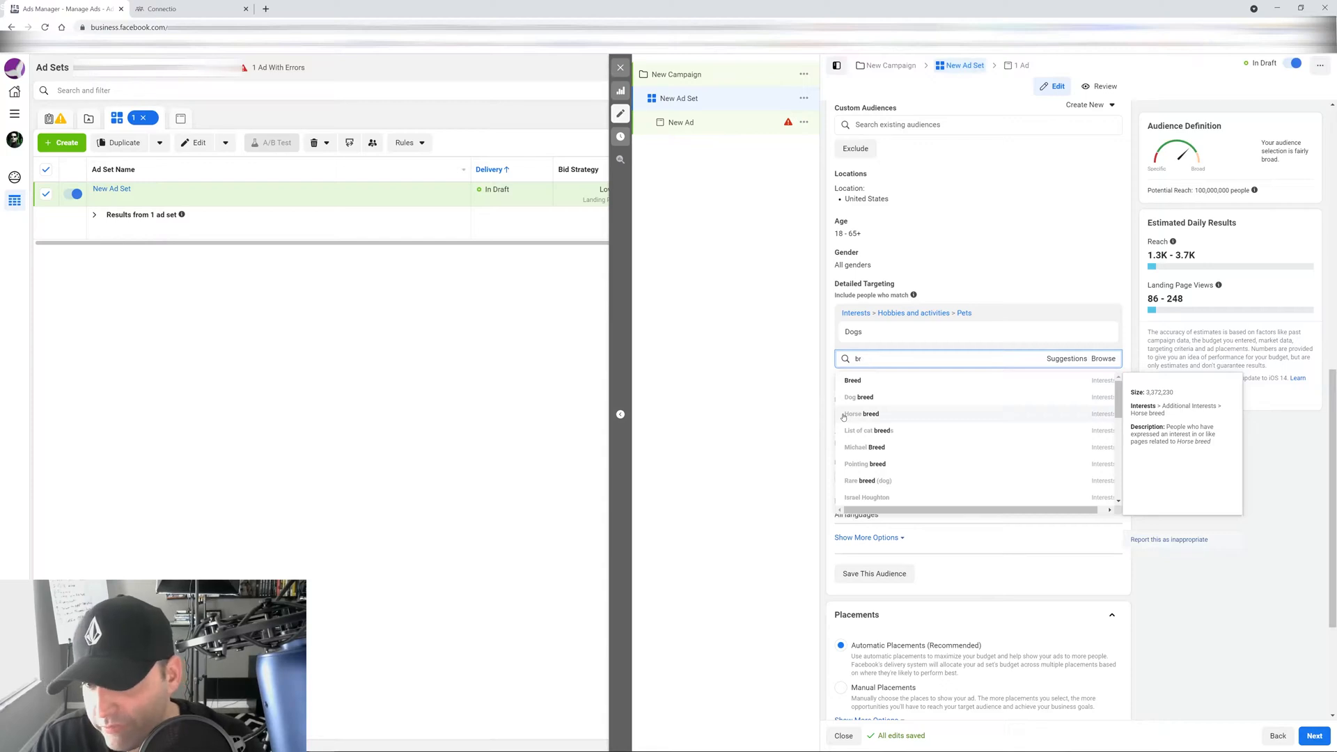
{"action": "type", "text": "dog breed"}
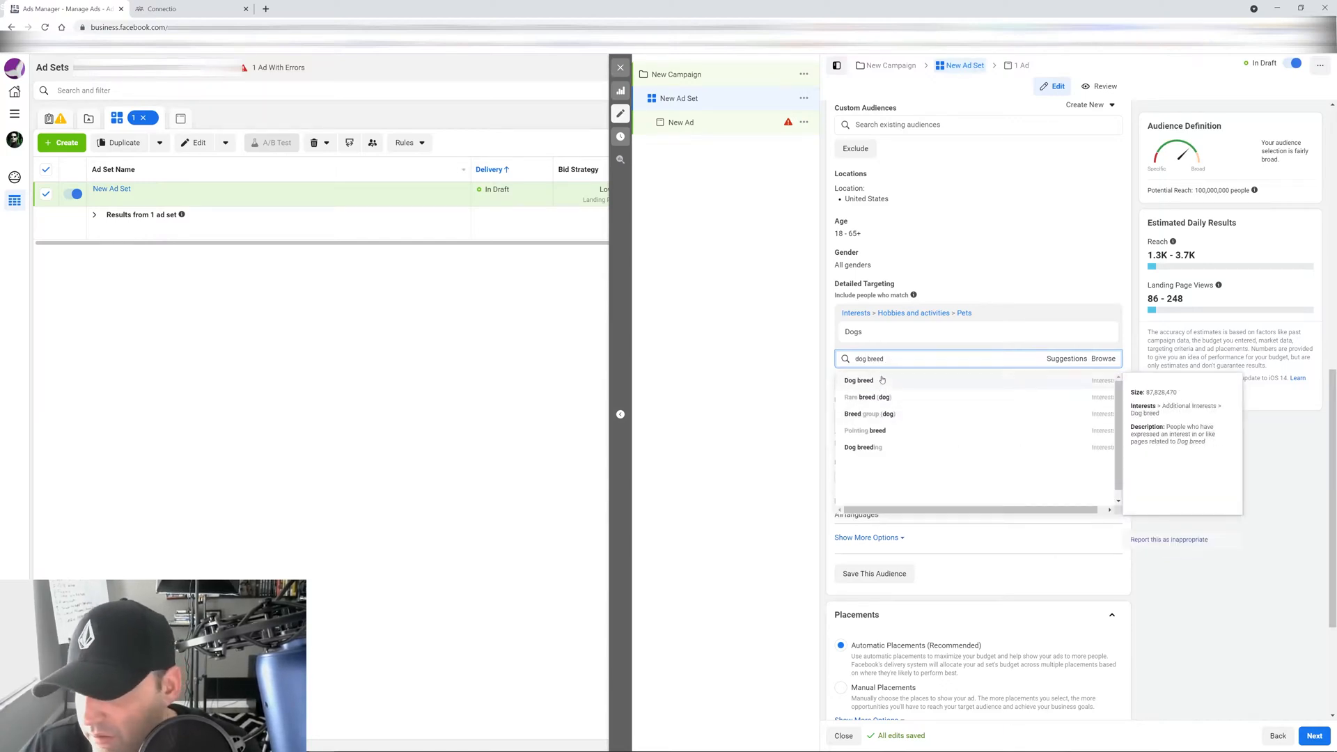
{"action": "left_click", "coordinate": [858, 379]}
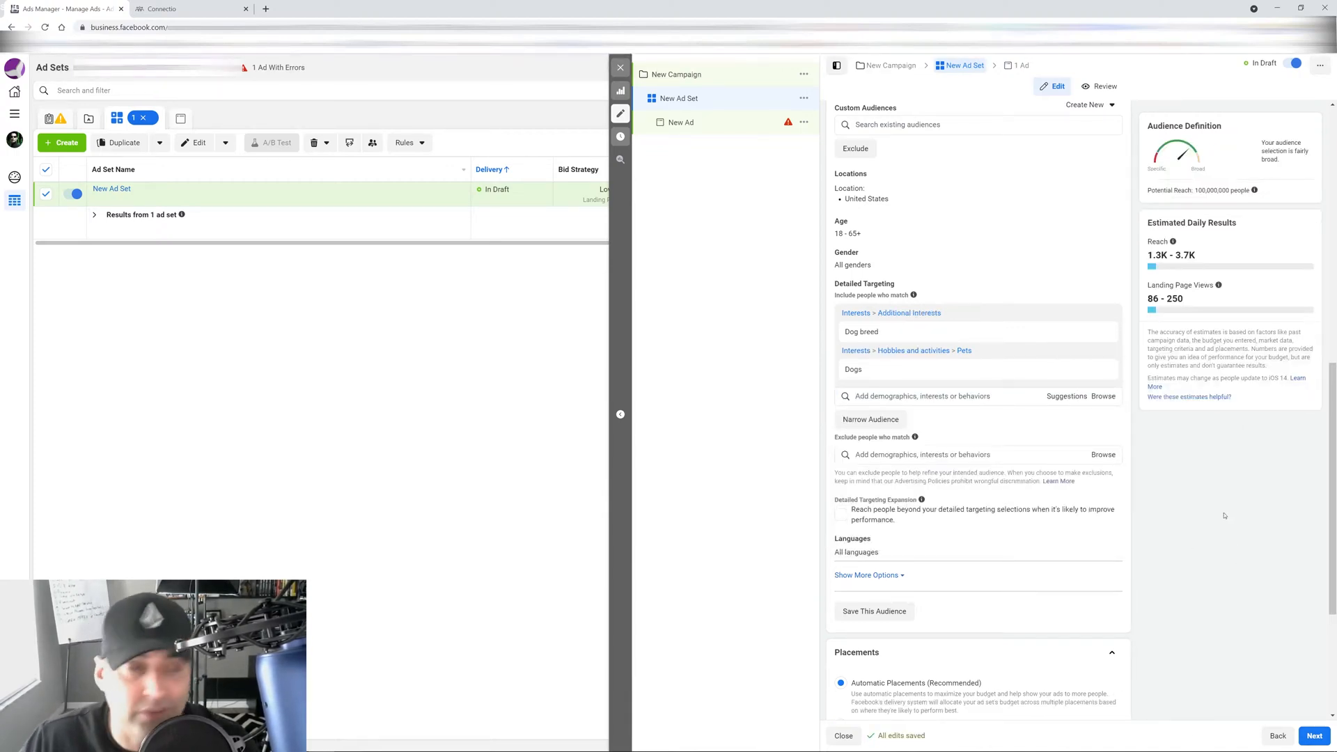
{"action": "mouse_move", "coordinate": [1213, 516]}
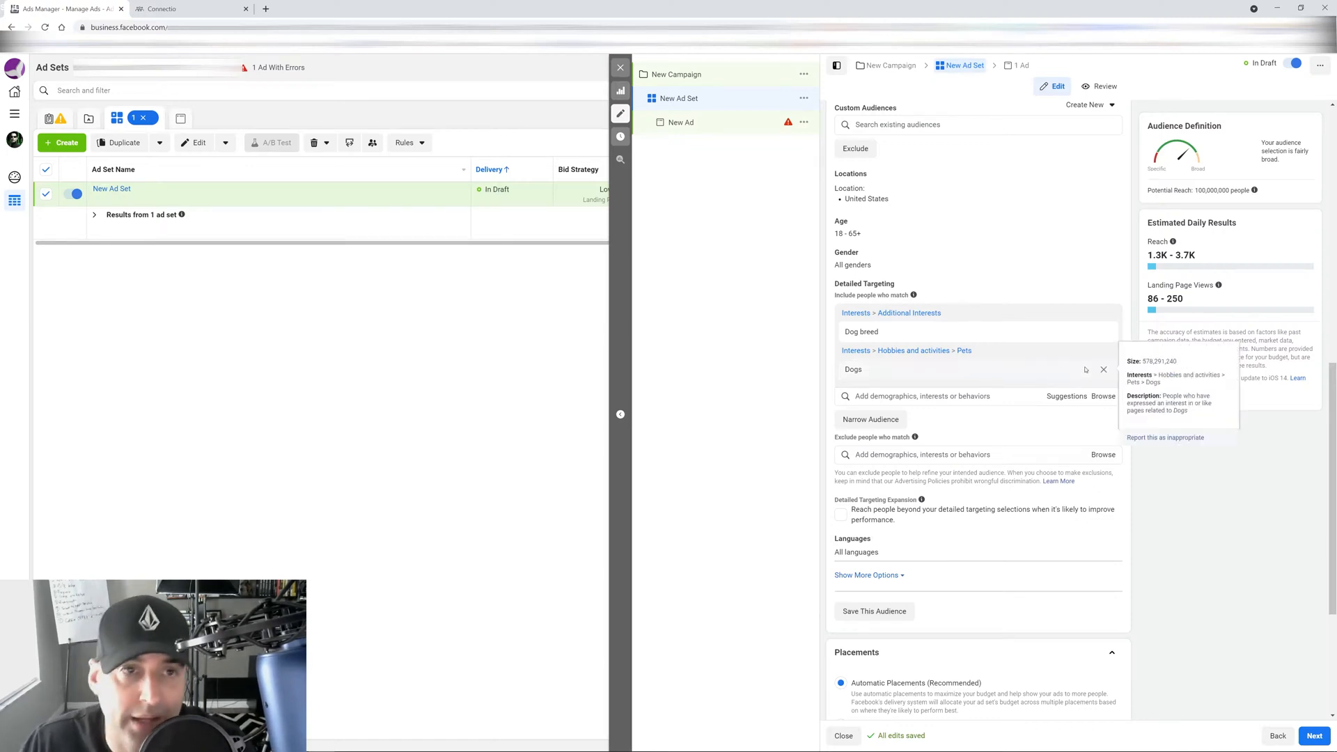
- In Connectio's dog results, select Dogs and Dog breed, adding then removing Puppy
{"action": "left_click", "coordinate": [180, 8]}
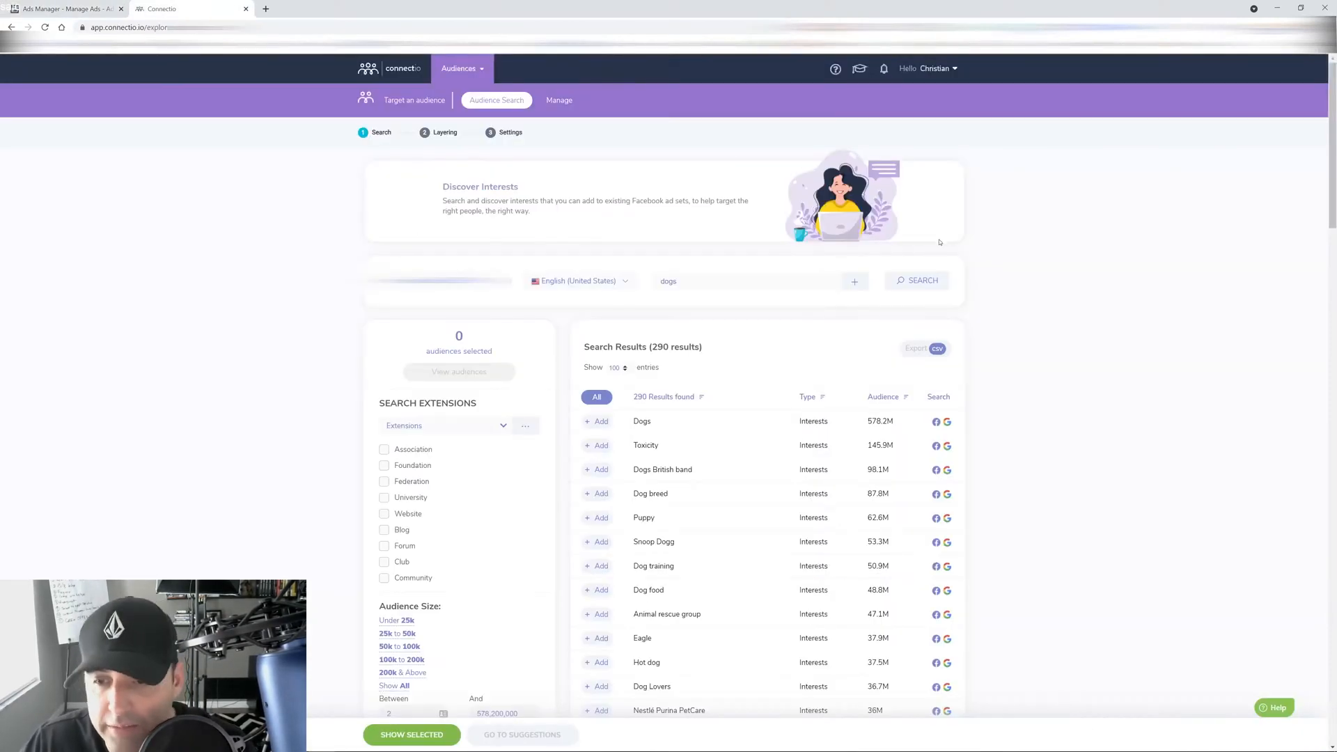
{"action": "scroll", "scroll_direction": "down", "scroll_amount": 3}
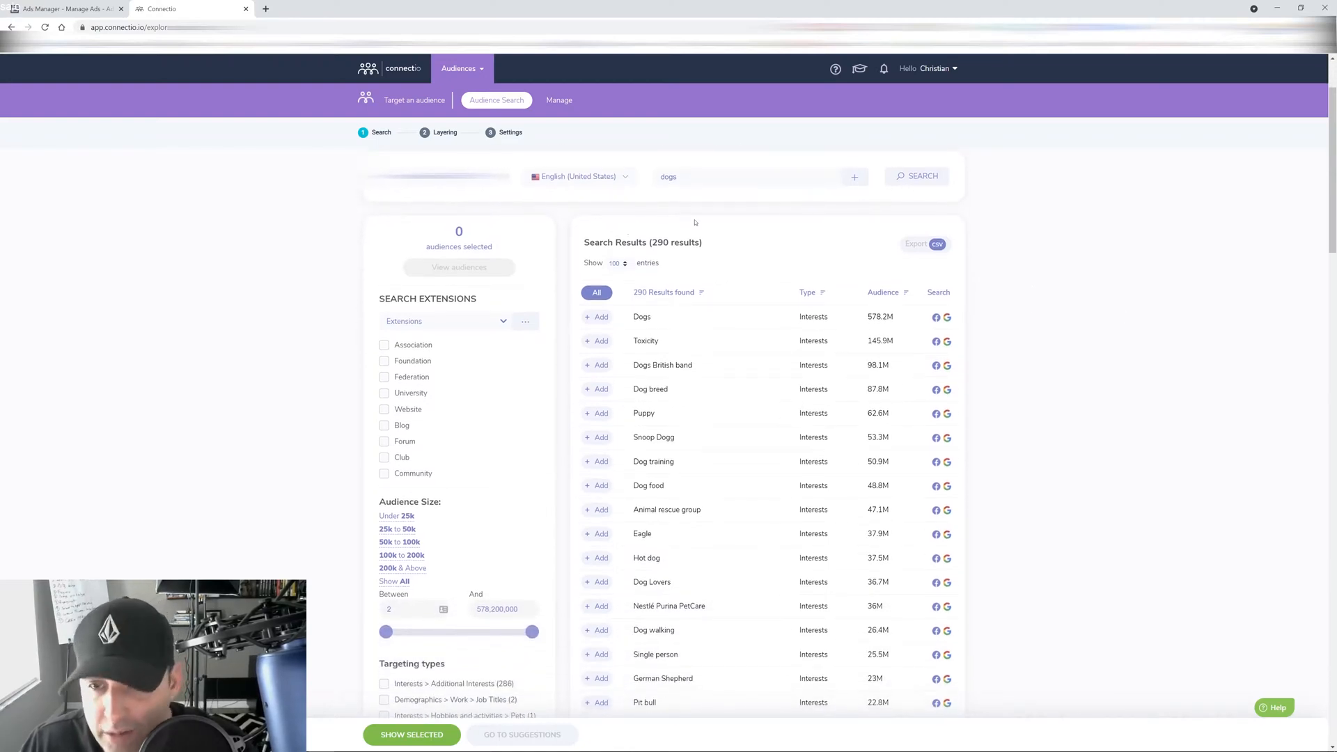
{"action": "mouse_move", "coordinate": [696, 376]}
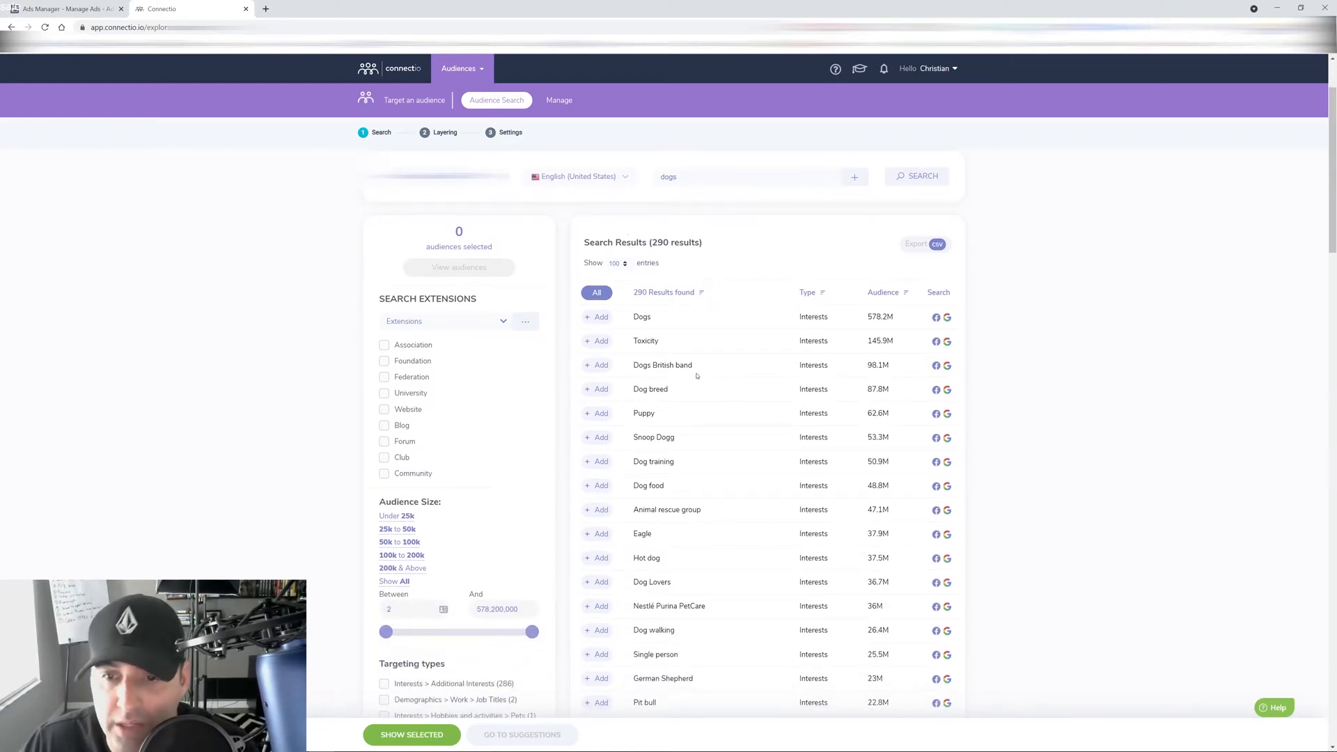
{"action": "left_click", "coordinate": [883, 291]}
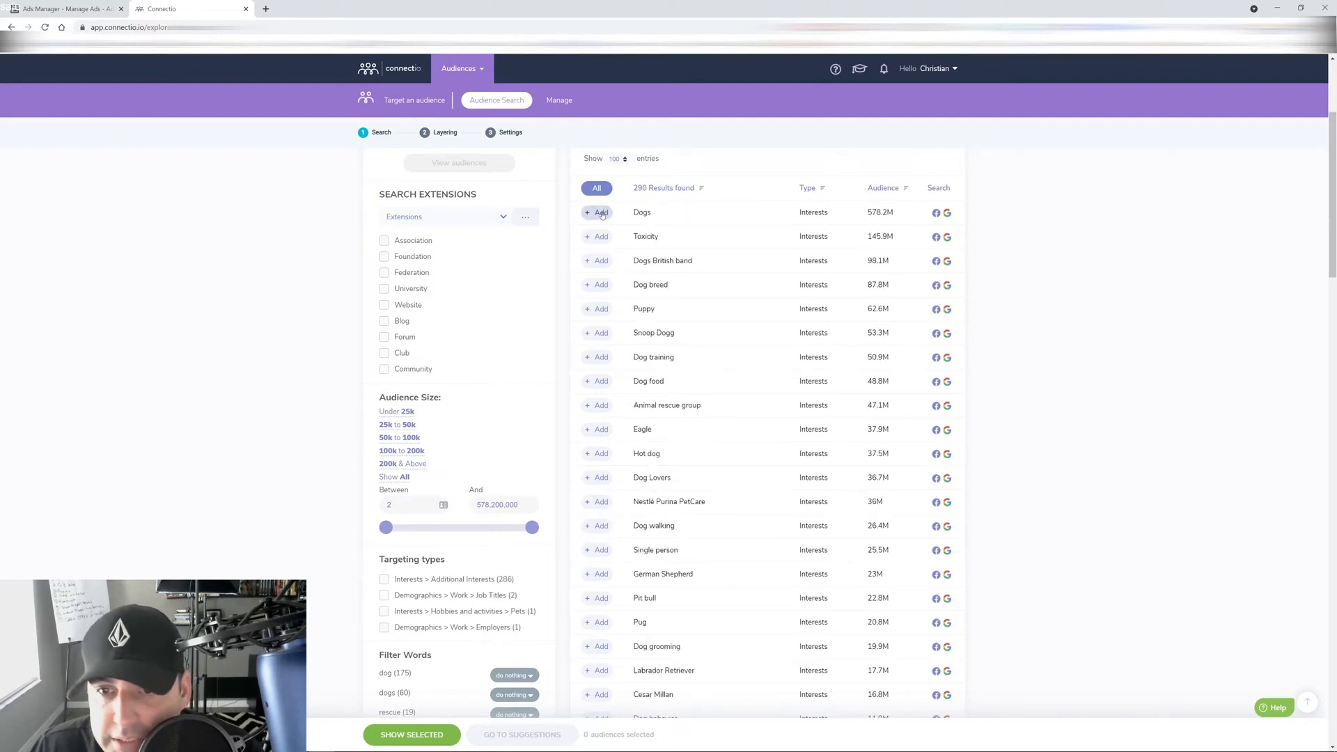
{"action": "left_click", "coordinate": [600, 212]}
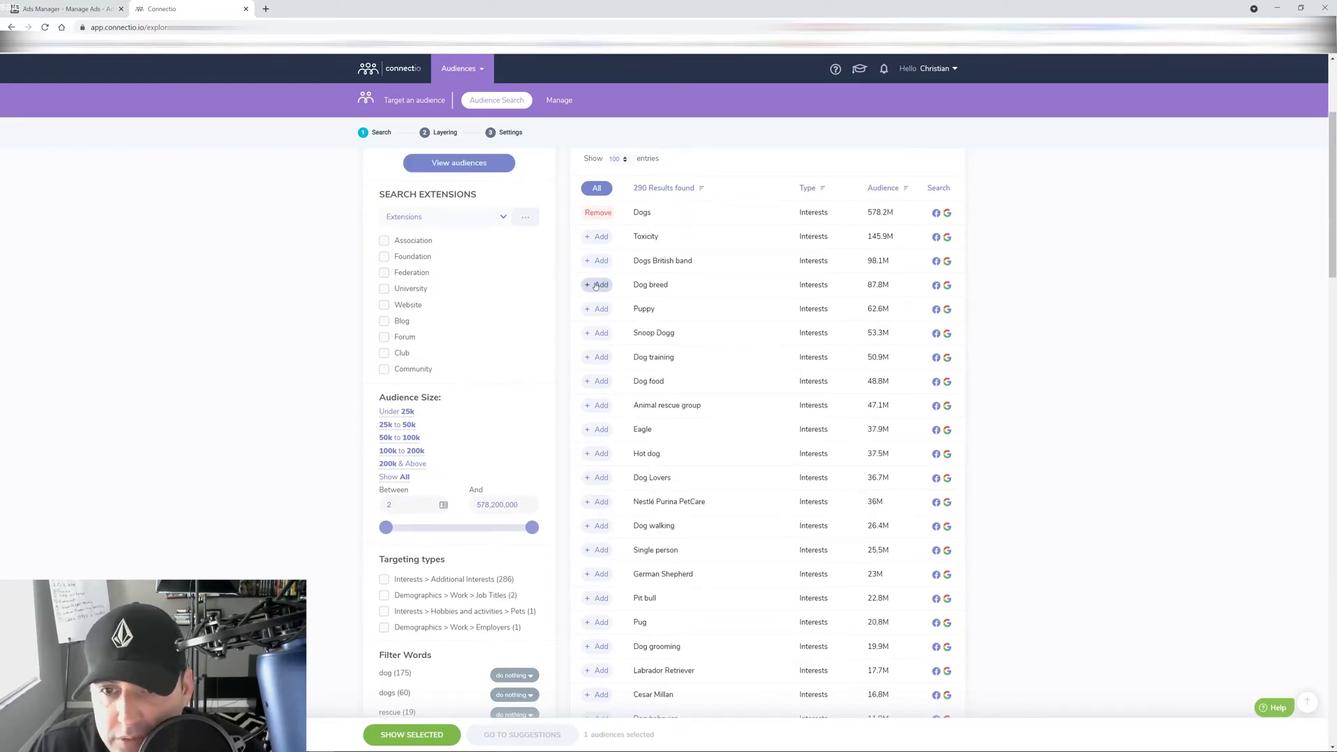
{"action": "left_click", "coordinate": [600, 284]}
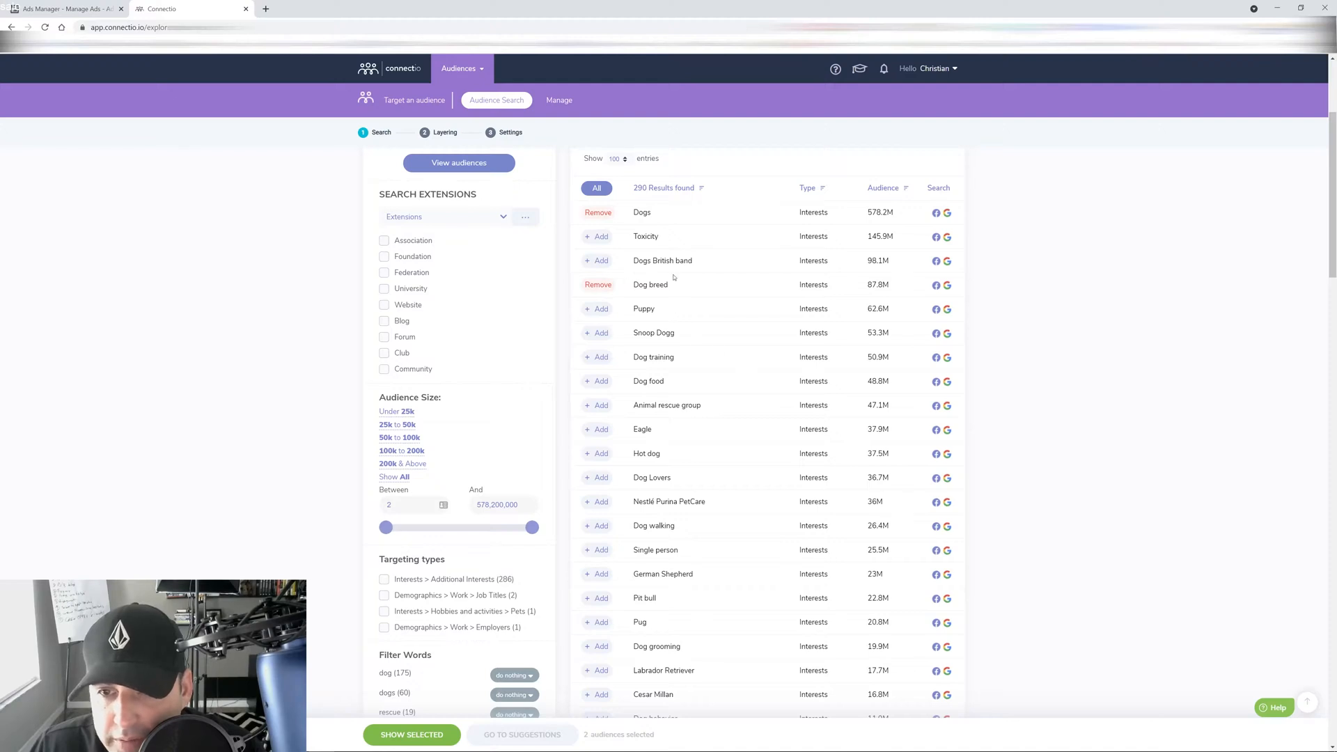
{"action": "scroll", "scroll_direction": "down", "scroll_amount": 3}
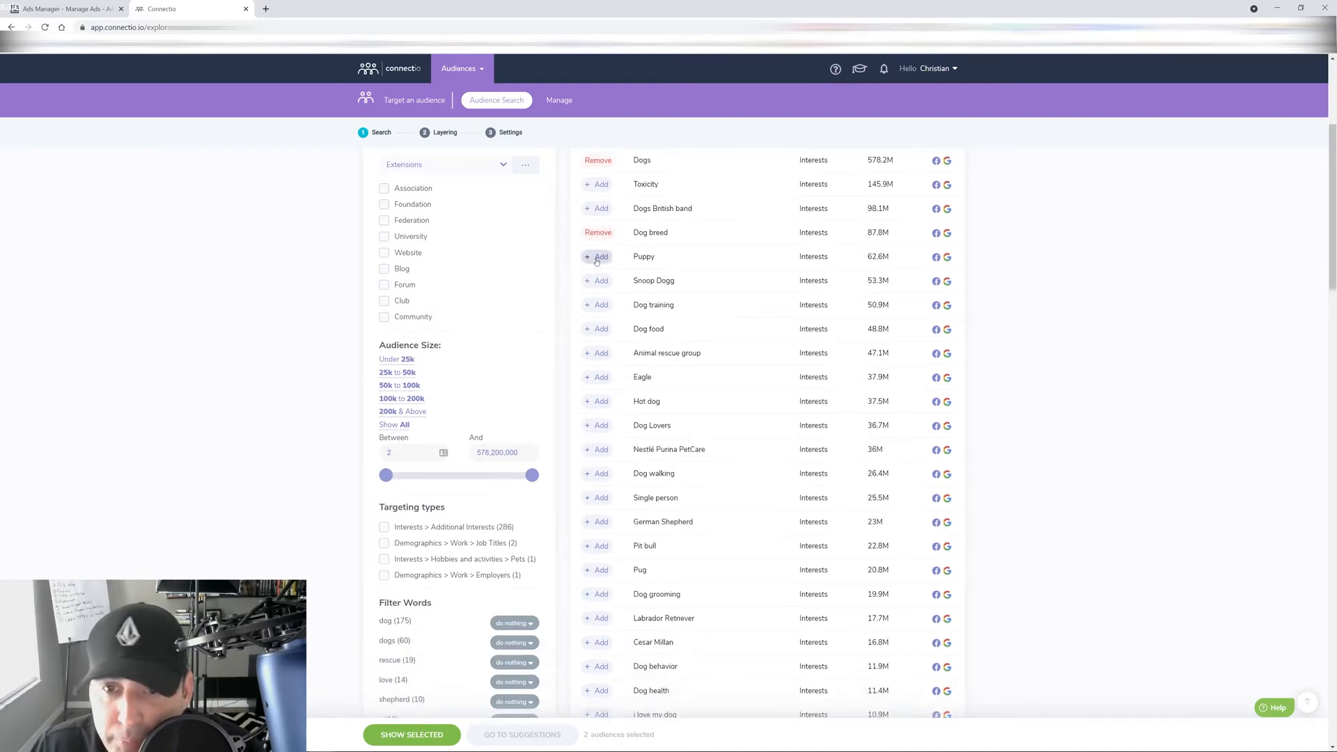
{"action": "left_click", "coordinate": [600, 257]}
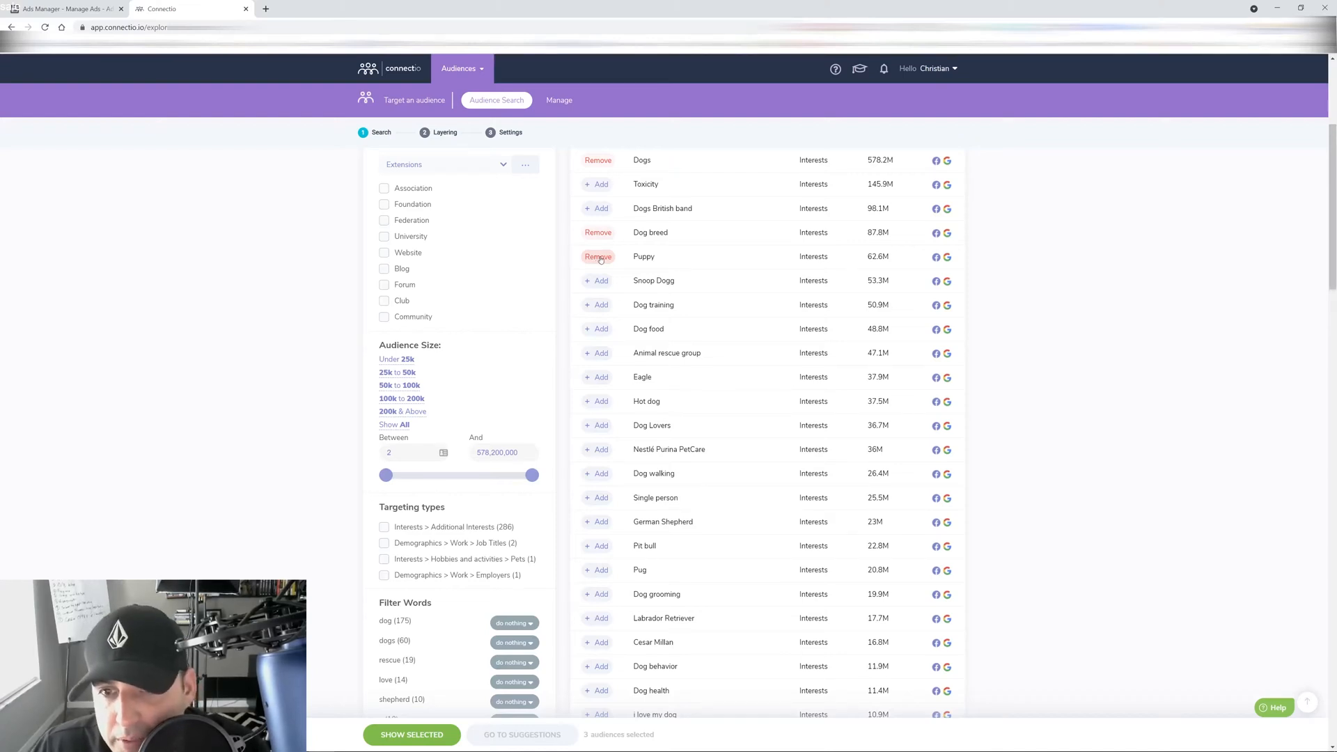
{"action": "left_click", "coordinate": [598, 256]}
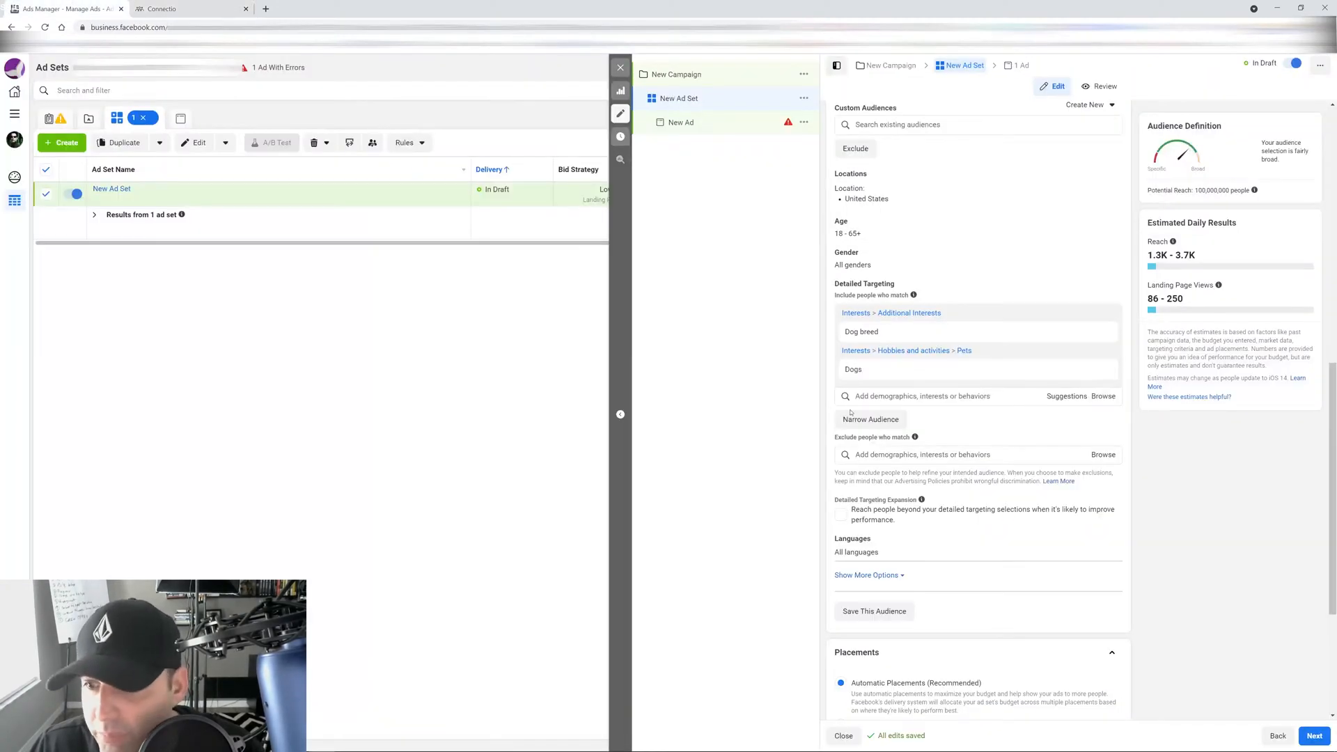
- Add a Narrow Audience layer to the ad set's targeting and return to Connectio
{"action": "left_click", "coordinate": [869, 419]}
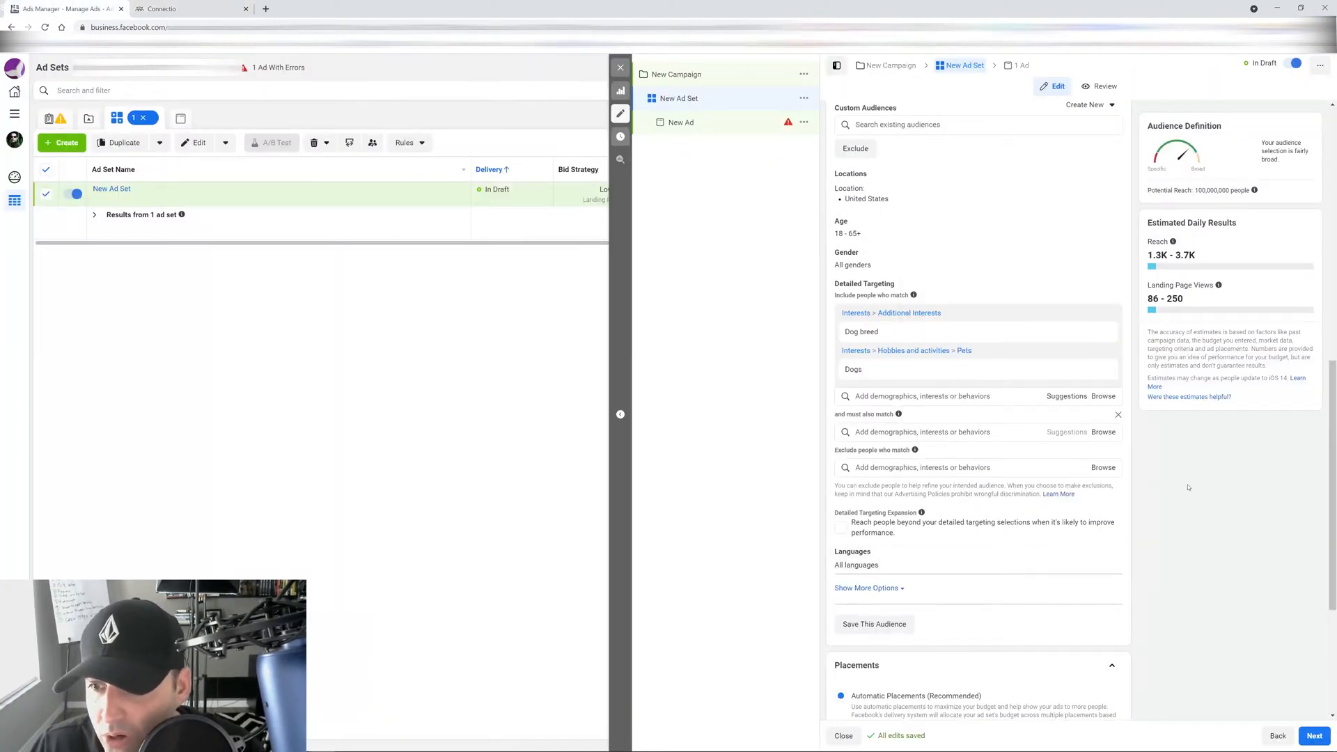
{"action": "left_click", "coordinate": [188, 8]}
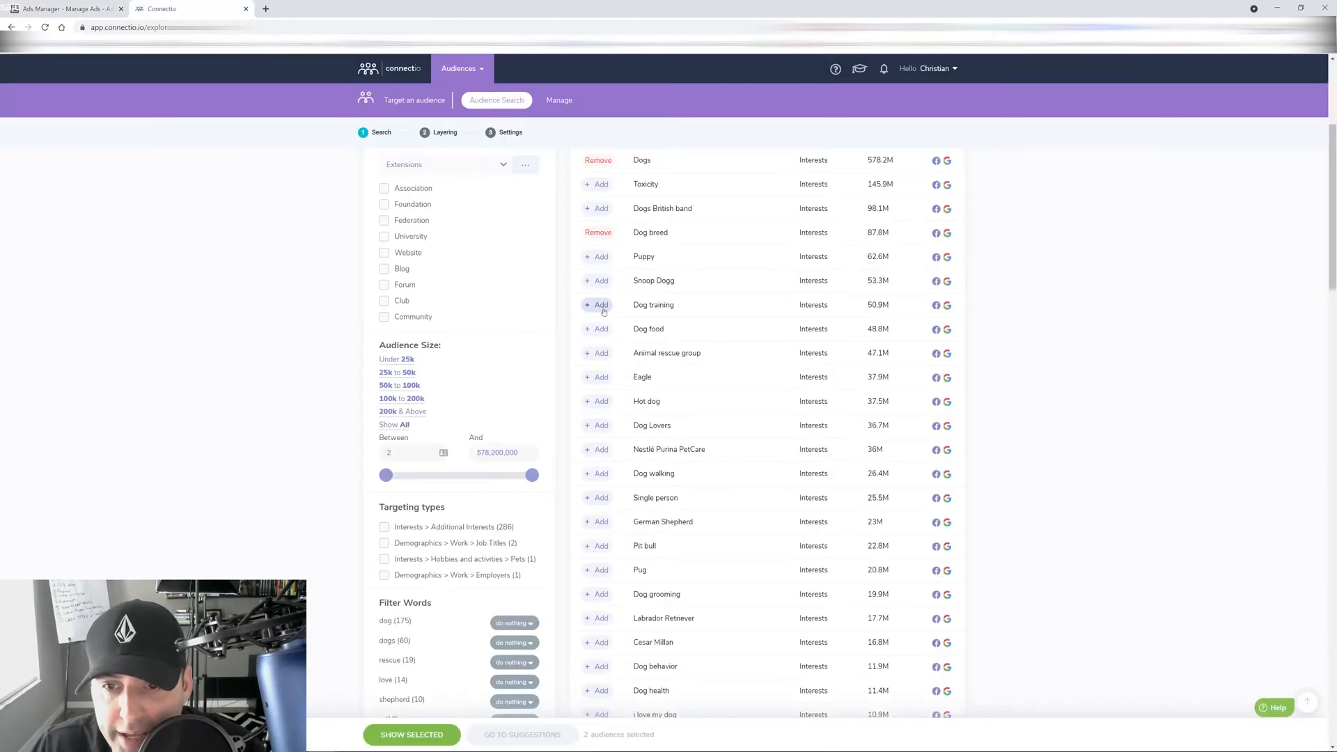
- Add Dog training, Dog food and Dog Lovers, removing Dogs and Dog breed
{"action": "left_click", "coordinate": [597, 305]}
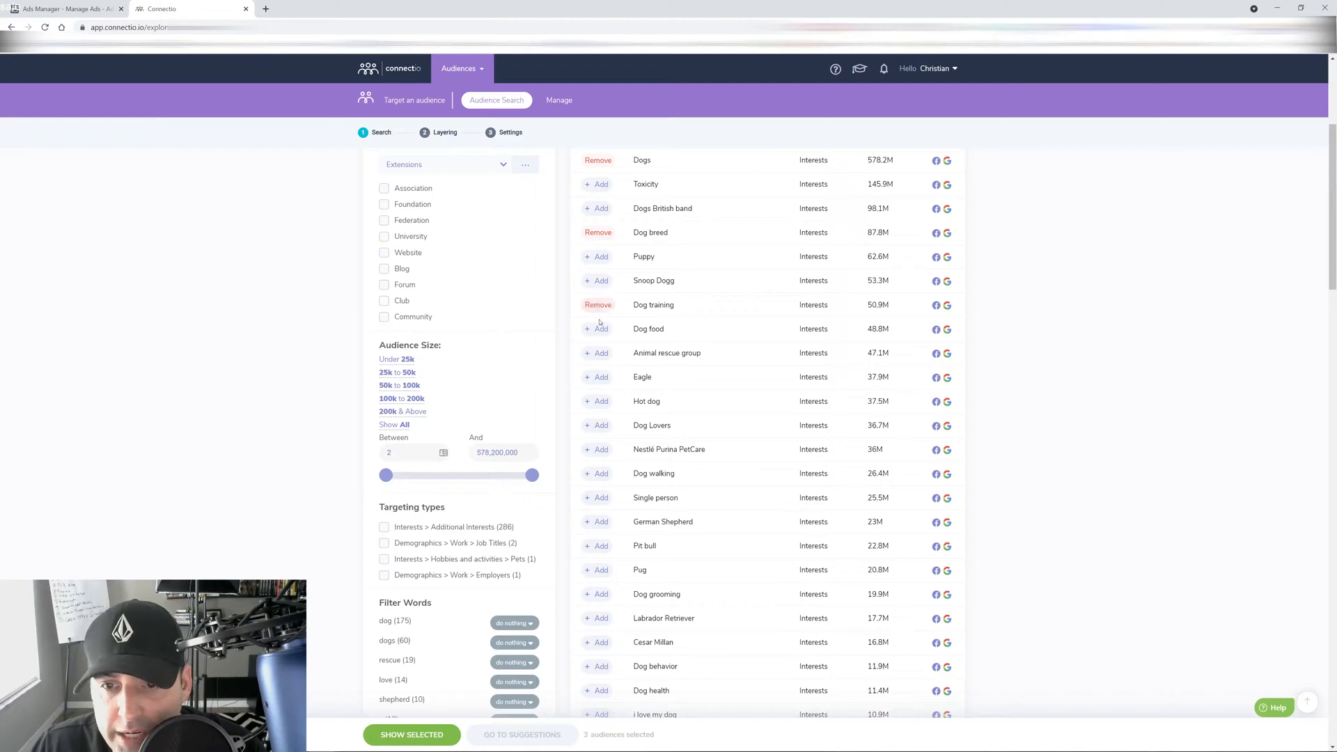
{"action": "left_click", "coordinate": [598, 329]}
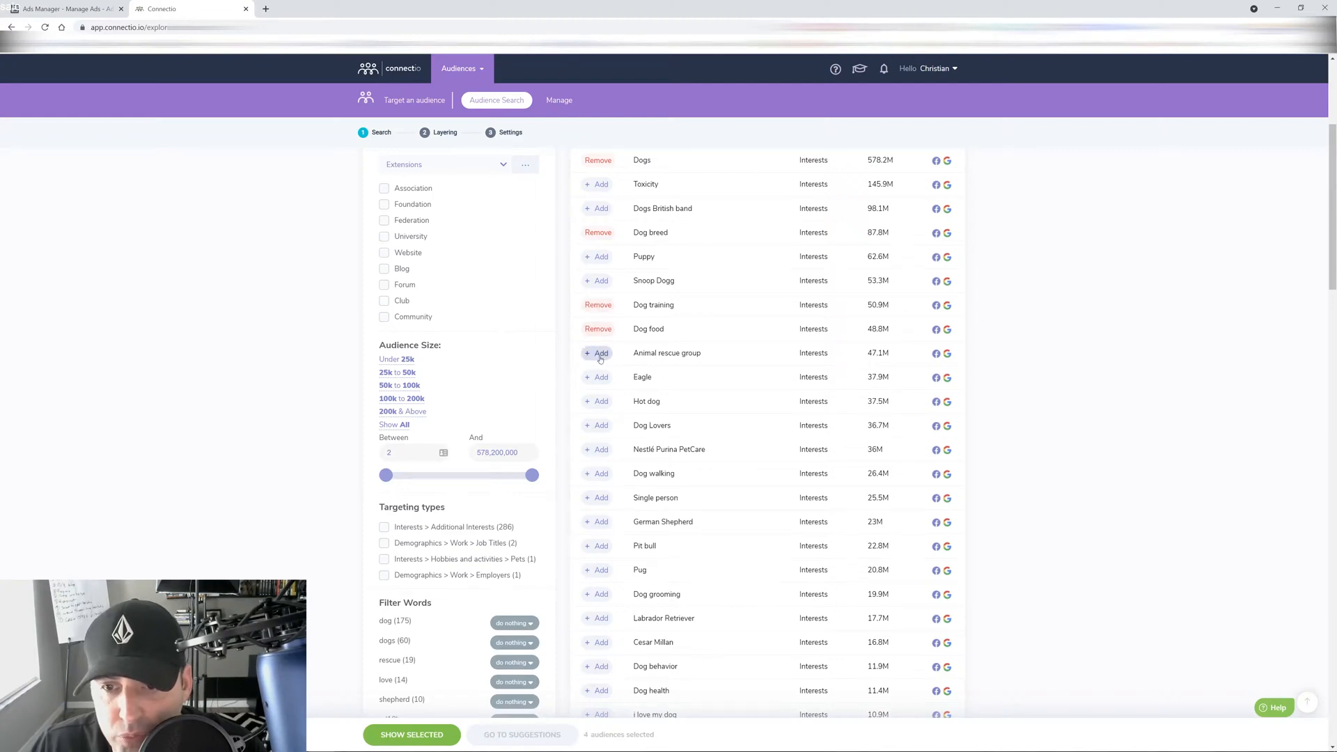
{"action": "left_click", "coordinate": [597, 159]}
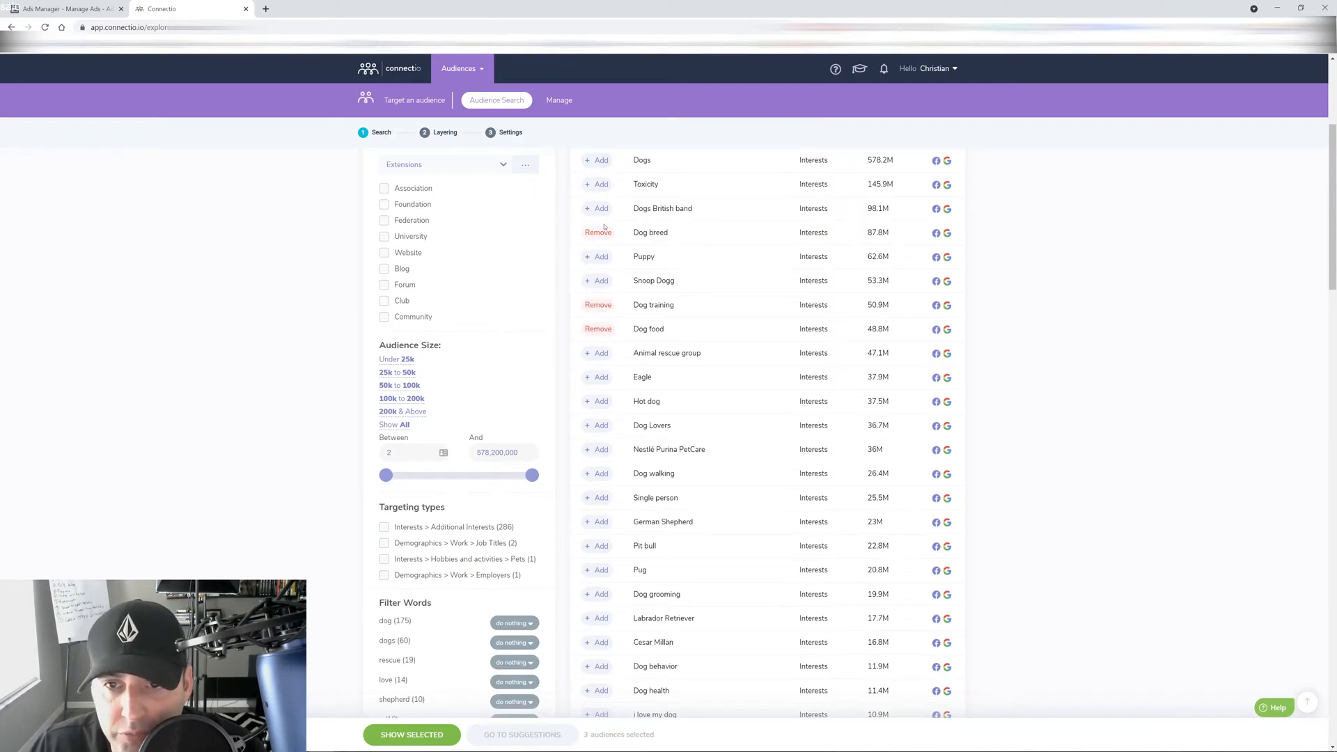
{"action": "left_click", "coordinate": [597, 233]}
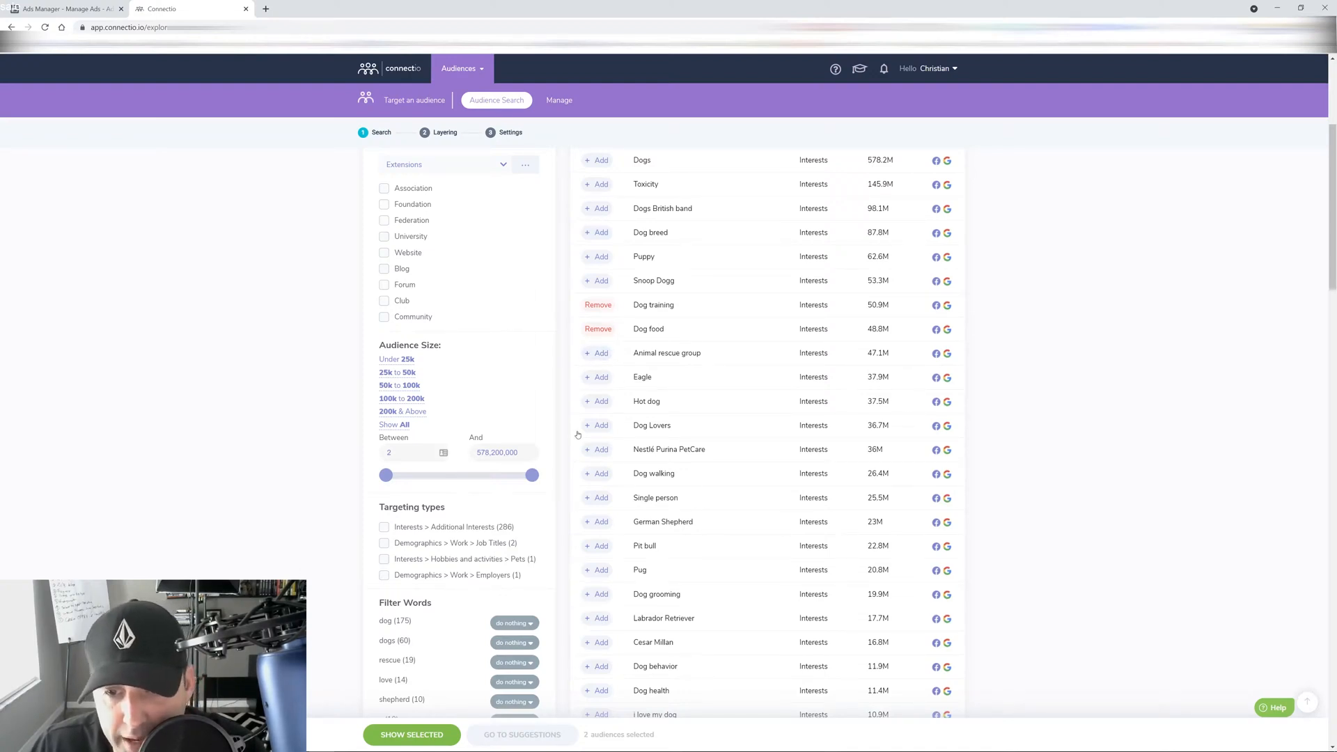
{"action": "left_click", "coordinate": [600, 425]}
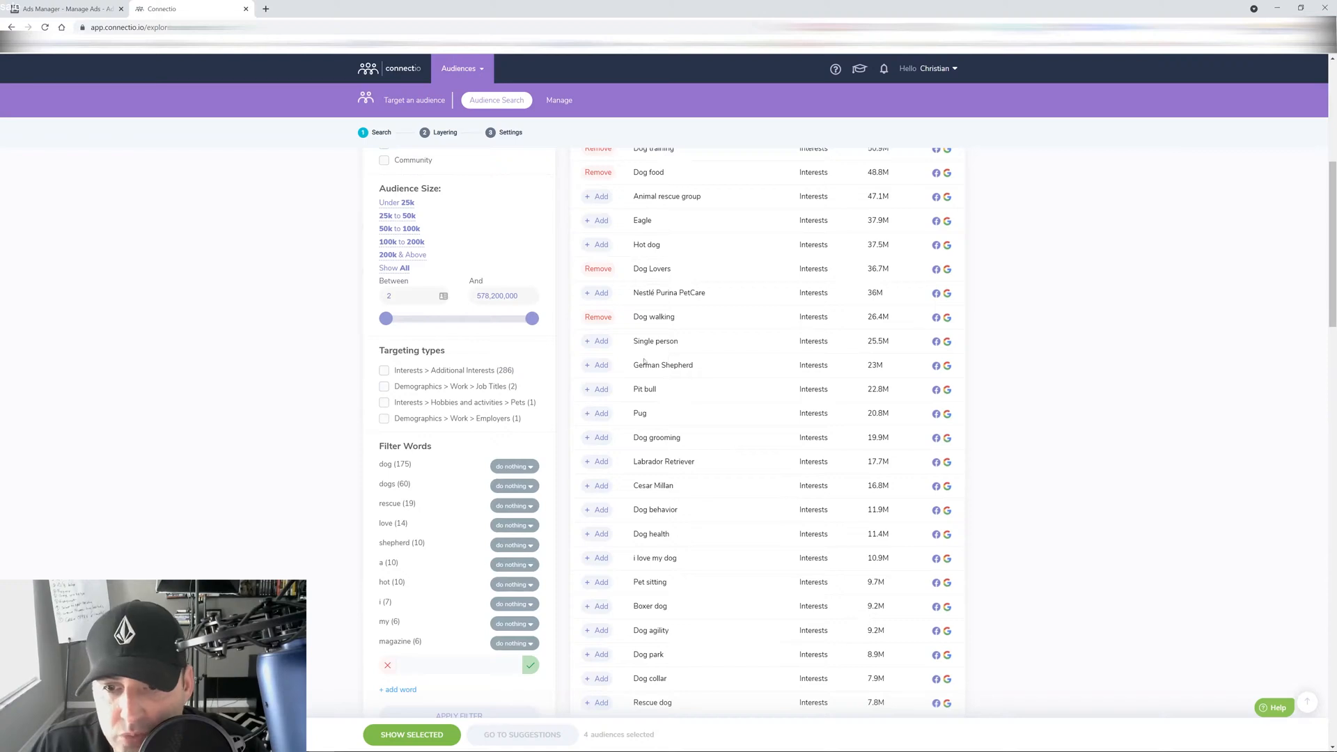
{"action": "mouse_move", "coordinate": [621, 412]}
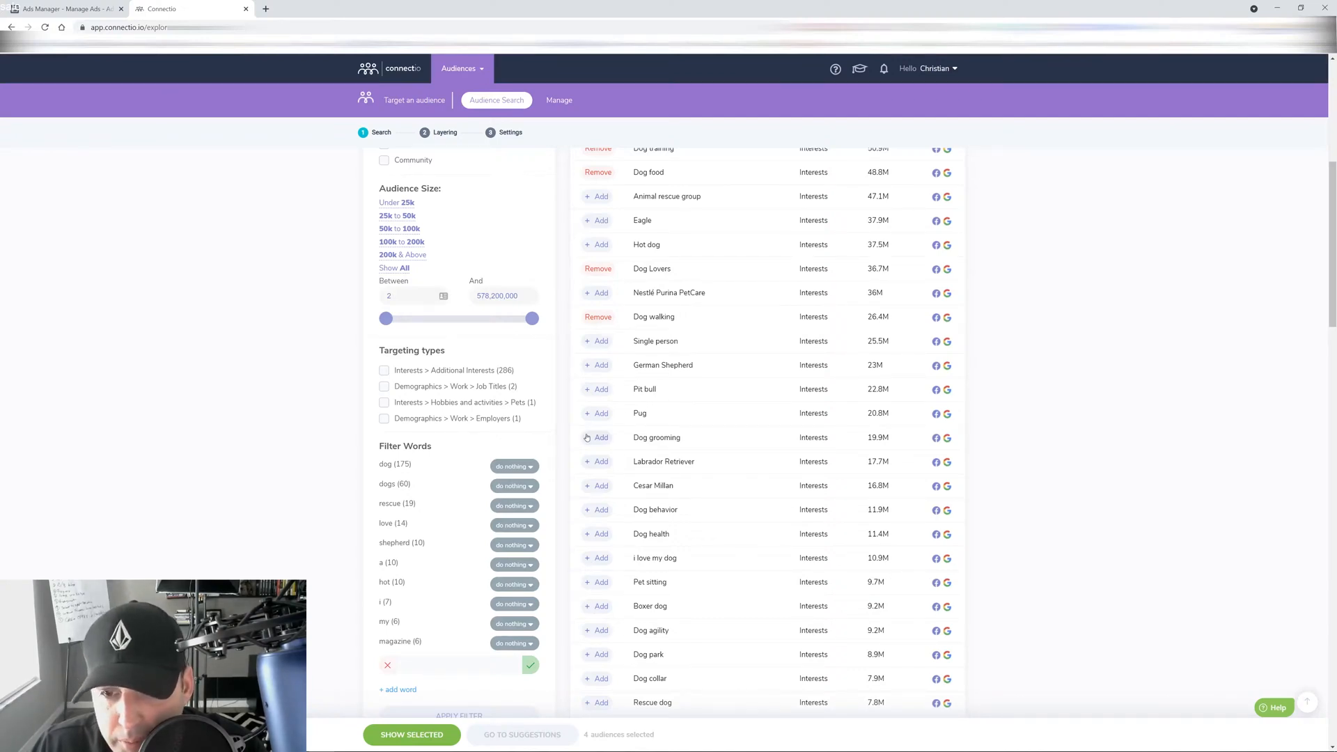
- Add Dog walking, Dog grooming, Dog health and Dog agility to the Connectio selection
{"action": "left_click", "coordinate": [600, 437]}
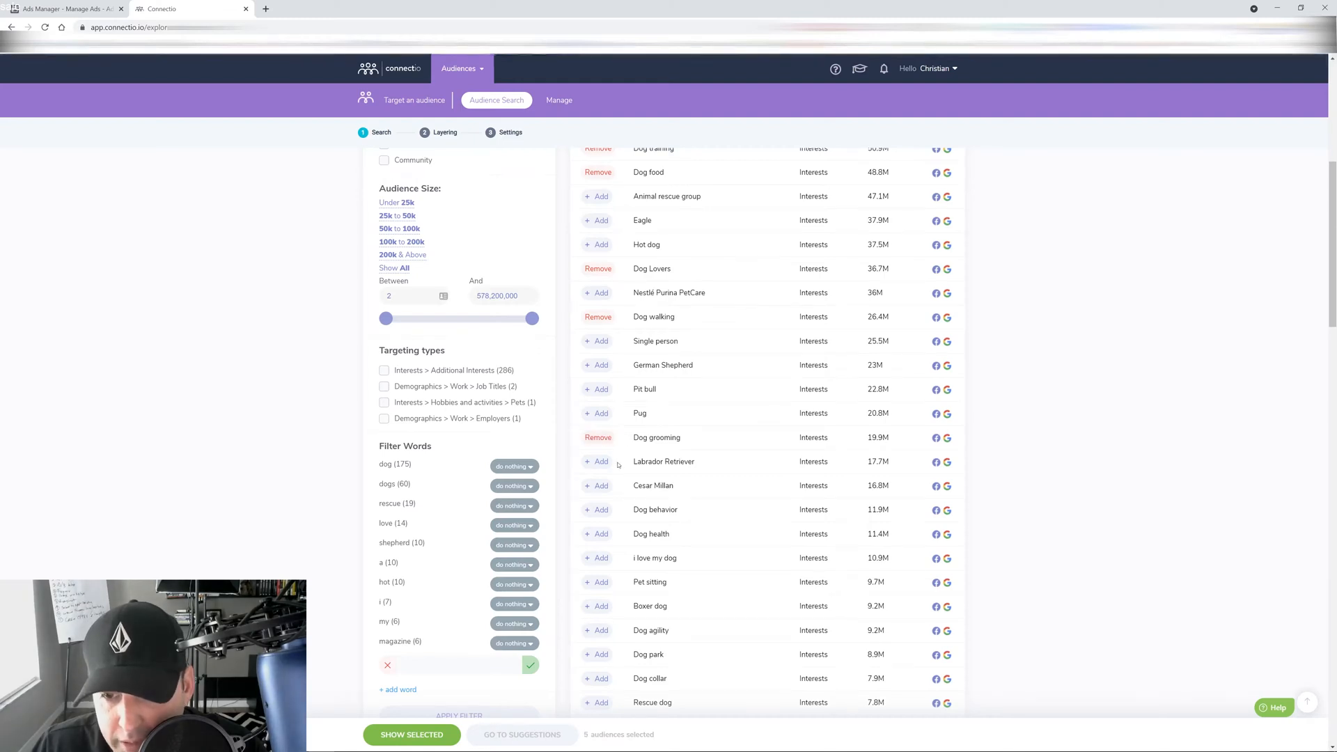
{"action": "scroll", "scroll_direction": "down", "scroll_amount": 3}
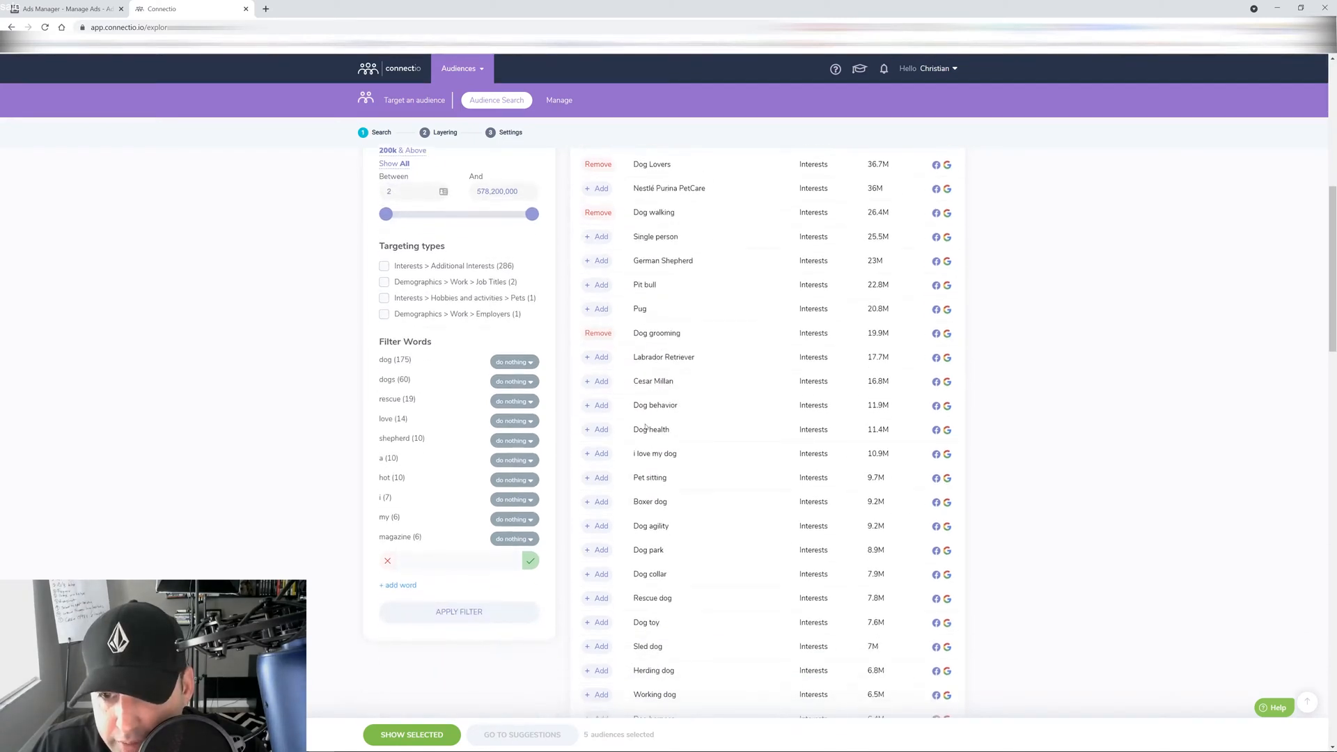
{"action": "left_click", "coordinate": [597, 429]}
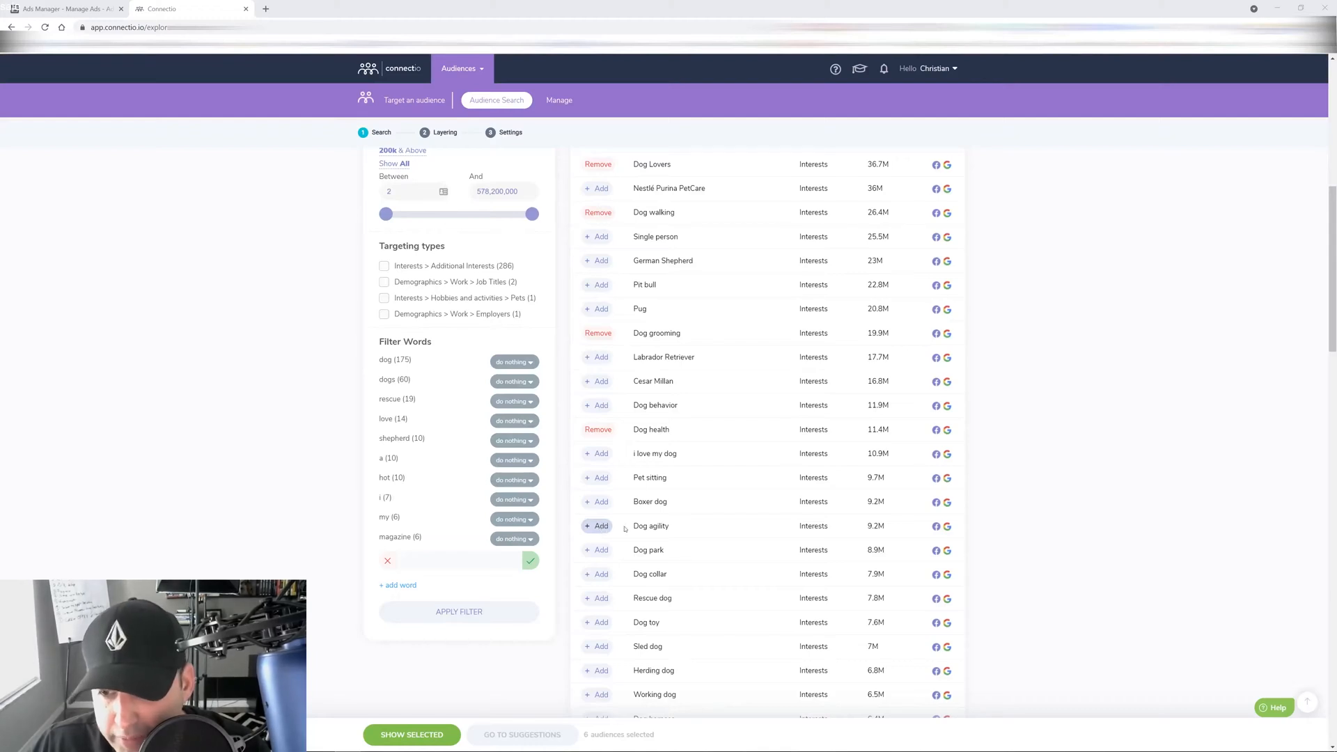
{"action": "left_click", "coordinate": [598, 525]}
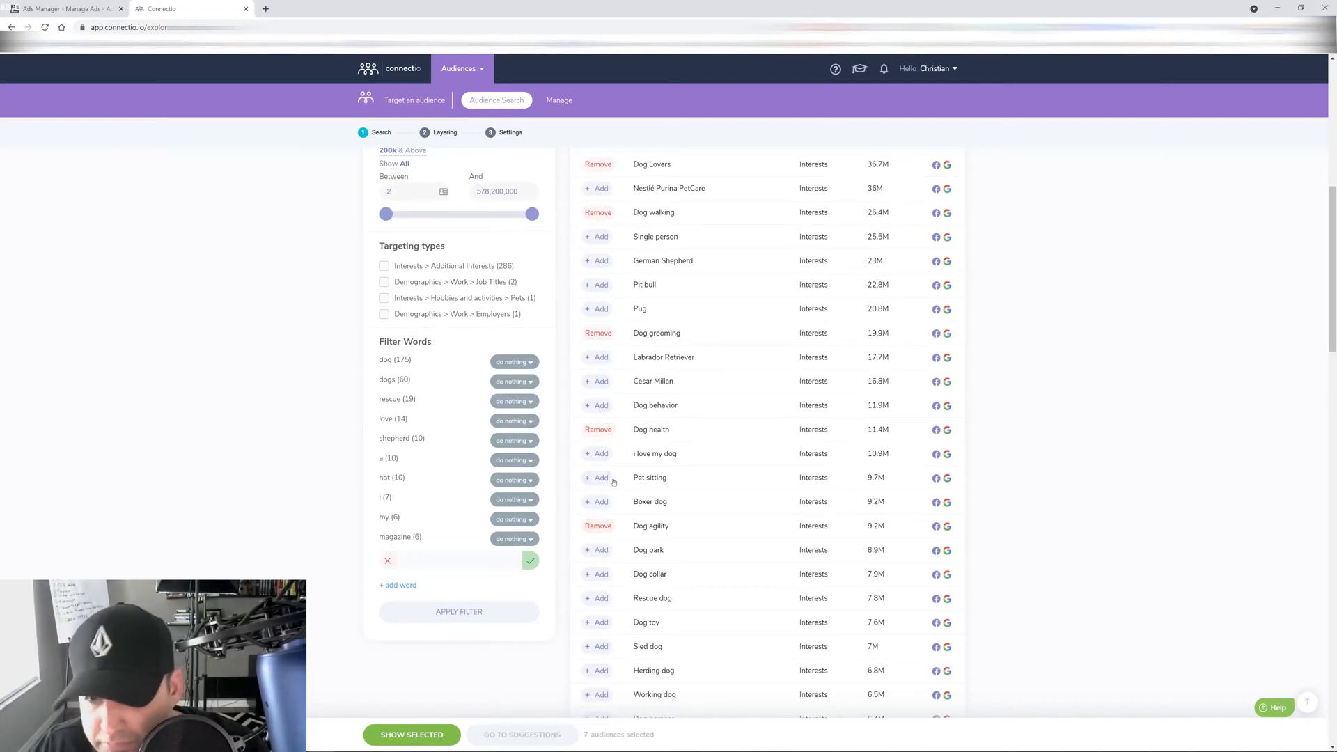
{"action": "left_click", "coordinate": [600, 478]}
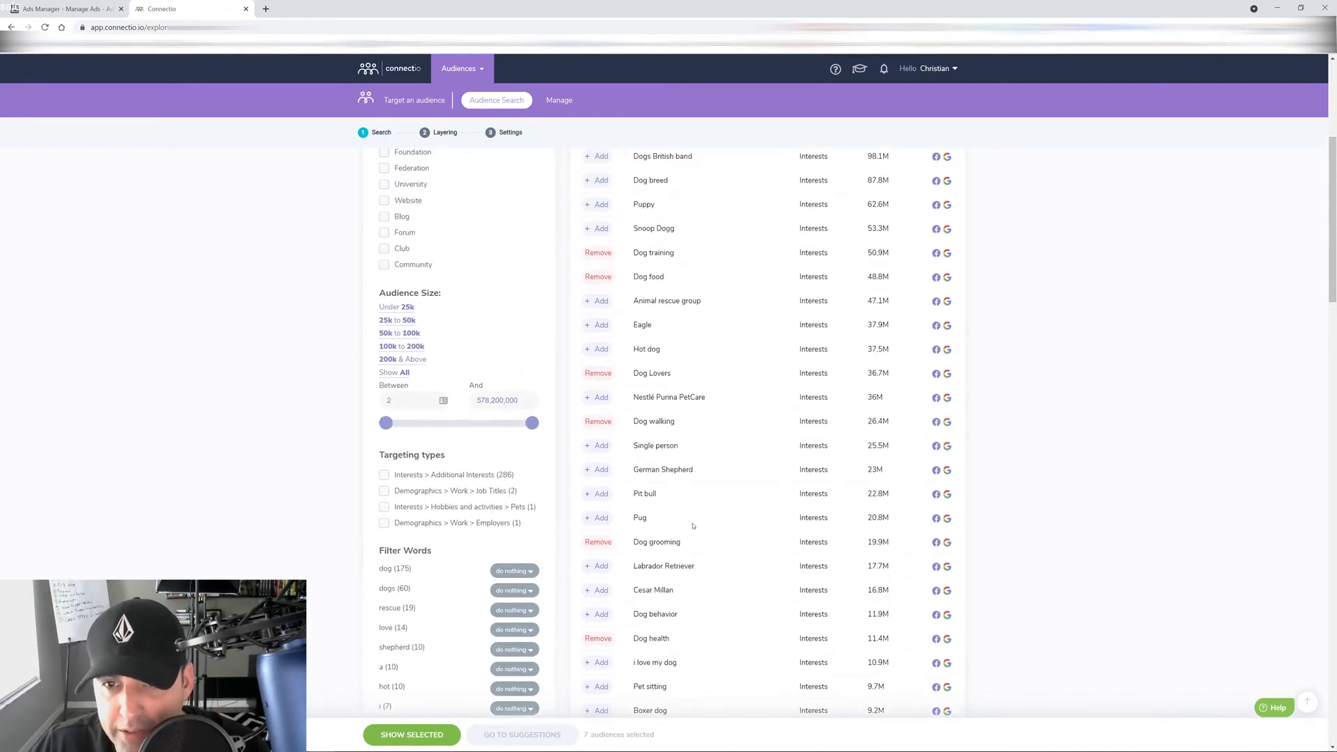
{"action": "scroll", "scroll_direction": "down", "scroll_amount": 3}
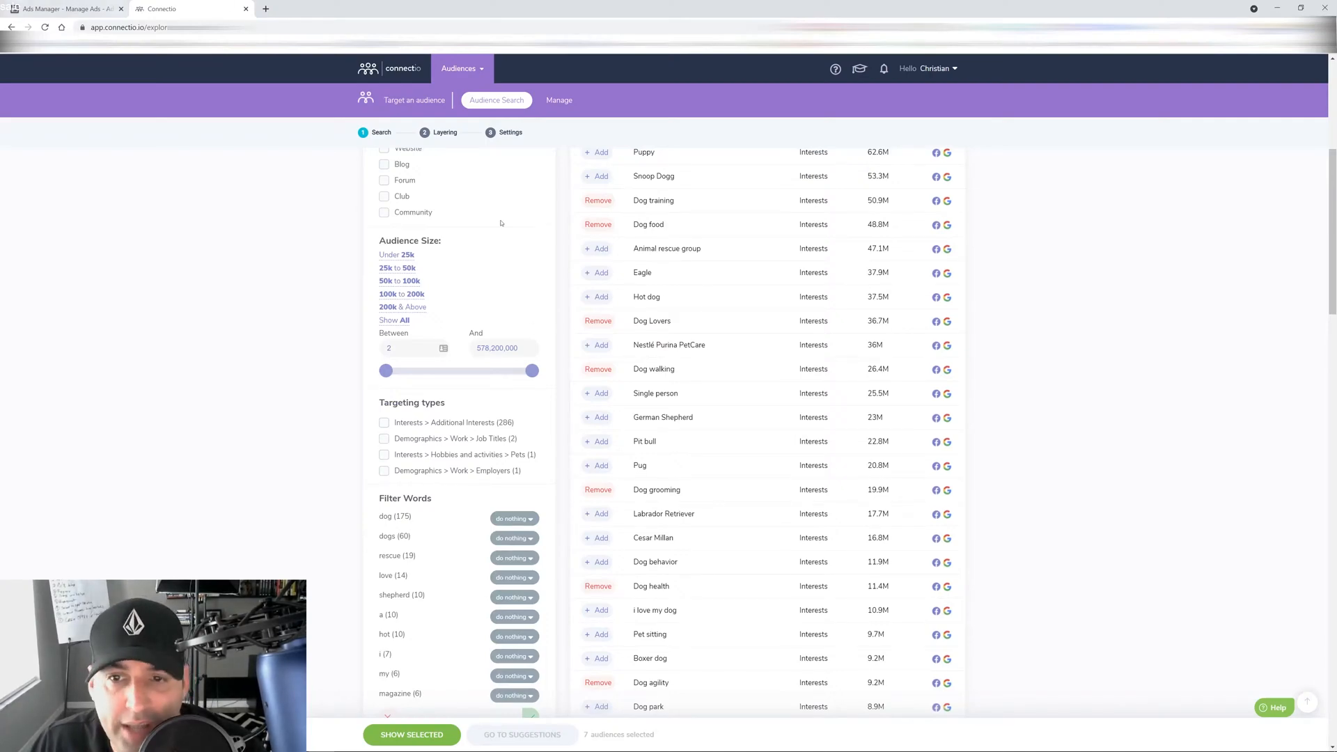
{"action": "scroll", "scroll_direction": "down", "scroll_amount": 3}
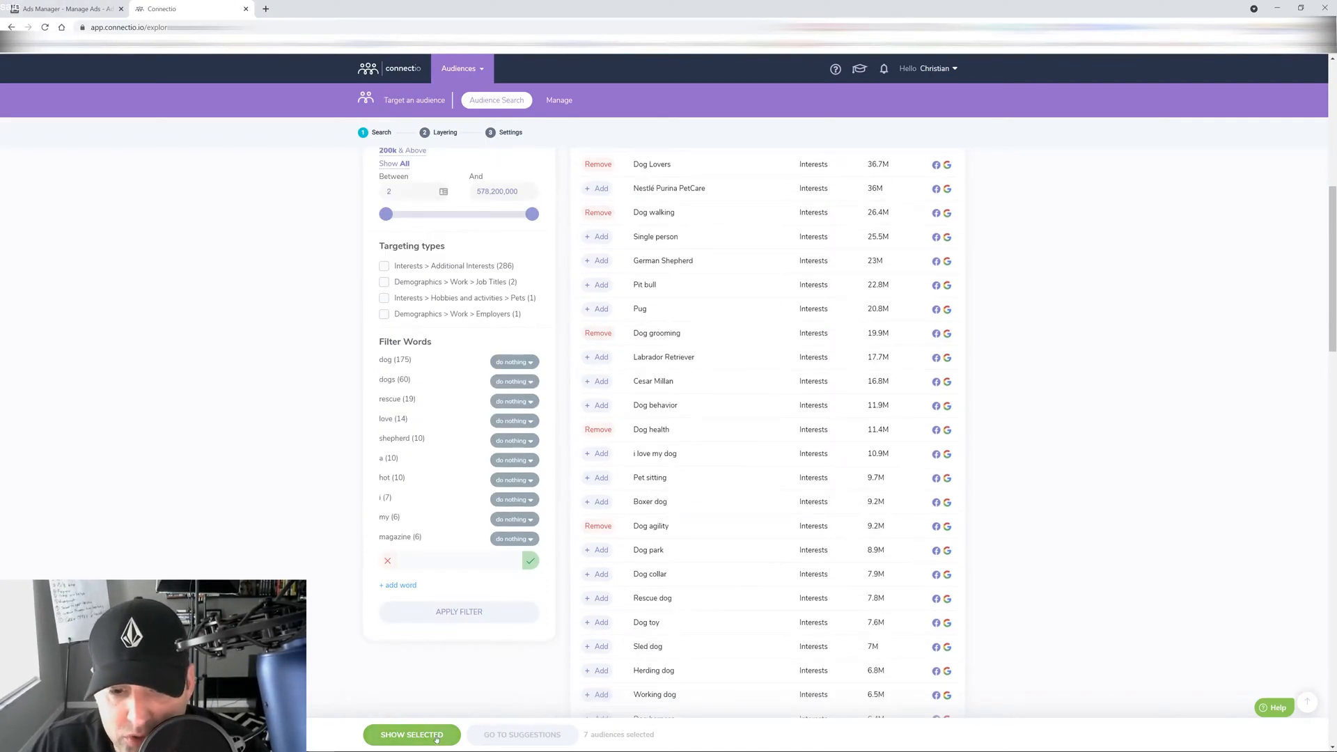
- Send the seven selected dog interests to Layer 1 and get them as copyable text
{"action": "left_click", "coordinate": [410, 734]}
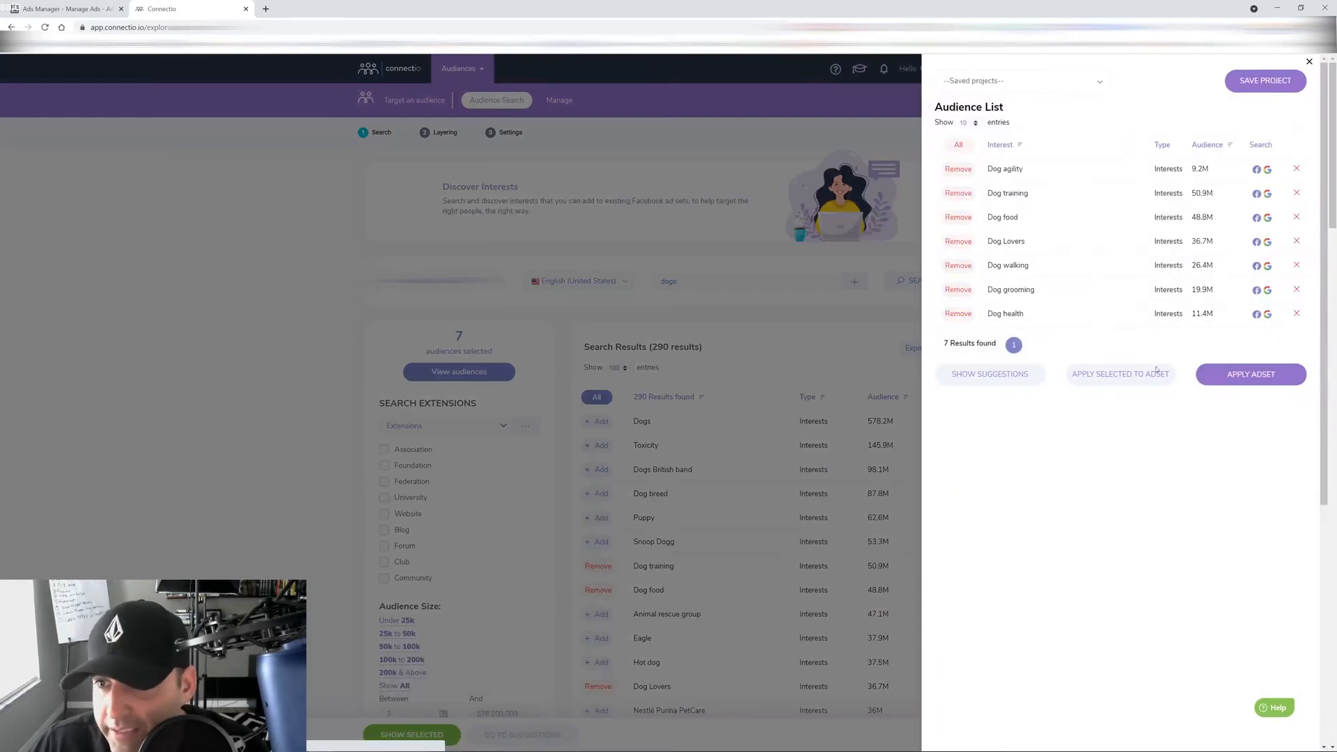
{"action": "left_click", "coordinate": [1309, 61]}
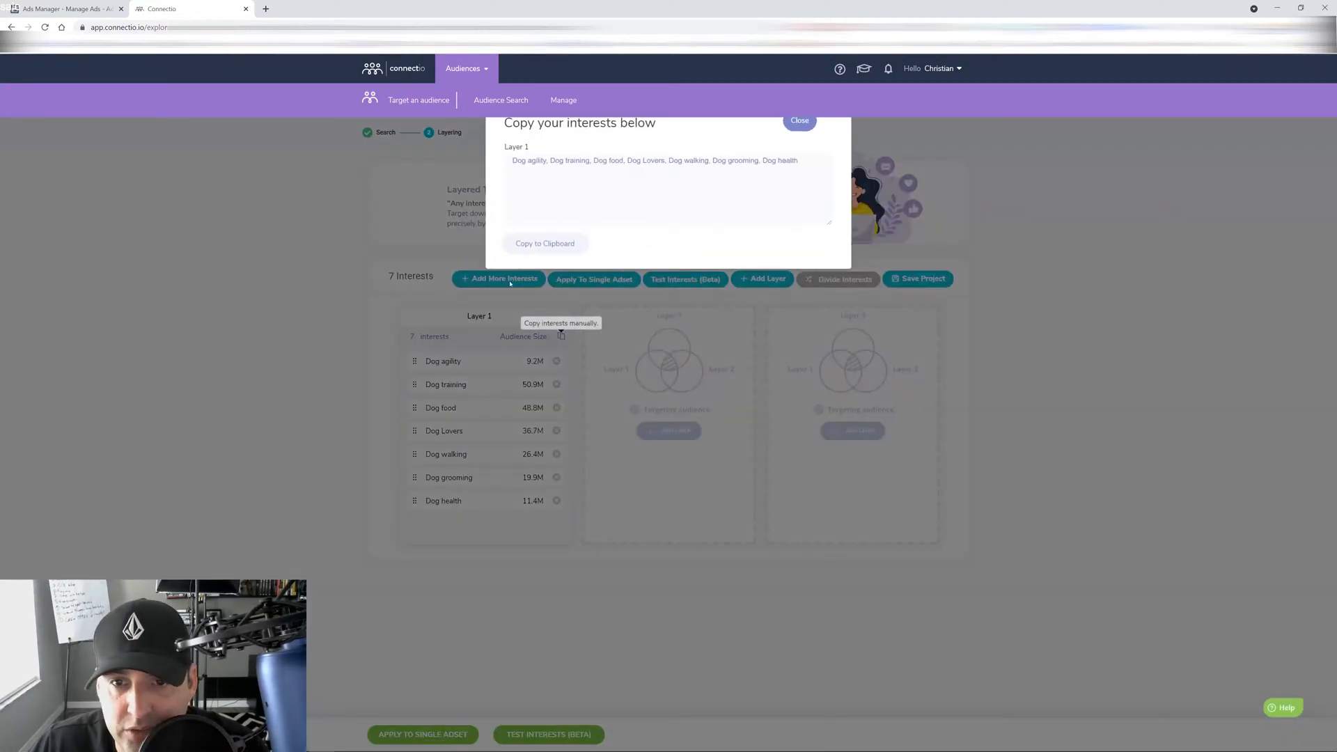
{"action": "left_click", "coordinate": [64, 8]}
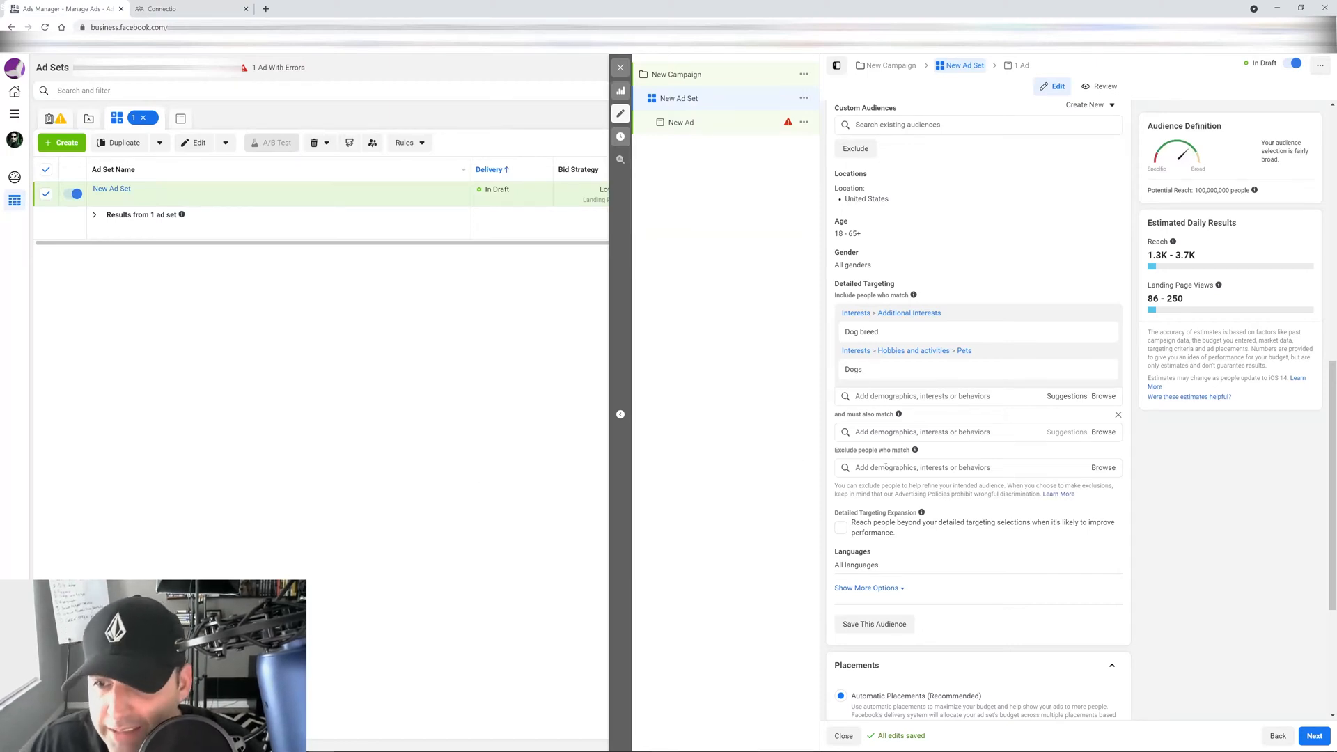
{"action": "mouse_move", "coordinate": [635, 529]}
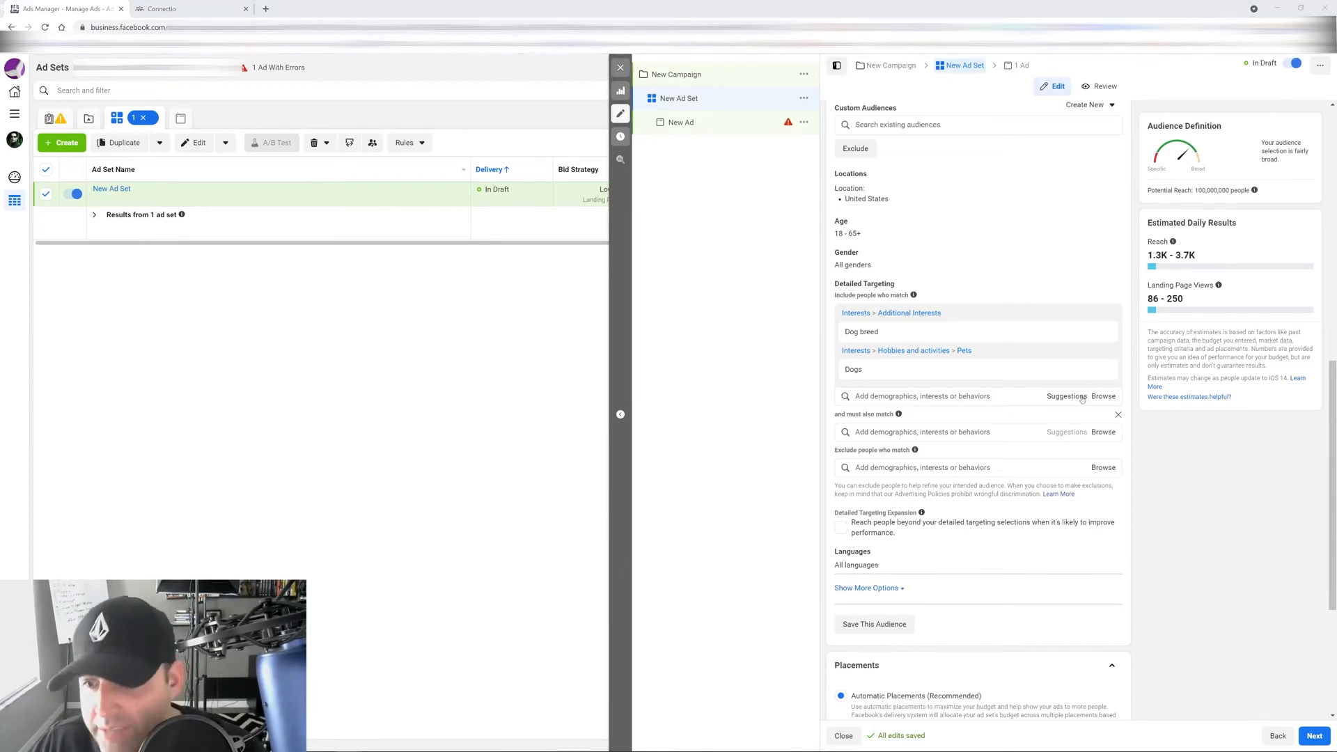
- Enter 'Dog' in the must-also-match field to add dog interests, cutting reach to 32,000,000
{"action": "left_click", "coordinate": [938, 431]}
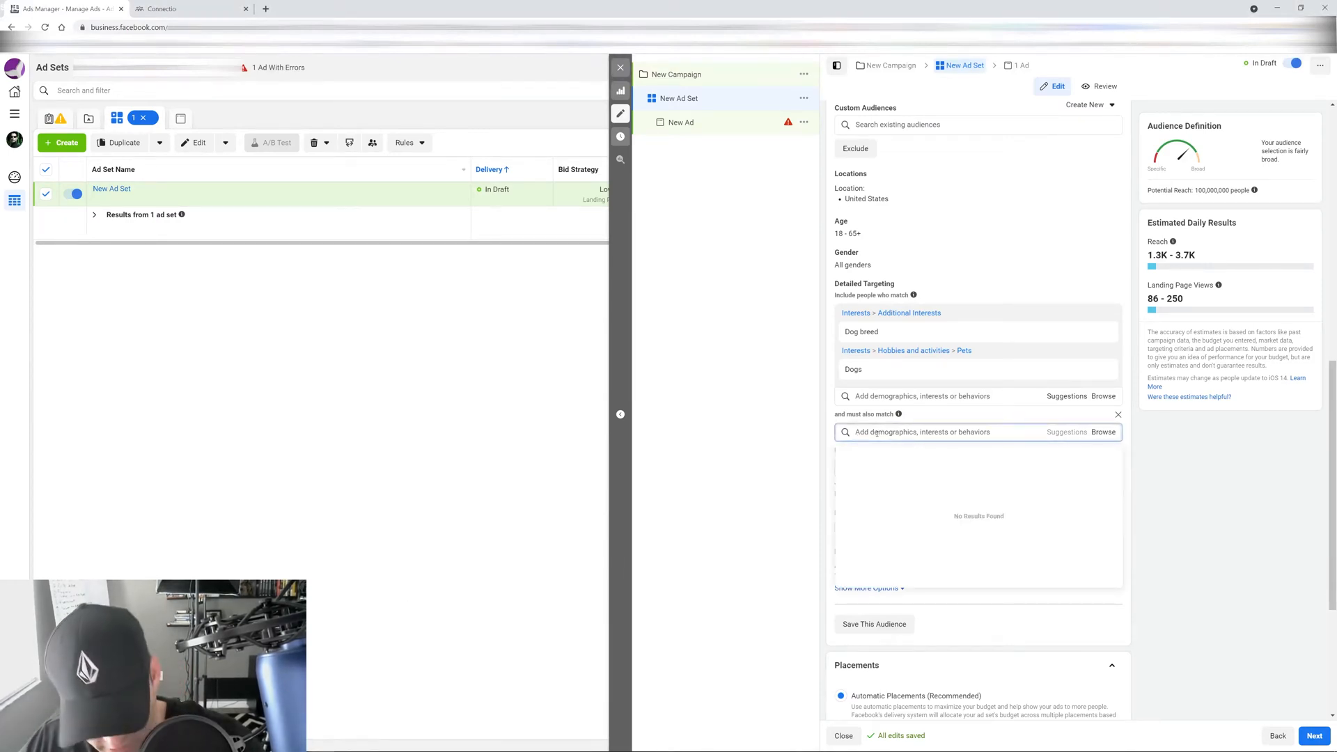
{"action": "type", "text": "Dog"}
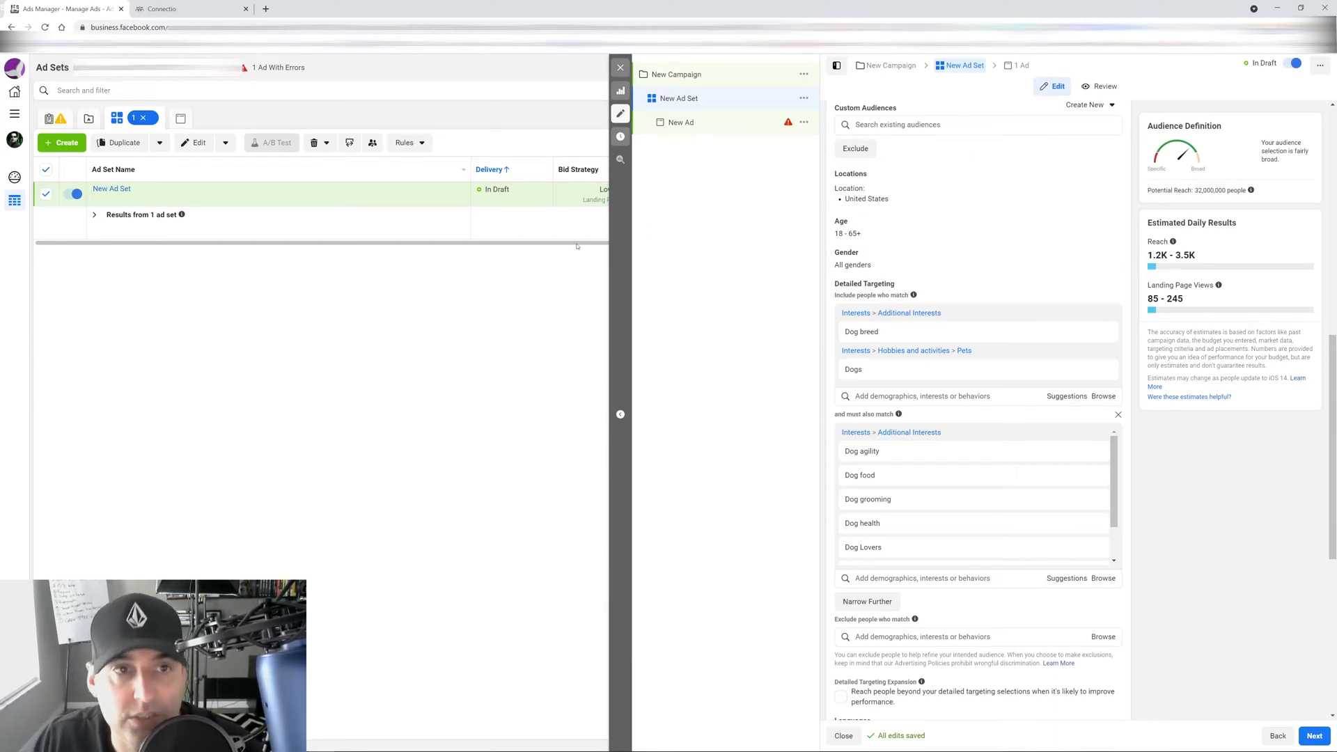
{"action": "left_click", "coordinate": [188, 9]}
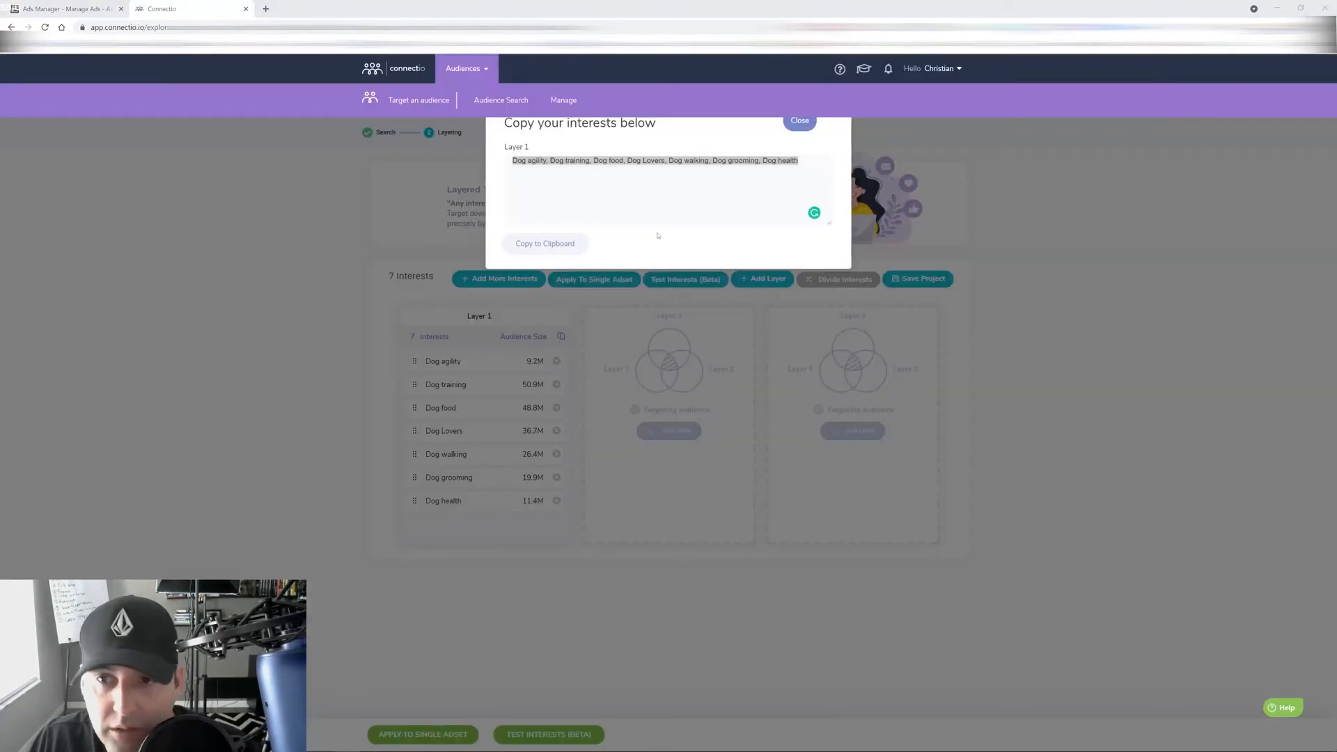
{"action": "left_click", "coordinate": [799, 120]}
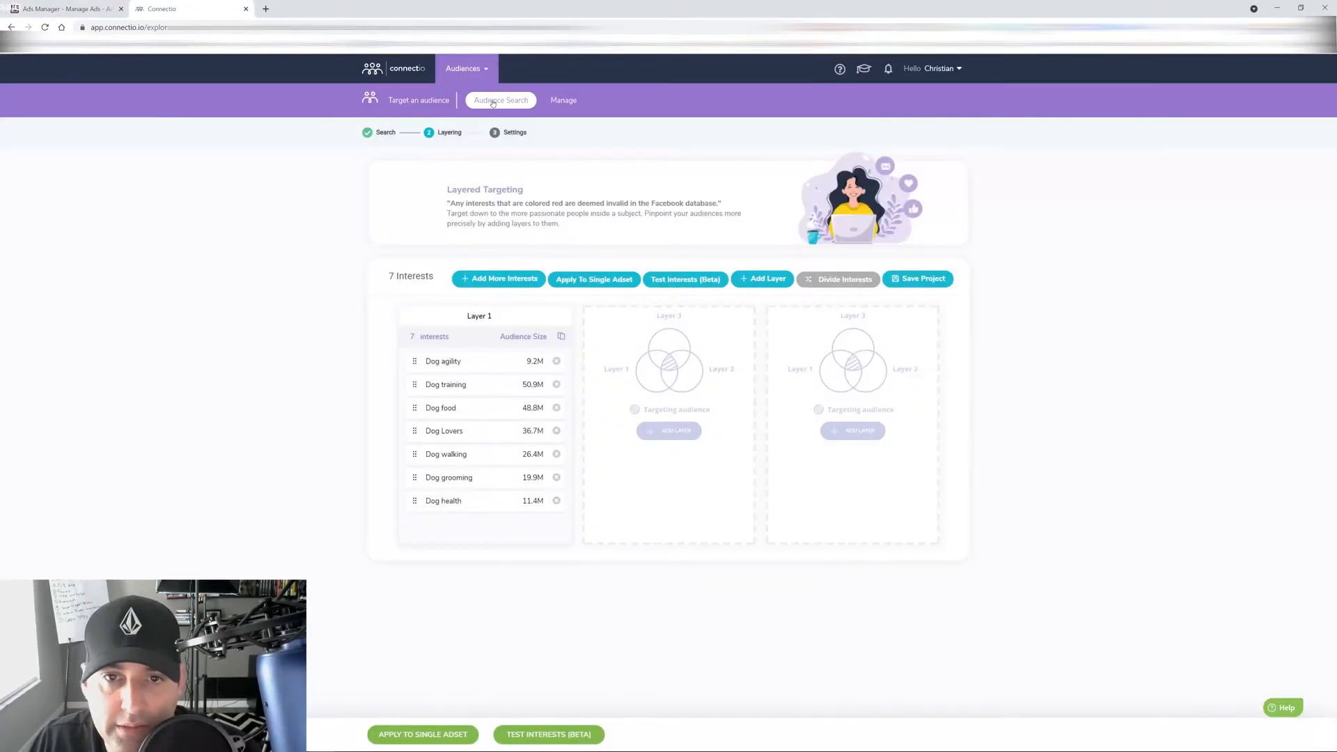
{"action": "left_click", "coordinate": [500, 100]}
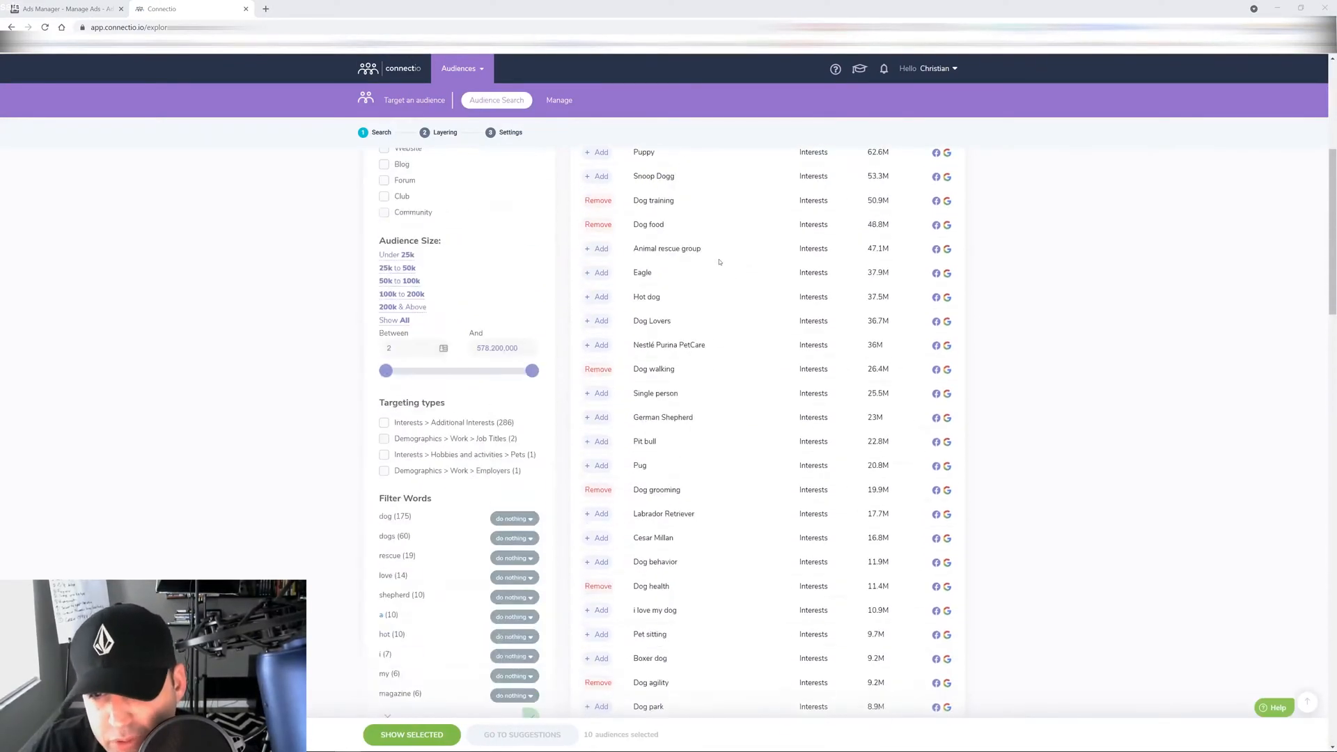
{"action": "scroll", "scroll_direction": "down", "scroll_amount": 3}
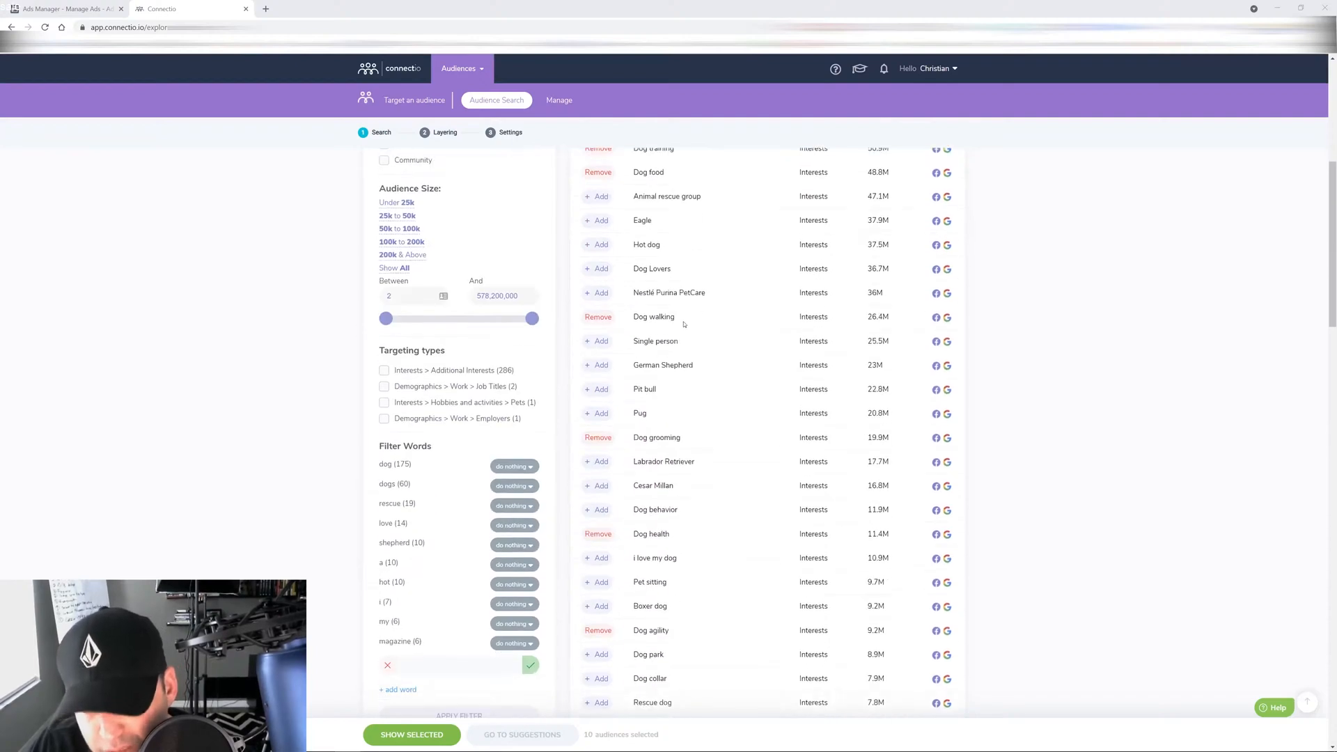
{"action": "scroll", "scroll_direction": "down", "scroll_amount": 3}
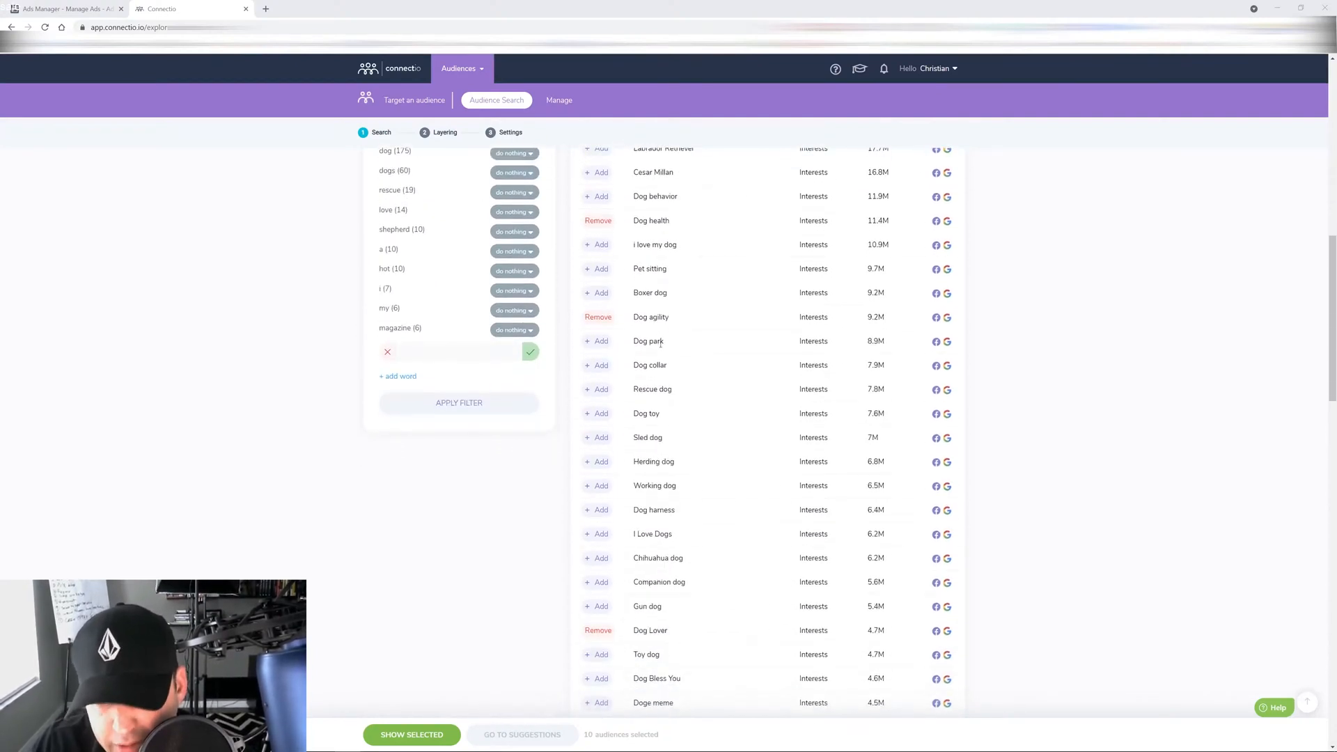
{"action": "scroll", "scroll_direction": "down", "scroll_amount": 3}
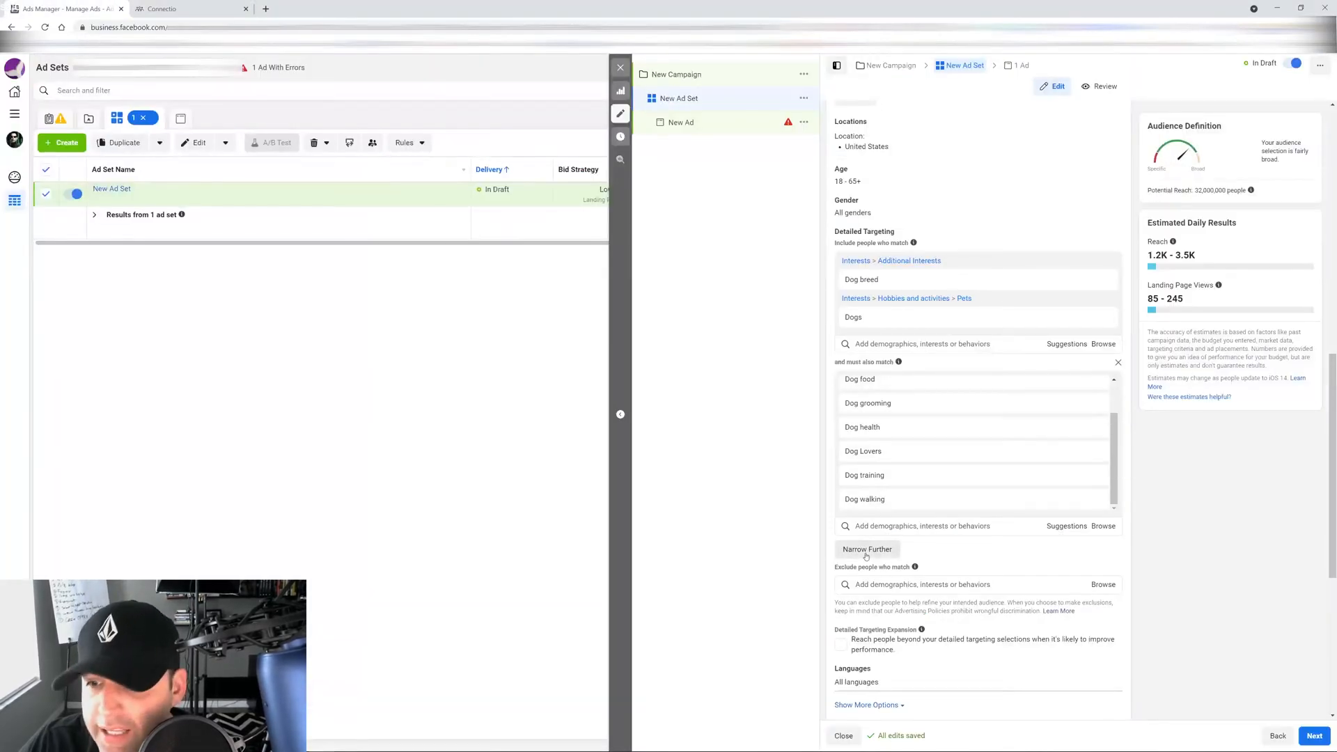
- Add a second, empty must-also-match layer via Narrow Further, reach staying at 32,000,000
{"action": "left_click", "coordinate": [866, 549]}
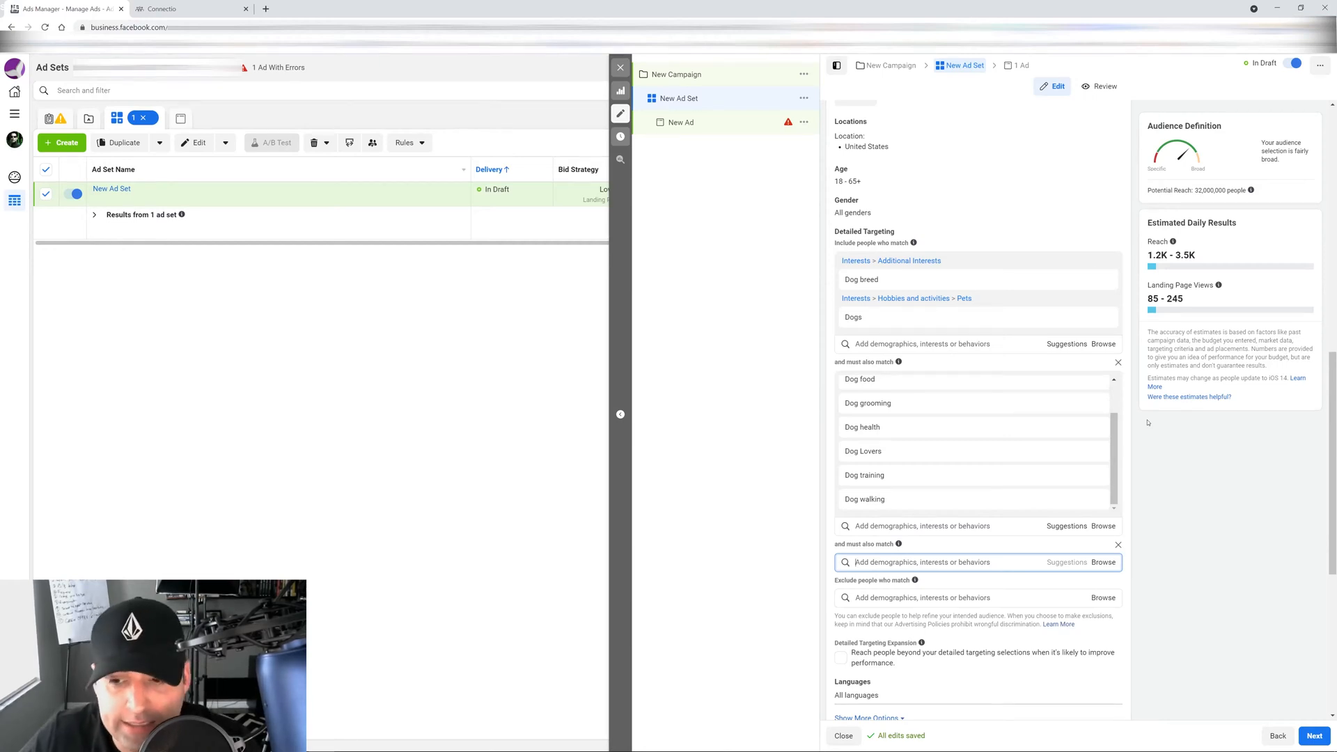
{"action": "type", "text": "ge"}
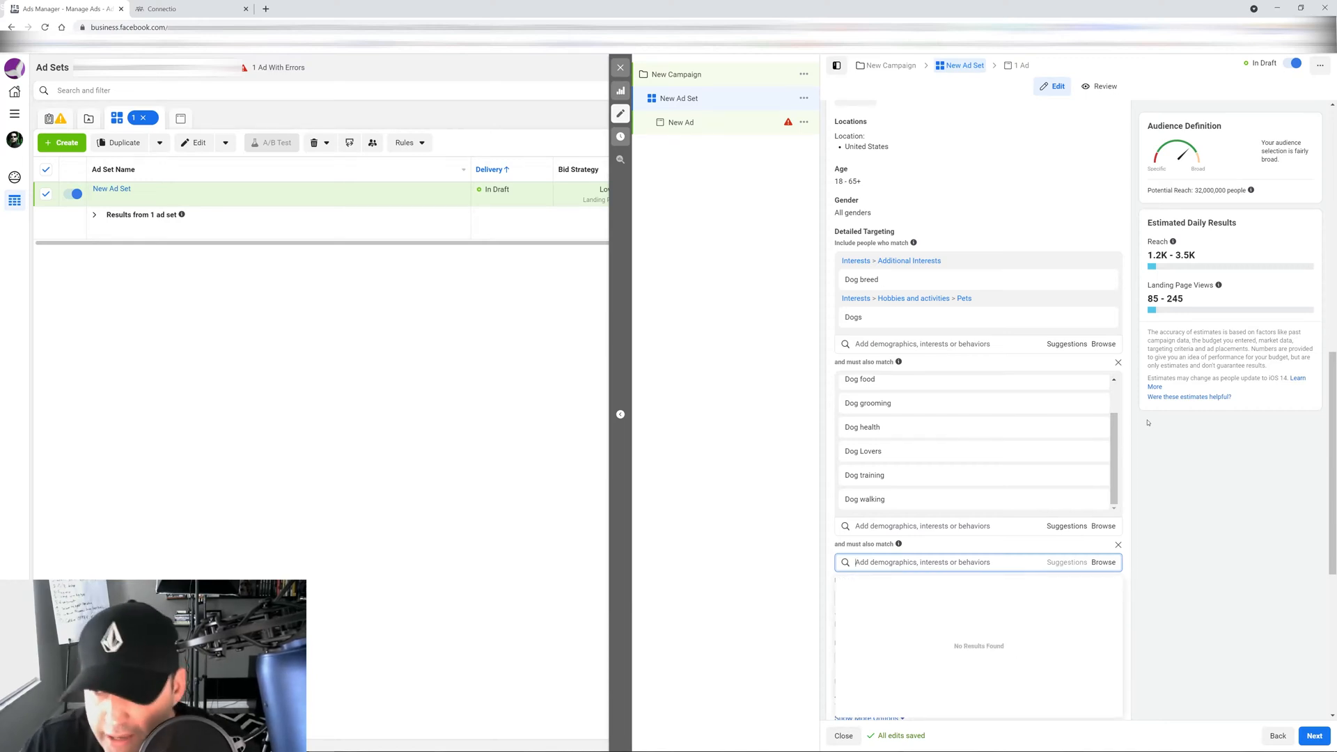
{"action": "mouse_move", "coordinate": [472, 322]}
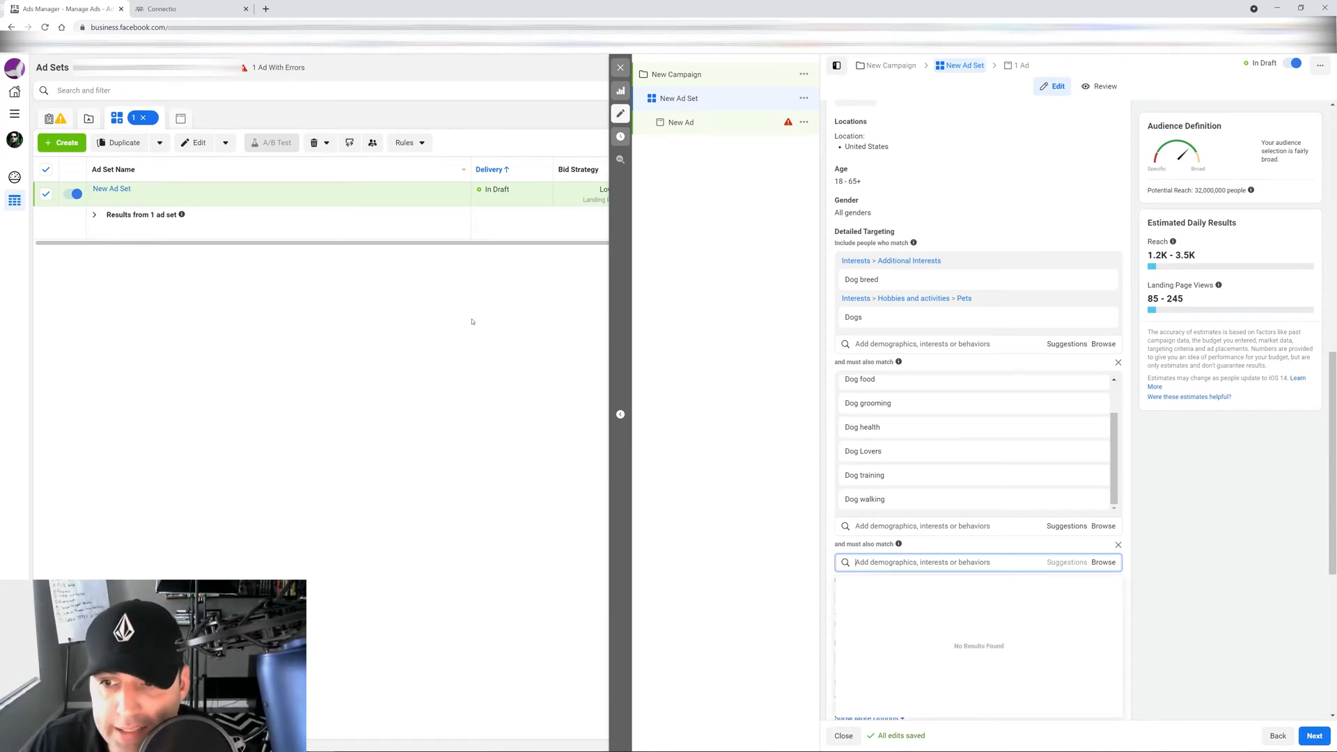
- Select all 290 dog results plus 14 suggestions (304 total) and move them into Layer 1
{"action": "left_click", "coordinate": [170, 8]}
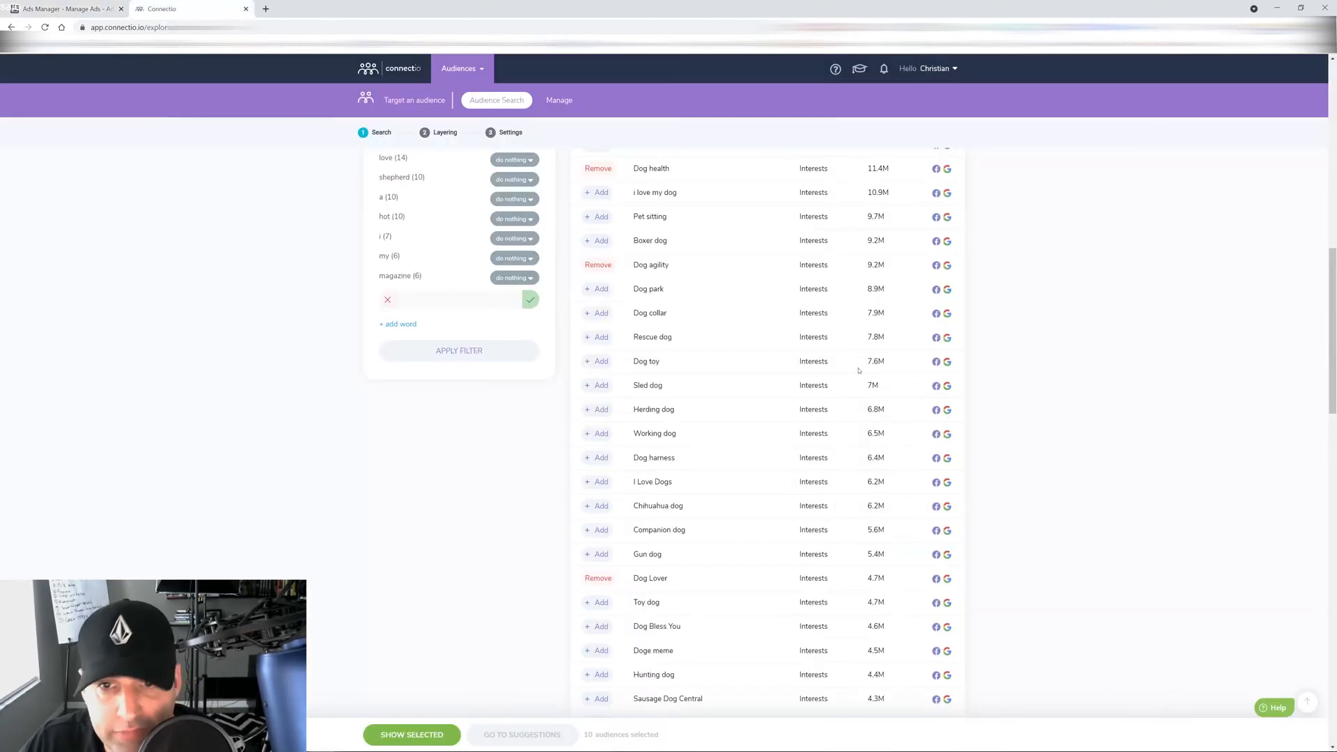
{"action": "scroll", "scroll_direction": "down", "scroll_amount": 3}
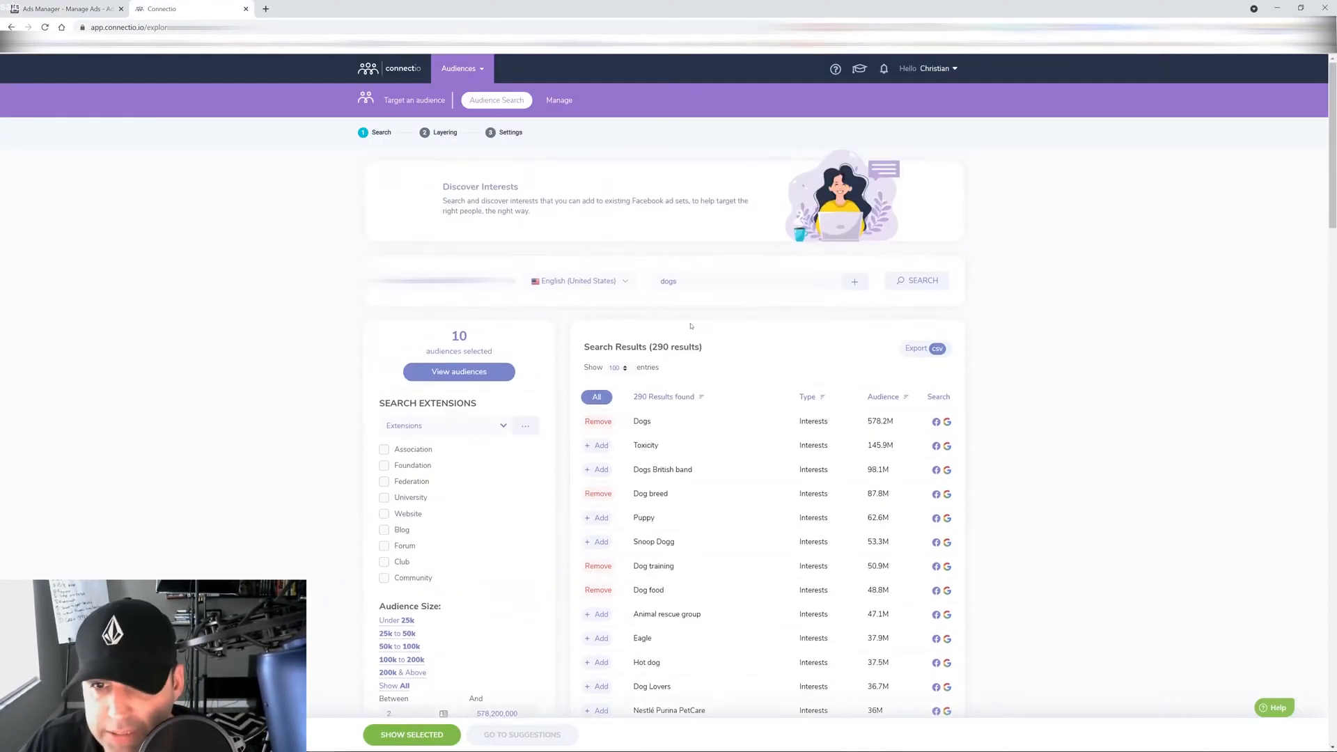
{"action": "scroll", "scroll_direction": "down", "scroll_amount": 3}
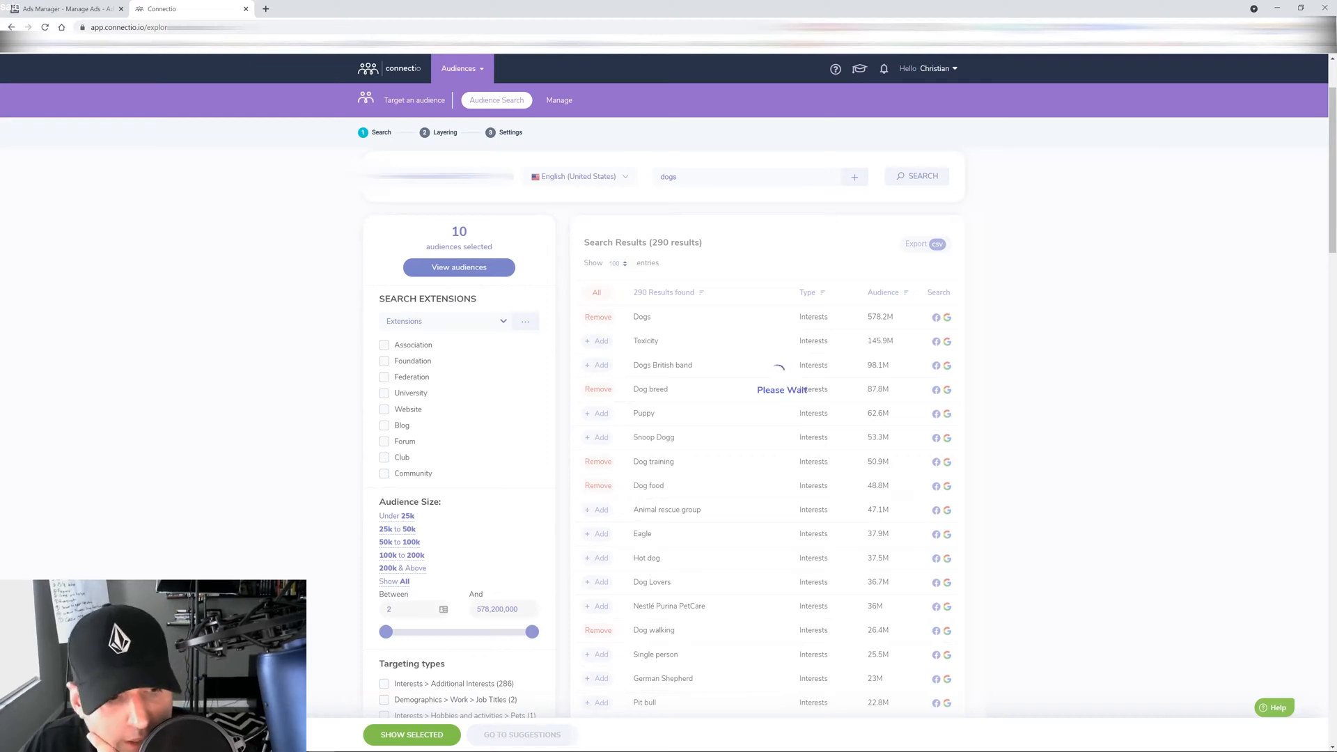
{"action": "left_click", "coordinate": [598, 291]}
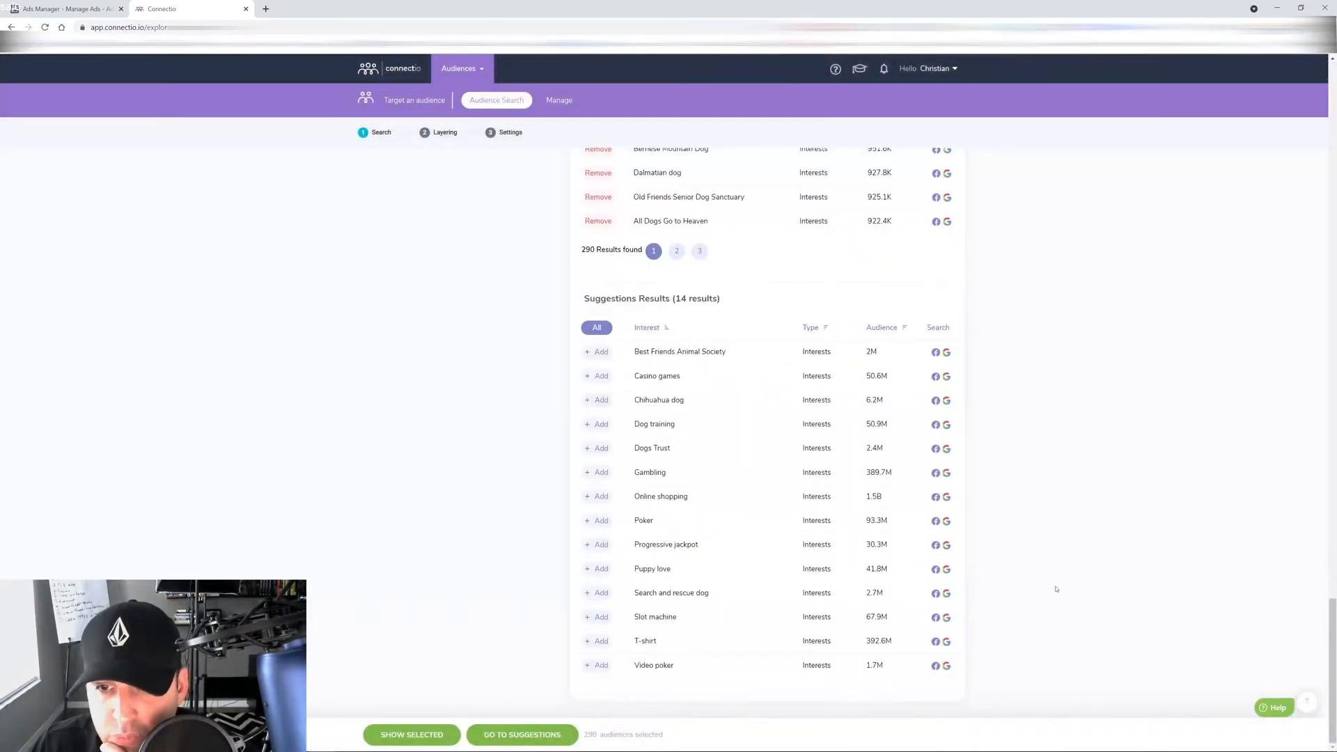
{"action": "left_click", "coordinate": [596, 327]}
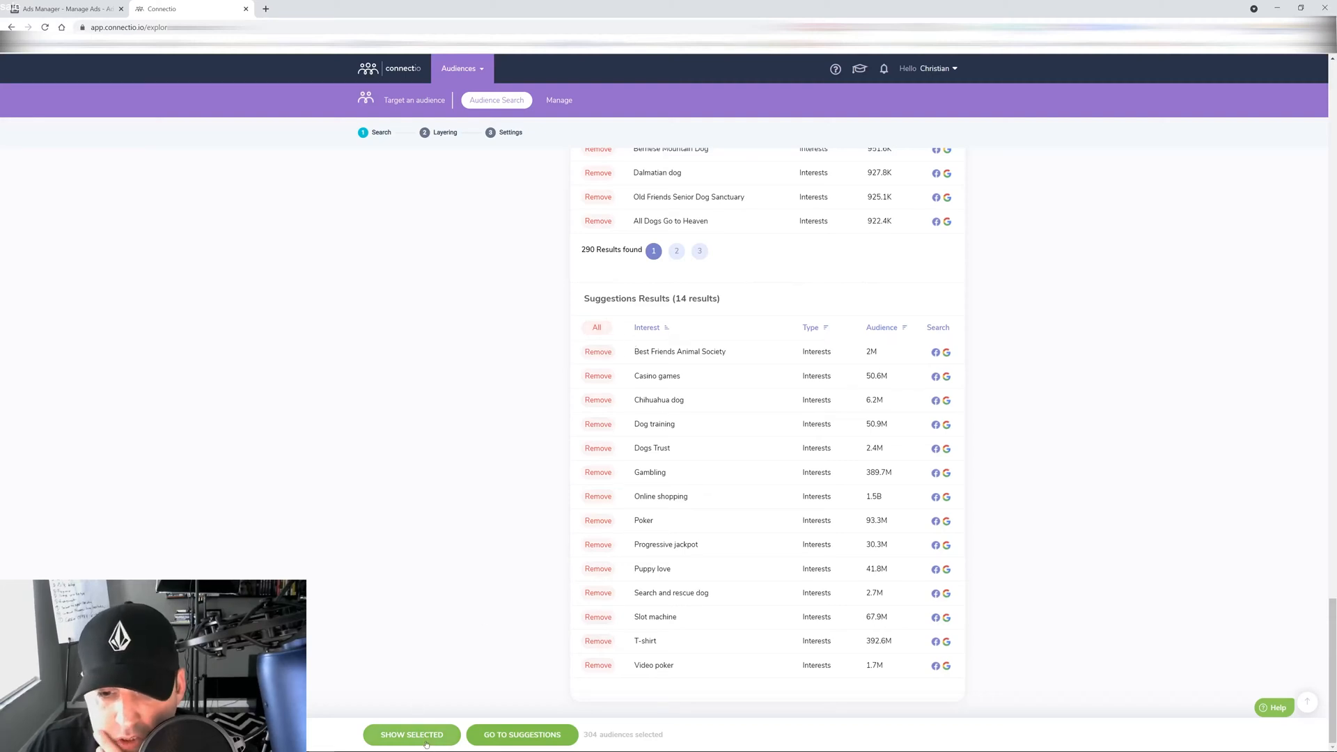
{"action": "left_click", "coordinate": [410, 734]}
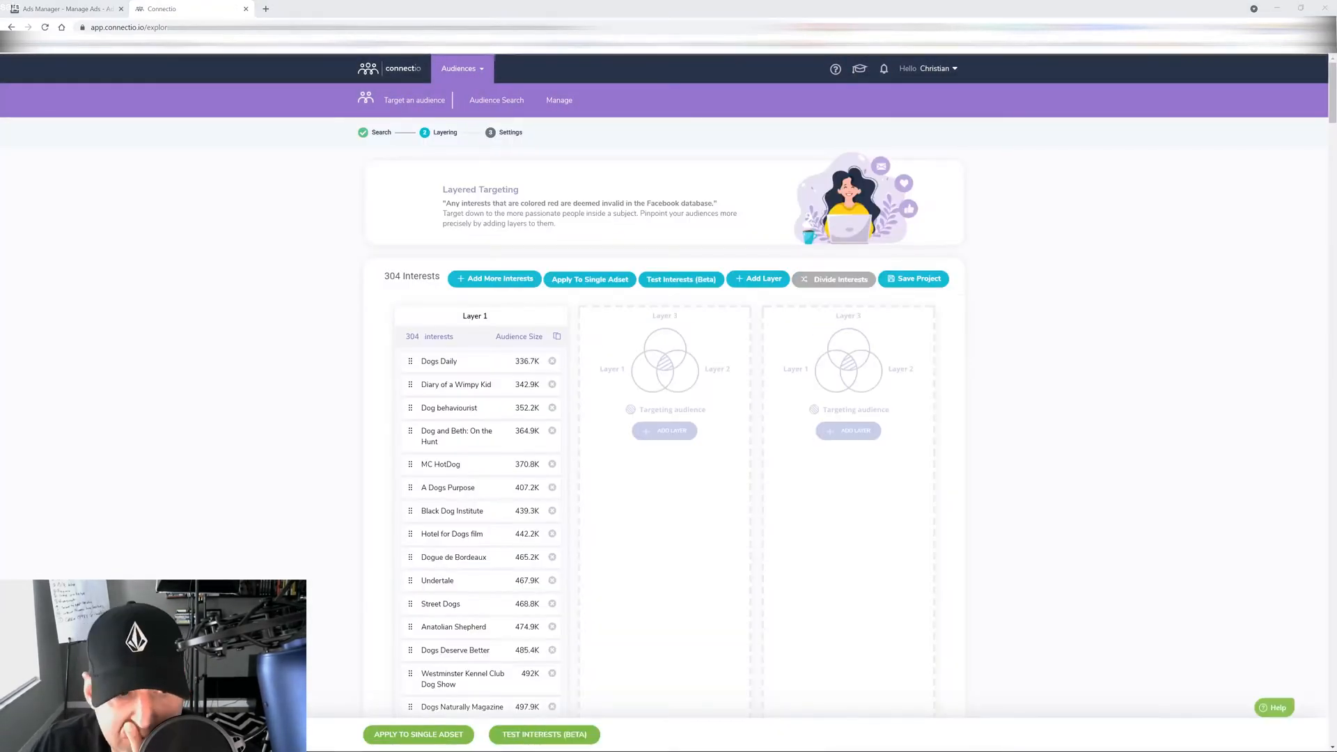
{"action": "mouse_move", "coordinate": [556, 336]}
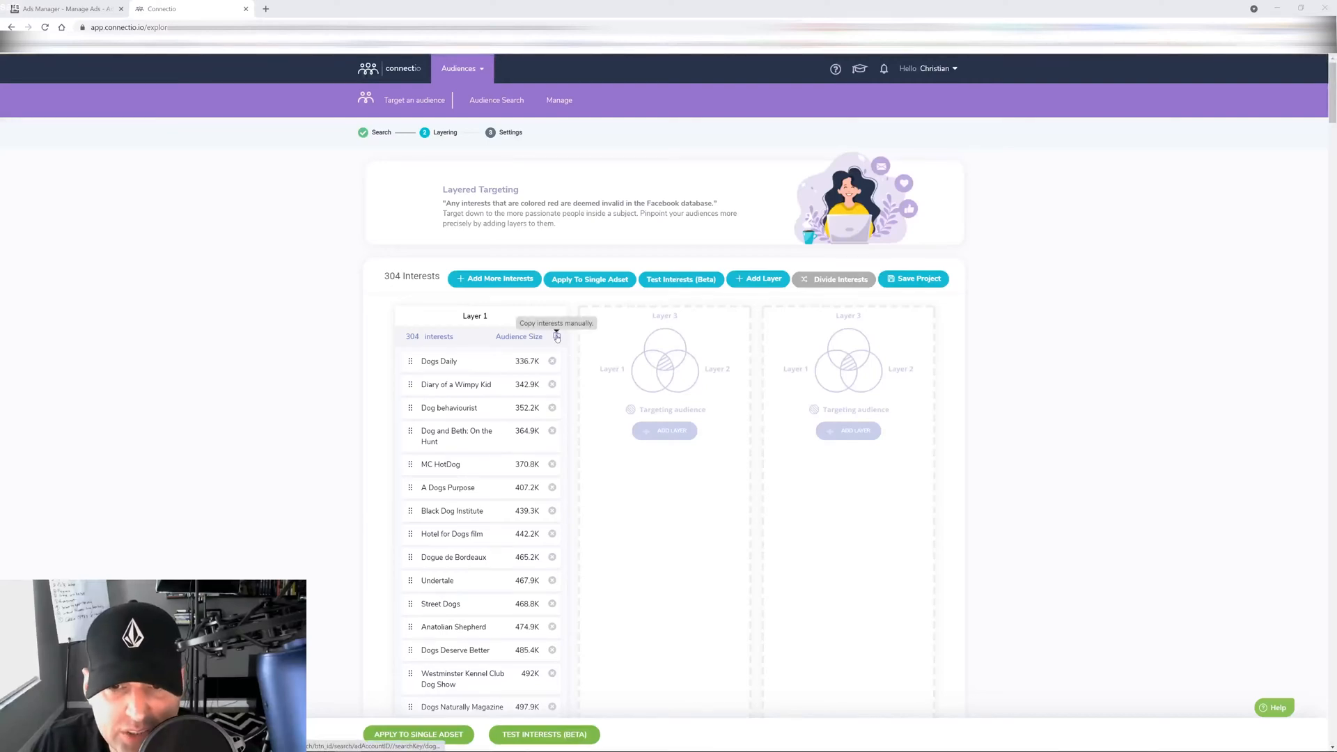
- Copy Layer 1's 304 dog interests to the clipboard
{"action": "left_click", "coordinate": [556, 335]}
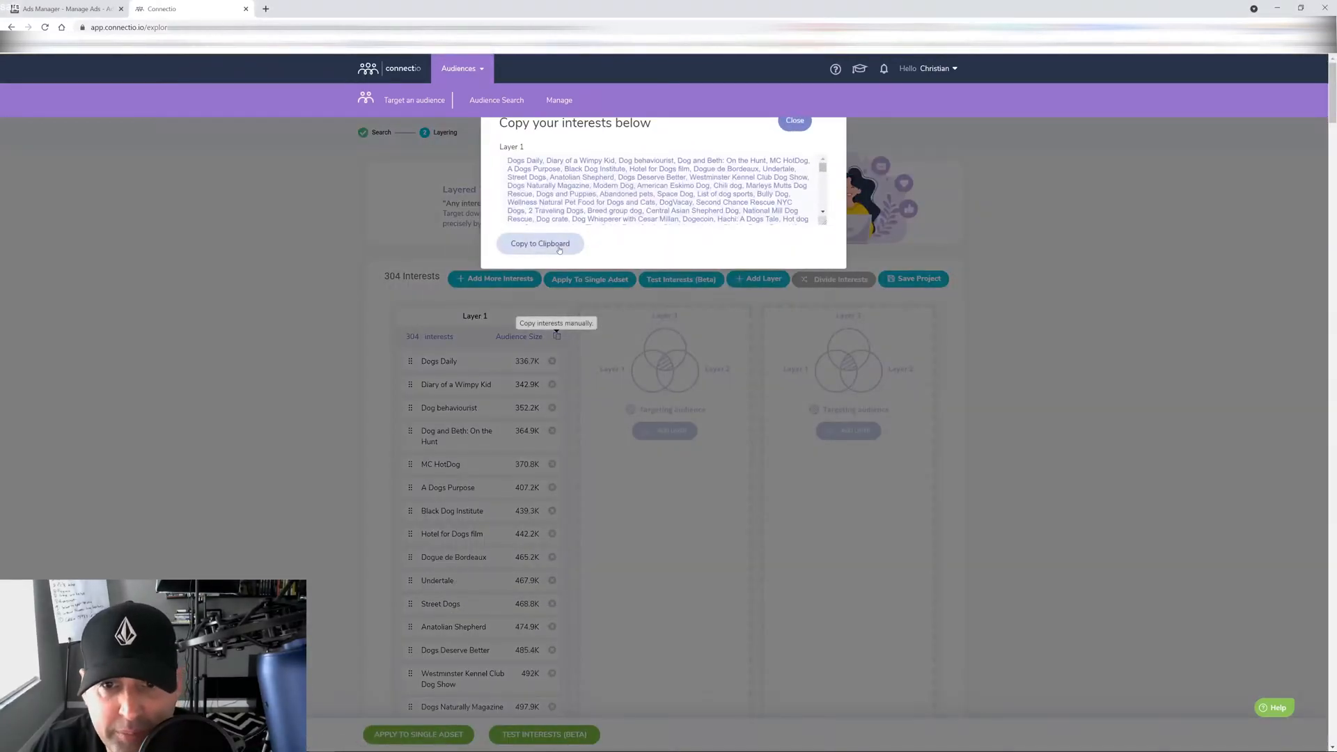
{"action": "left_click", "coordinate": [794, 119]}
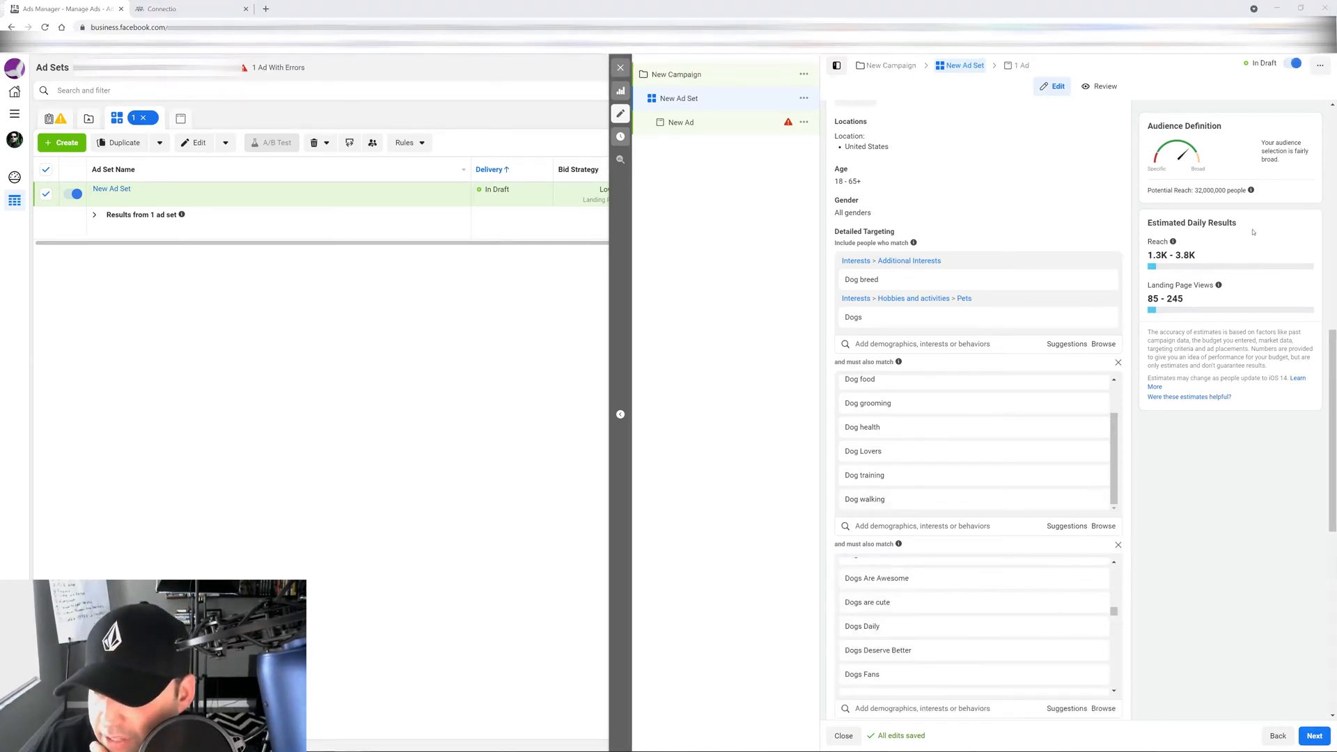
- Review the pasted dog interests and add a fourth must-also-match layer via Narrow Further
{"action": "scroll", "scroll_direction": "down", "scroll_amount": 3}
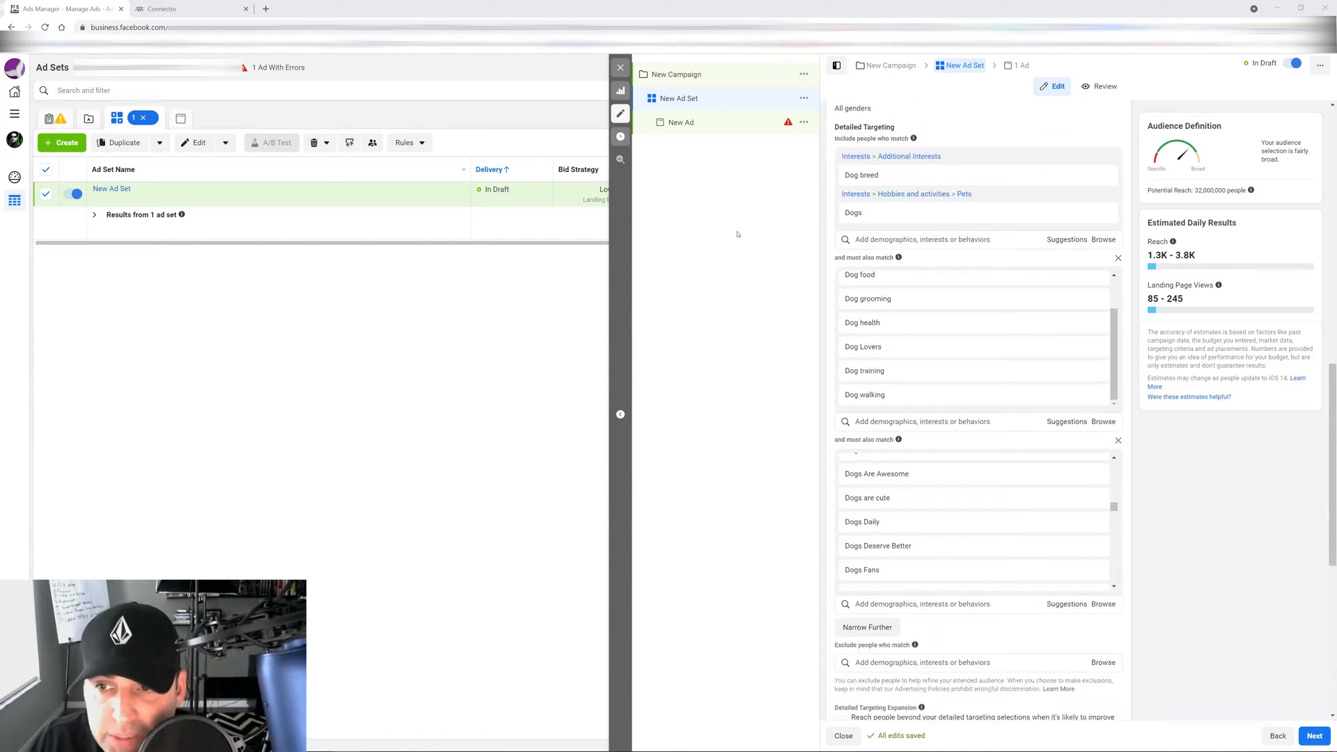
{"action": "mouse_move", "coordinate": [786, 200]}
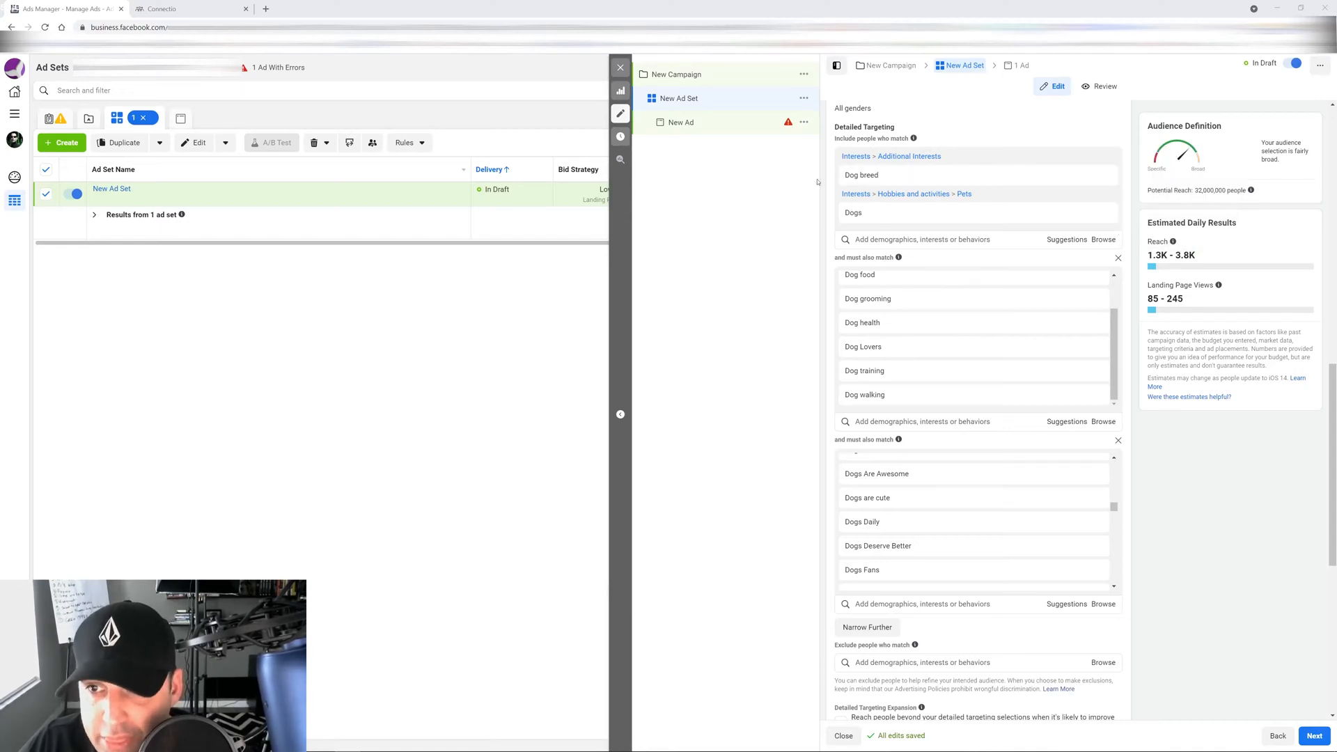
{"action": "mouse_move", "coordinate": [791, 564]}
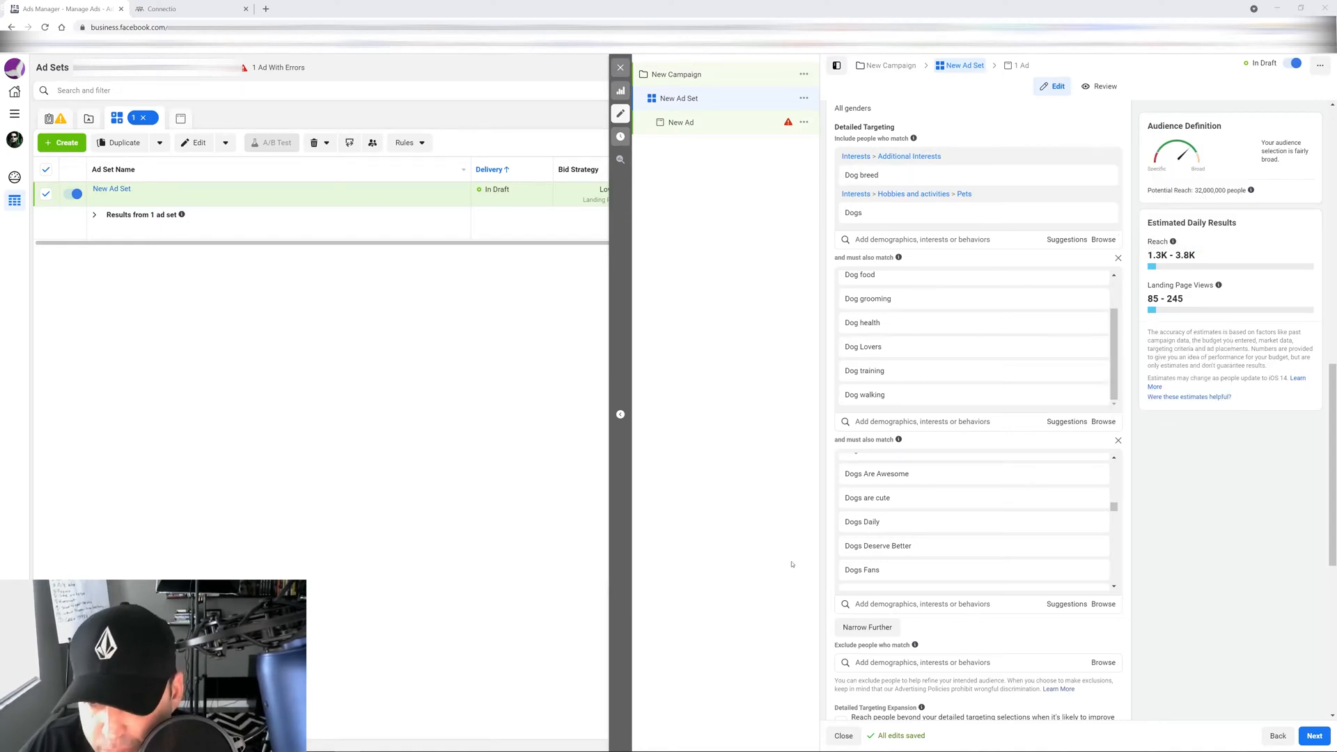
{"action": "scroll", "scroll_direction": "down", "scroll_amount": 3}
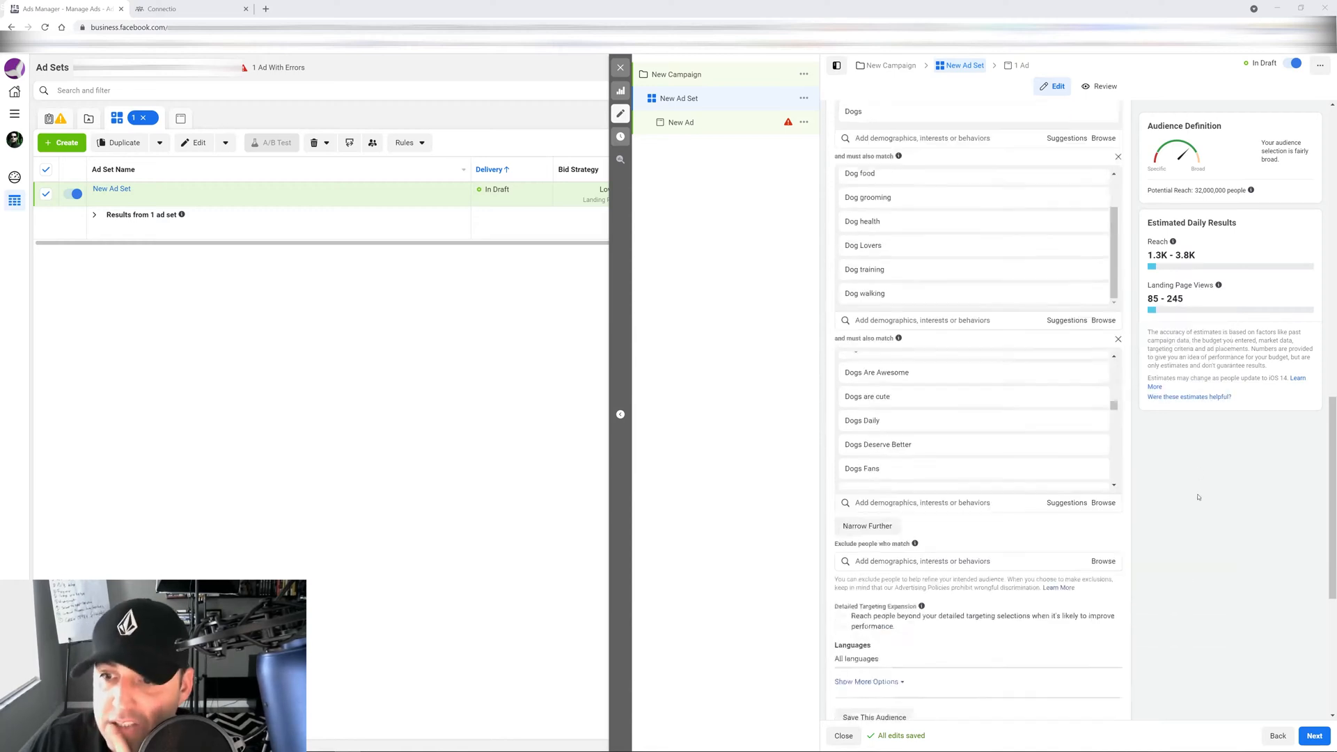
{"action": "scroll", "scroll_direction": "down", "scroll_amount": 3}
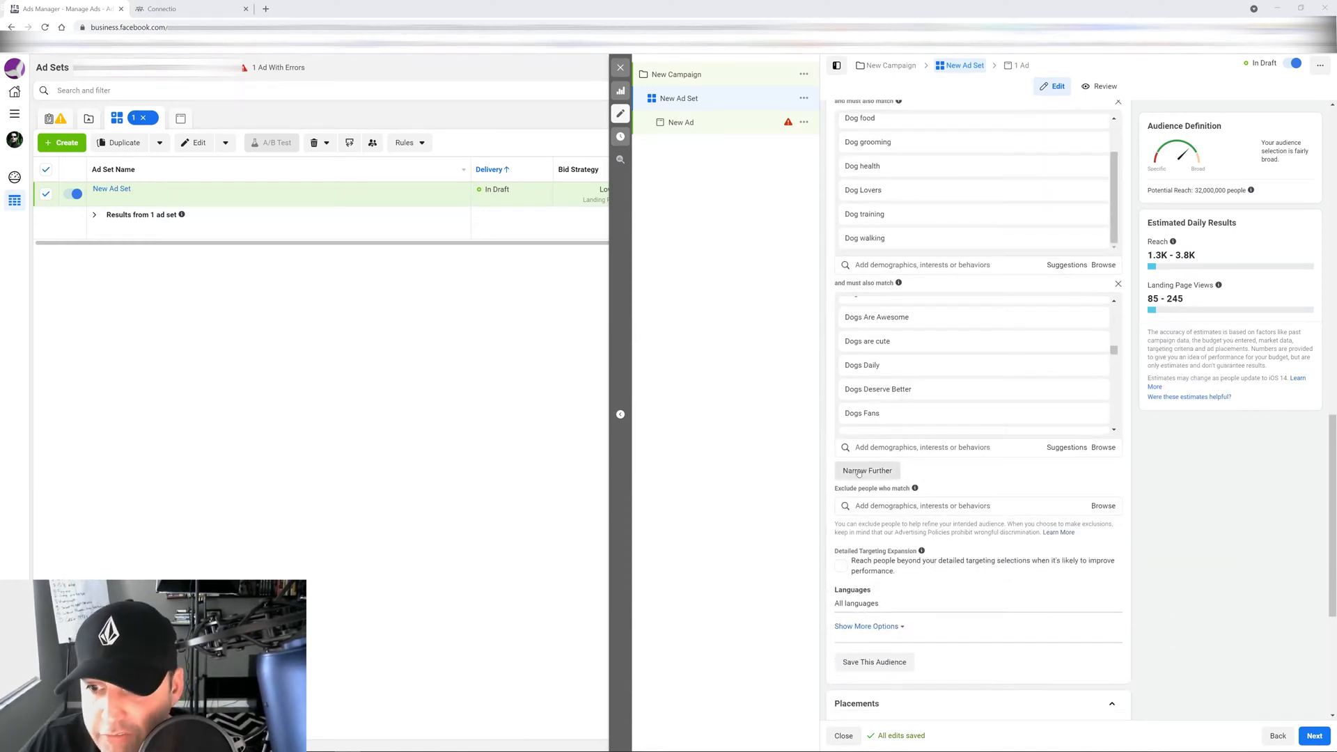
{"action": "left_click", "coordinate": [866, 469]}
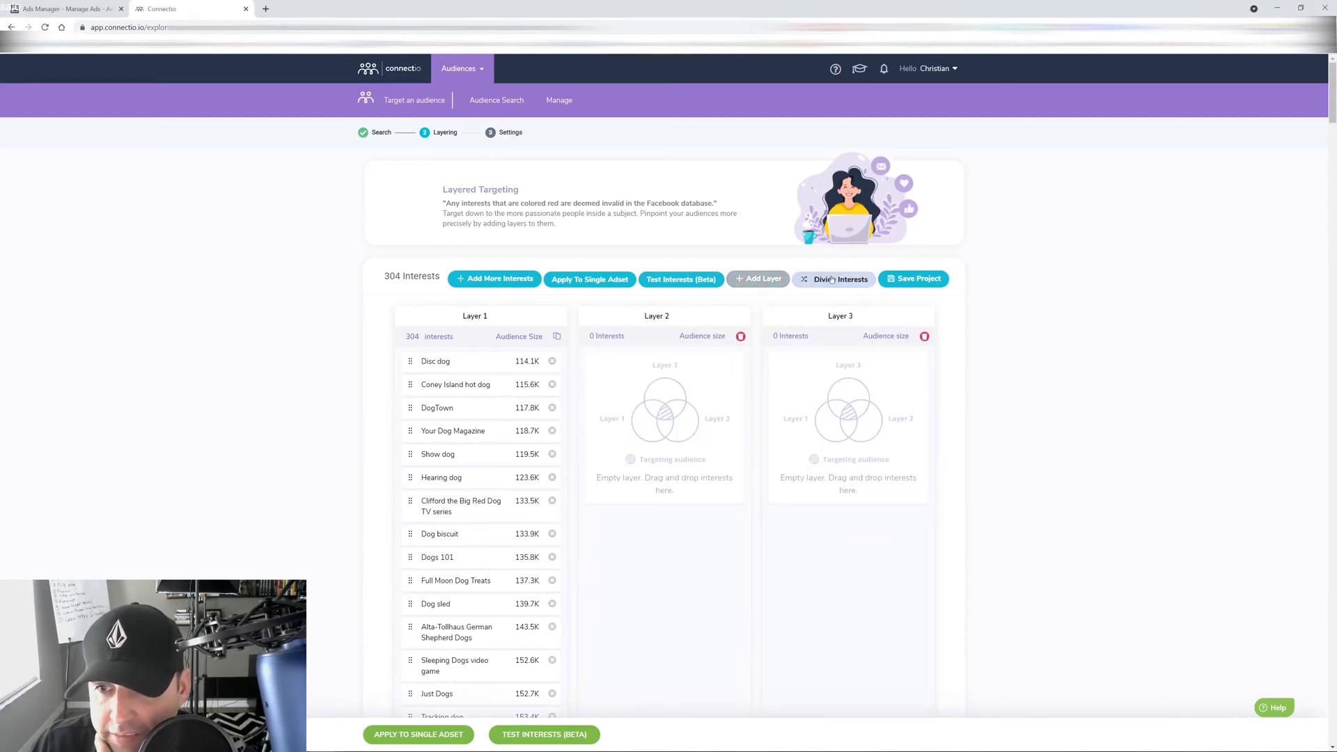
- Divide the 304 interests by audience size into layers of 101, 101 and 102 and copy Layer 2
{"action": "left_click", "coordinate": [840, 278]}
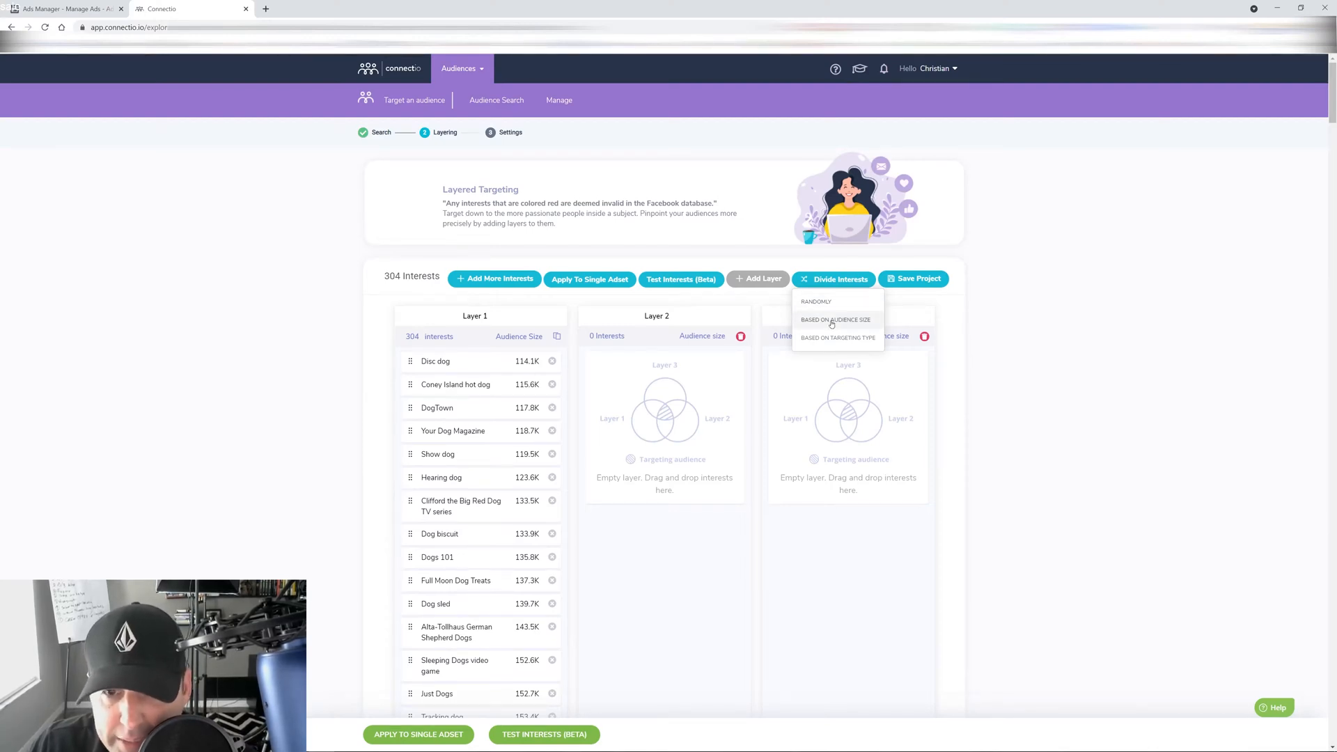
{"action": "left_click", "coordinate": [834, 320]}
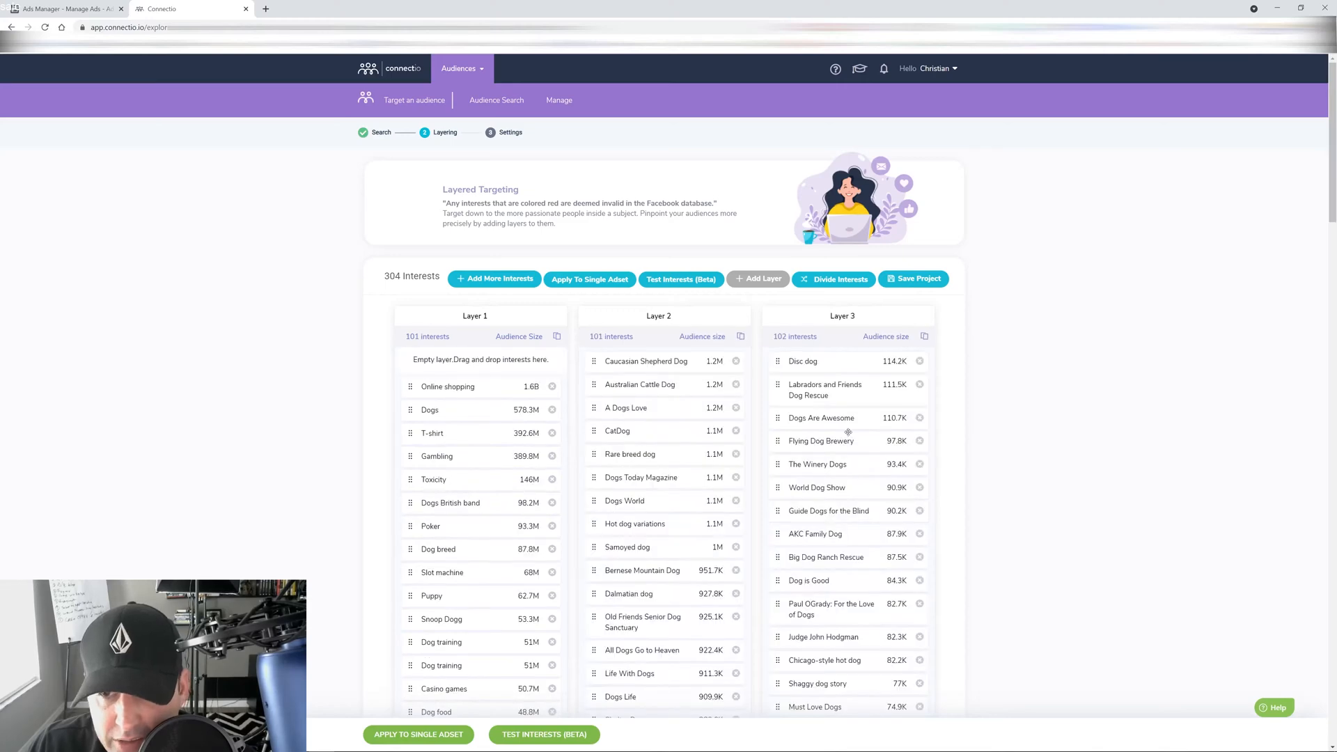
{"action": "scroll", "scroll_direction": "down", "scroll_amount": 3}
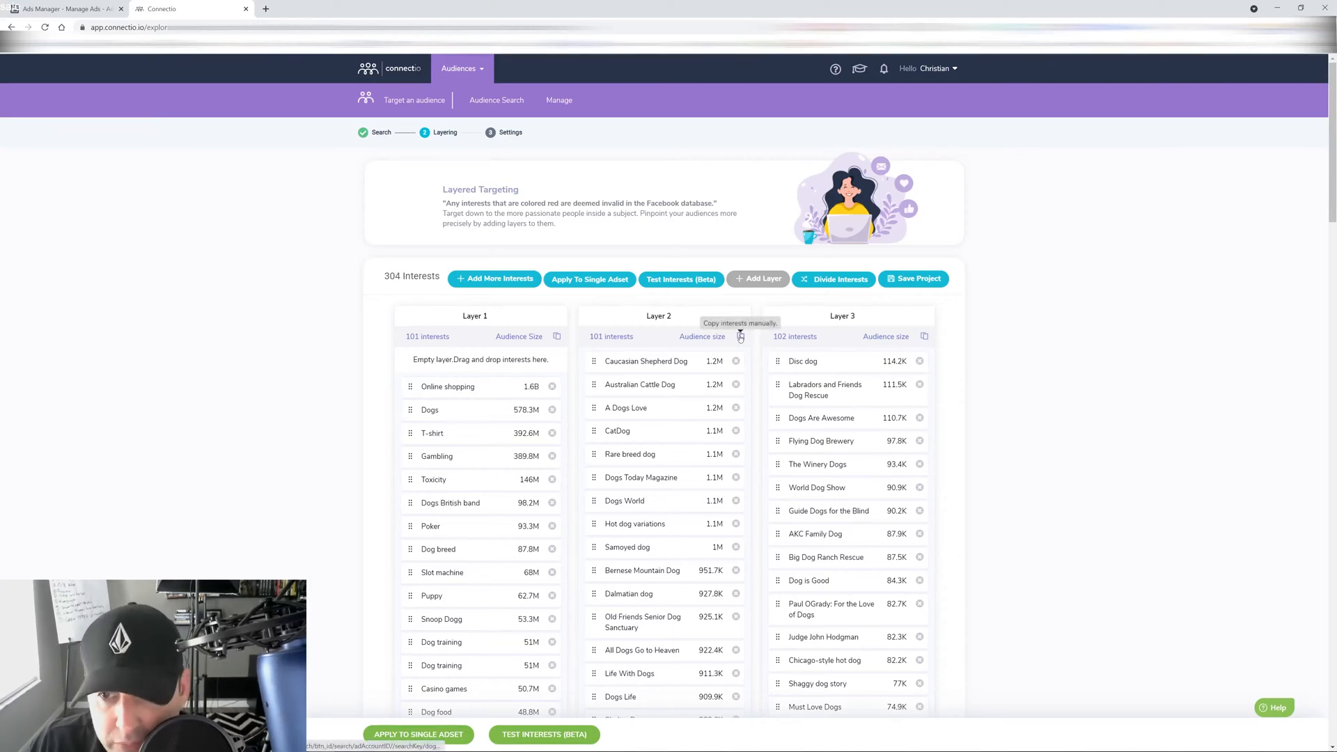
{"action": "left_click", "coordinate": [740, 336]}
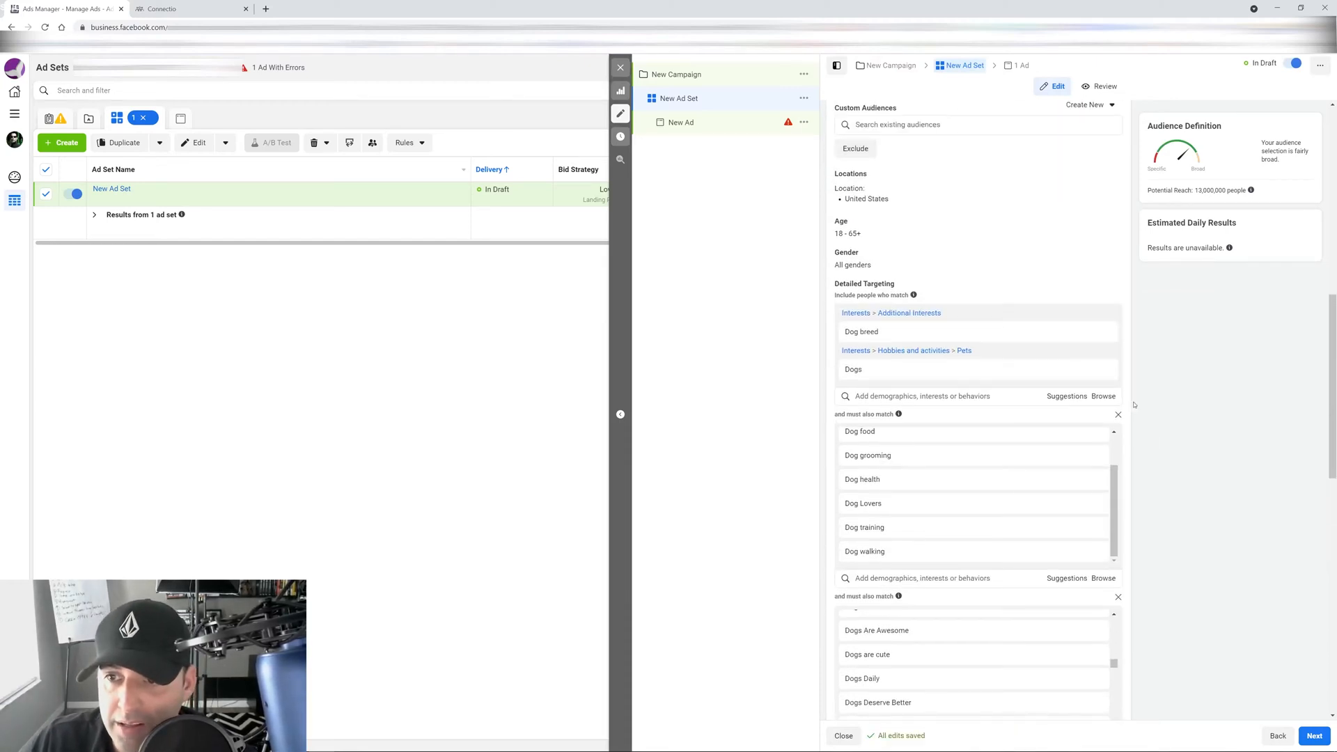
- Review the fourth layer's pasted interests like Bully Dog, CatDog and Chili dog at 13,000,000 reach
{"action": "scroll", "scroll_direction": "down", "scroll_amount": 3}
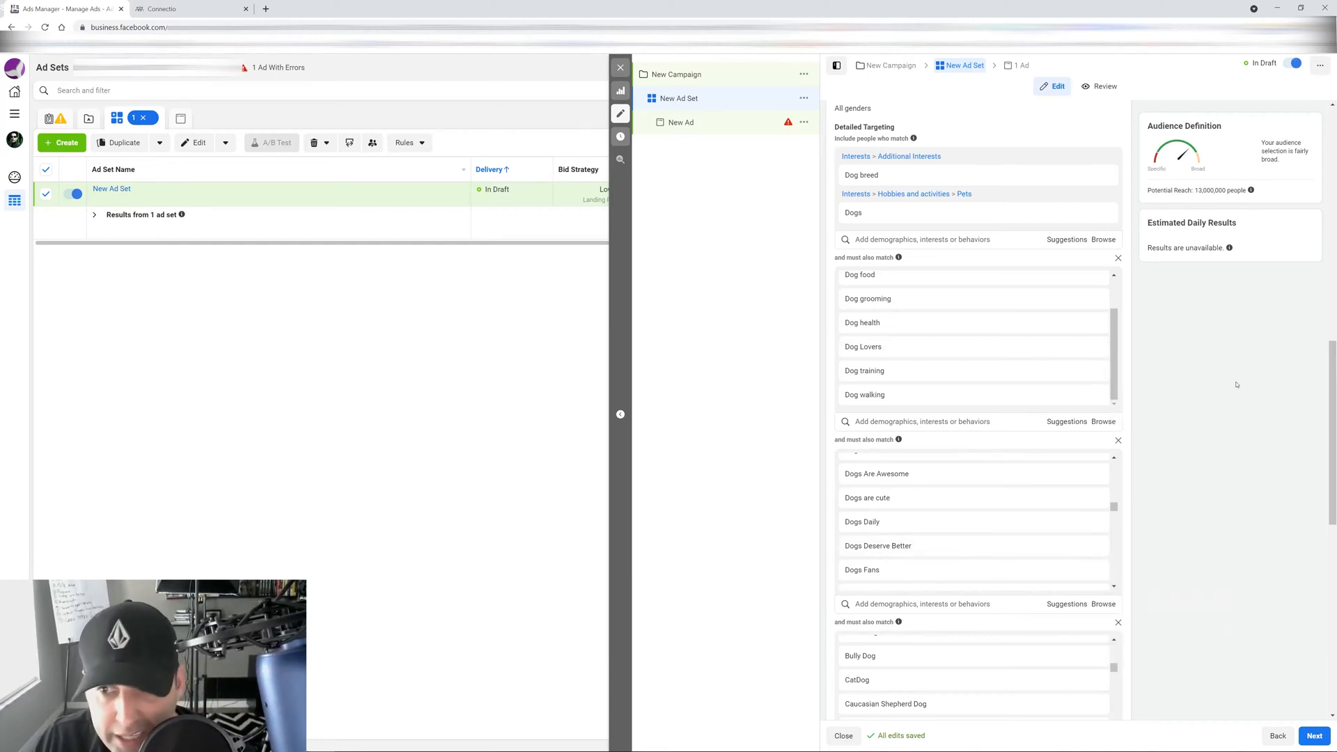
{"action": "mouse_move", "coordinate": [861, 274]}
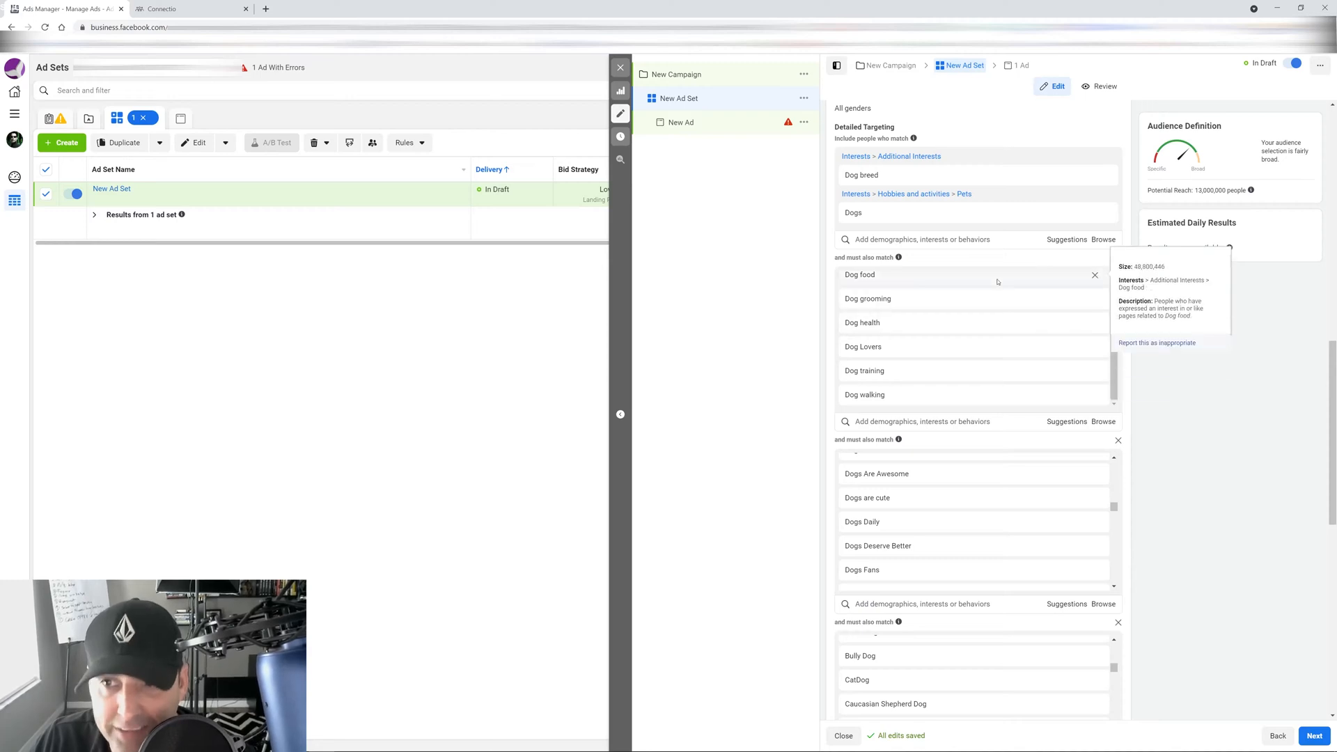
{"action": "mouse_move", "coordinate": [991, 465]}
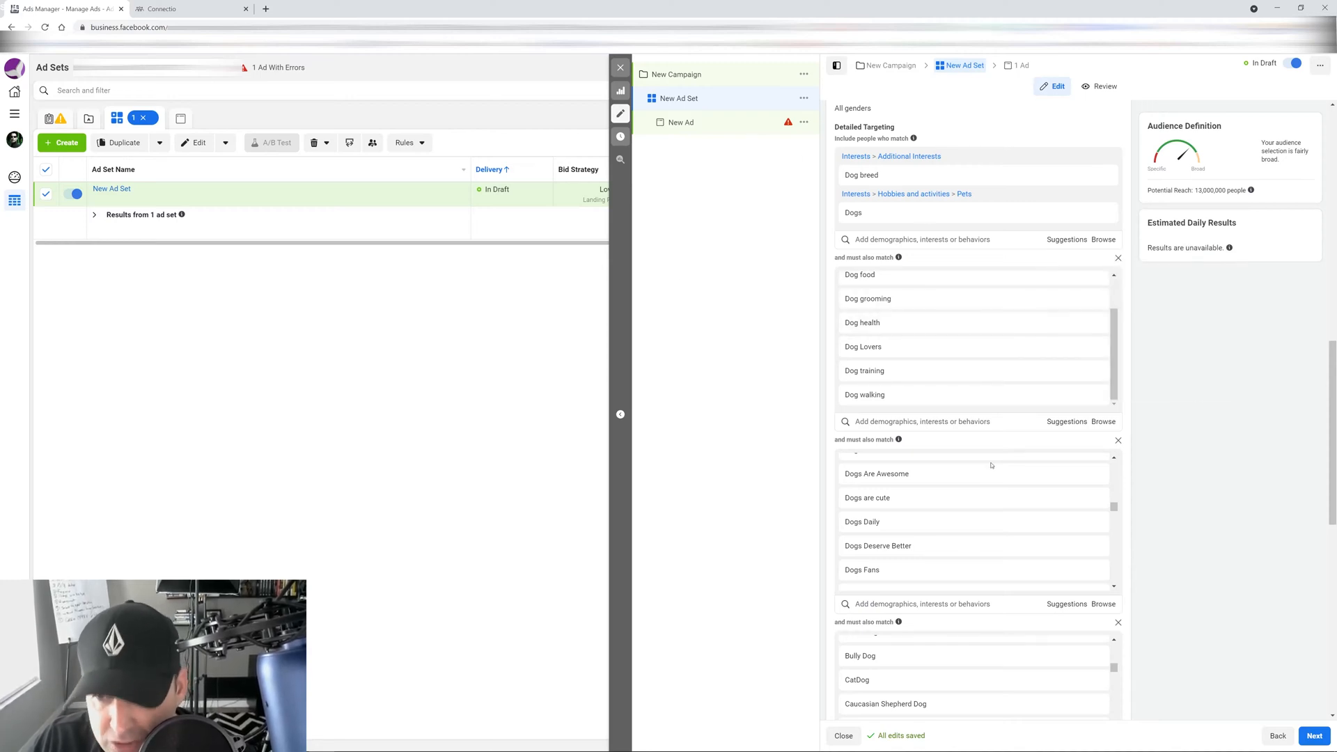
{"action": "scroll", "scroll_direction": "down", "scroll_amount": 3}
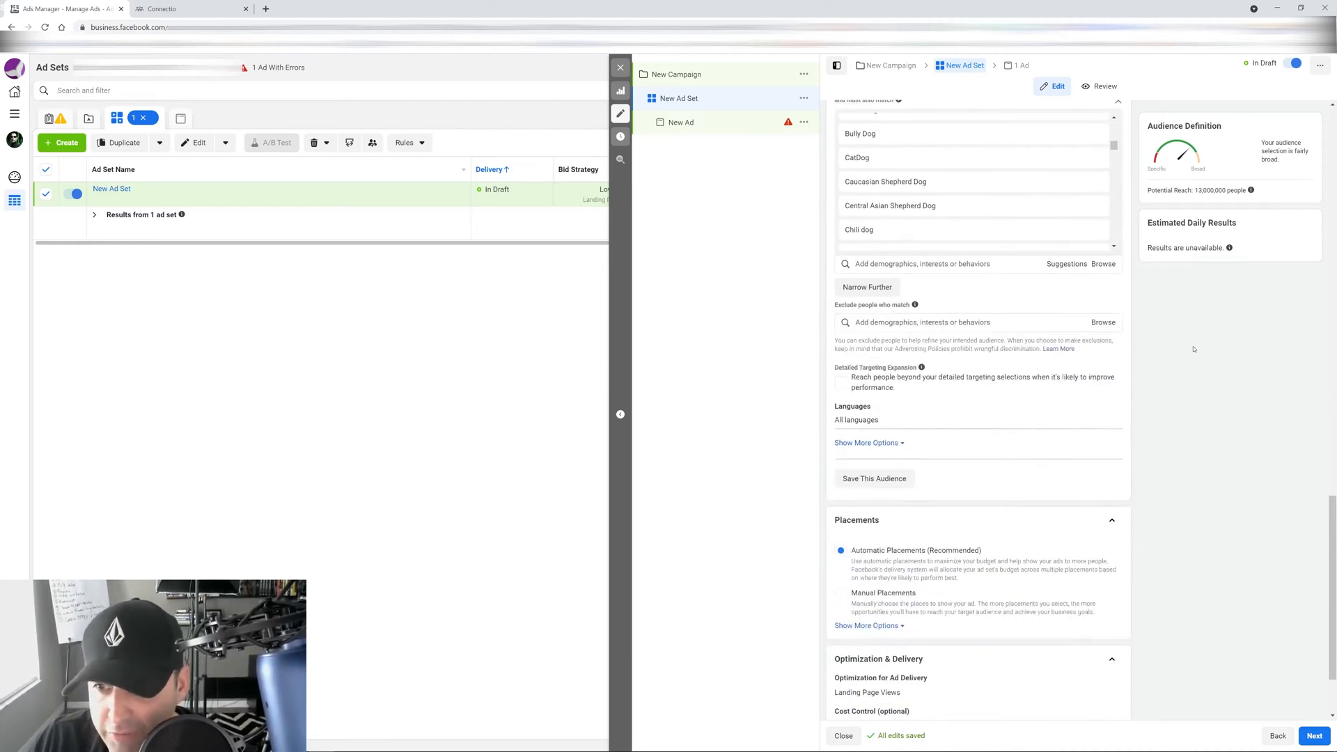